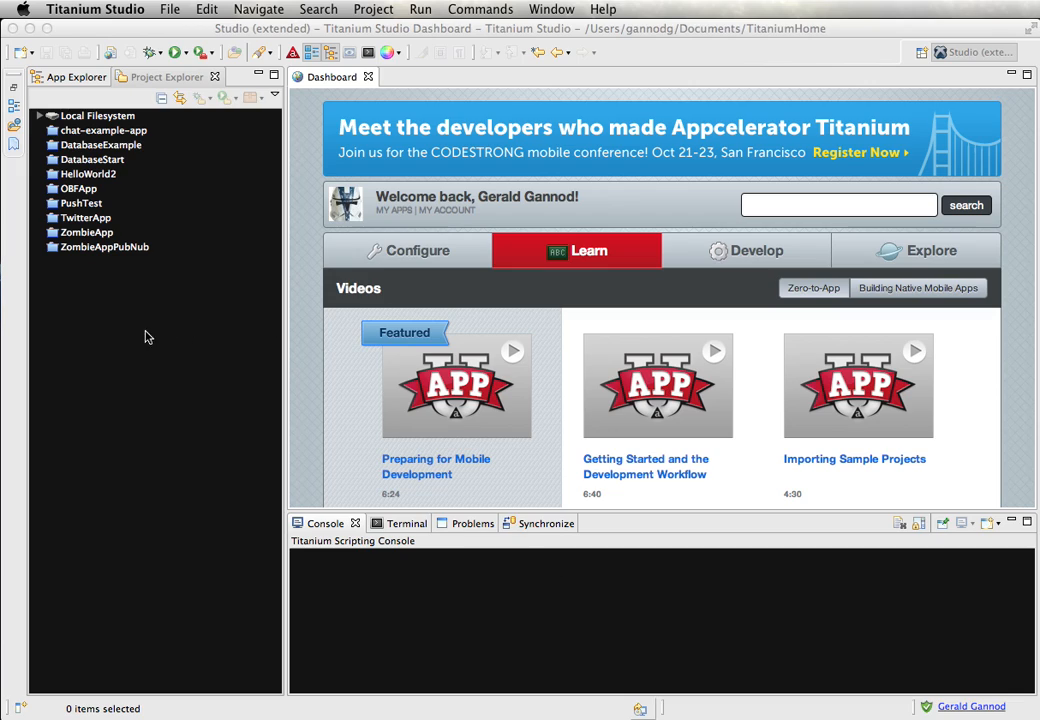
# - Start a new Titanium Mobile Project with the Default Project template and continue
pyautogui.rightClick(144, 336)
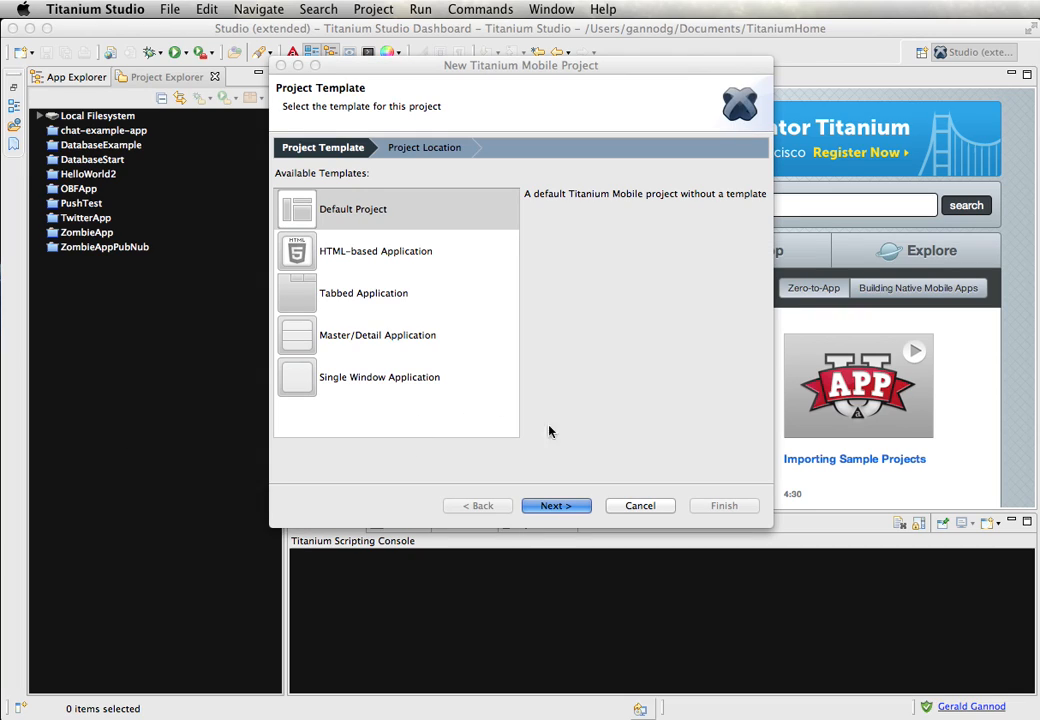
pyautogui.click(556, 504)
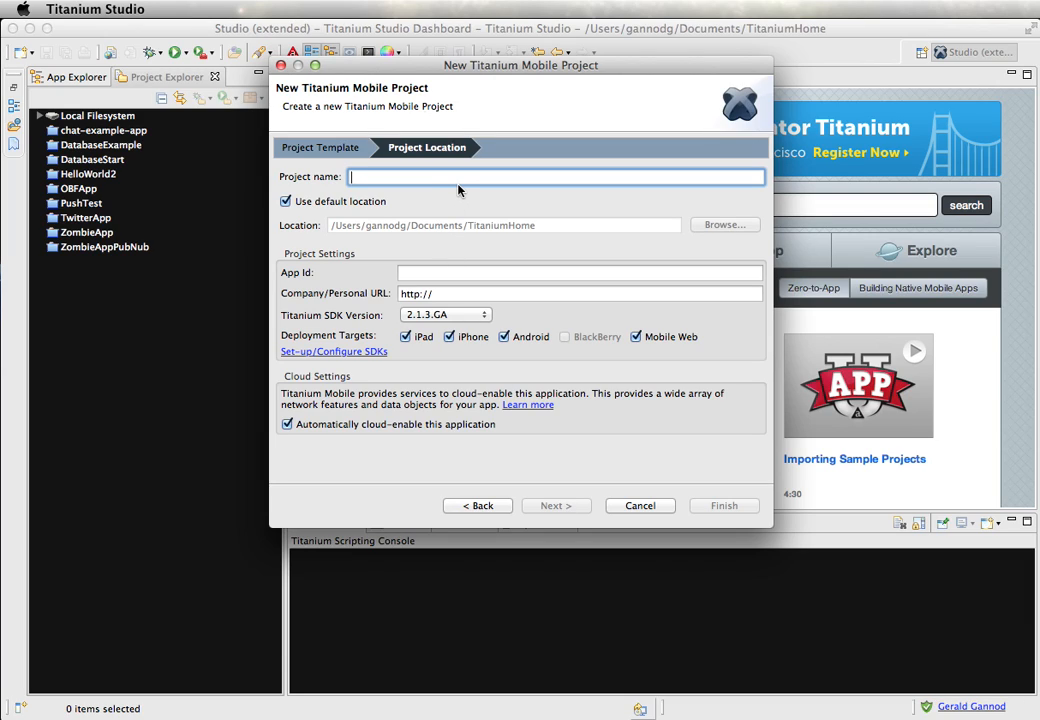
# - Name the project MyPushTest
pyautogui.write('MyPushT')
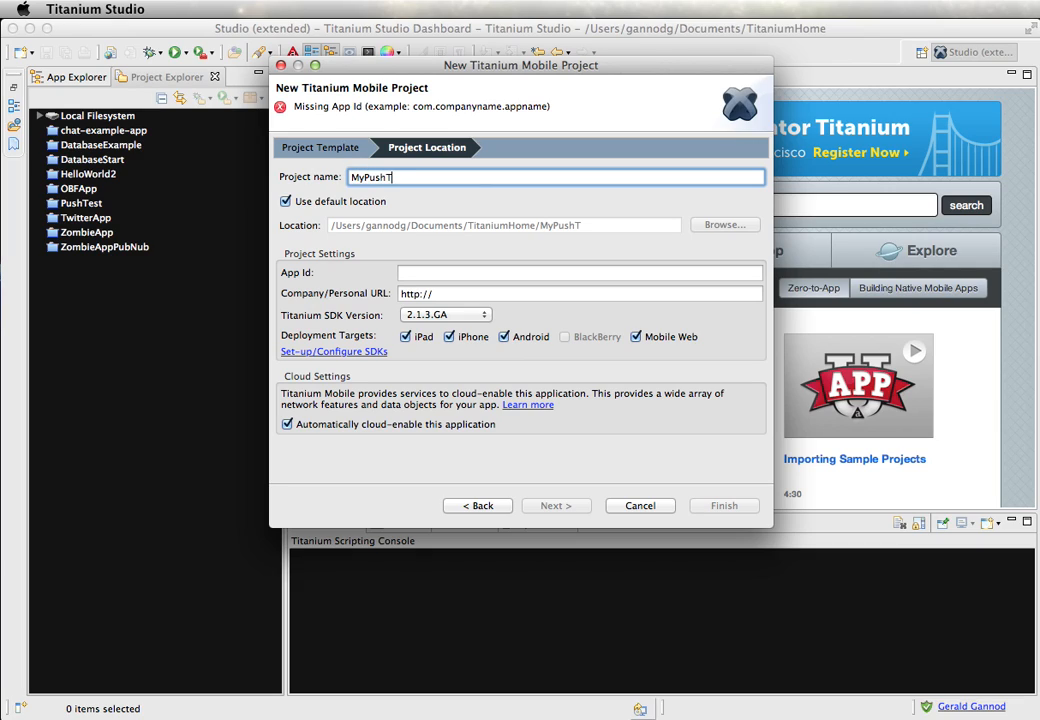
pyautogui.write('est')
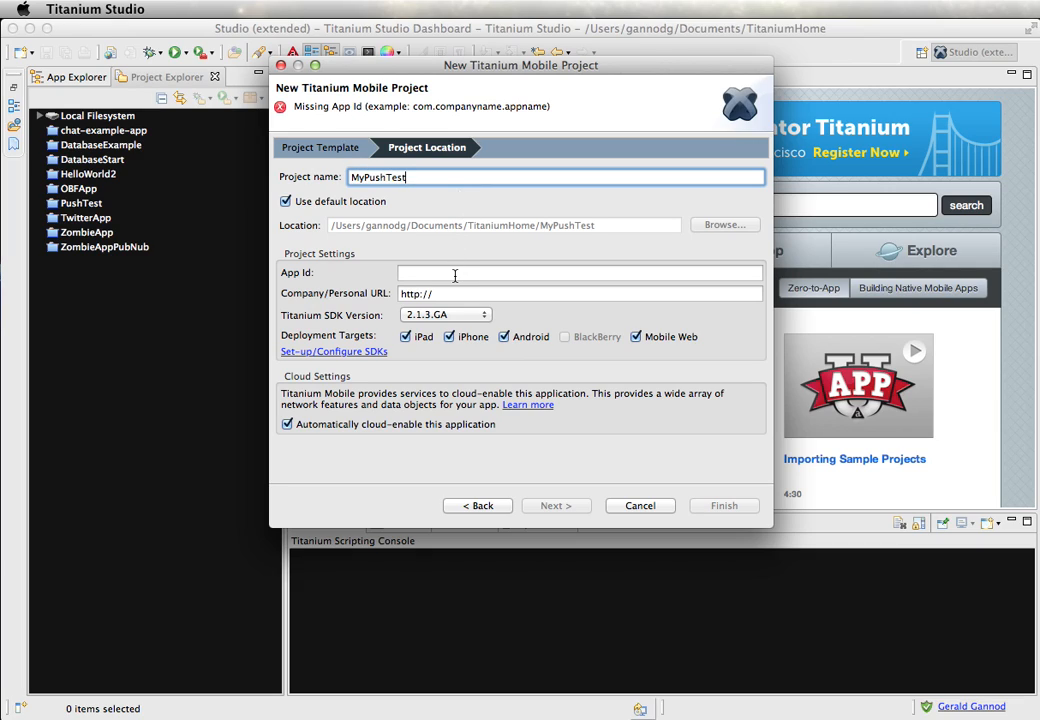
# - Enter the App Id edu.muohio.cse383.f12.mypush
pyautogui.click(580, 272)
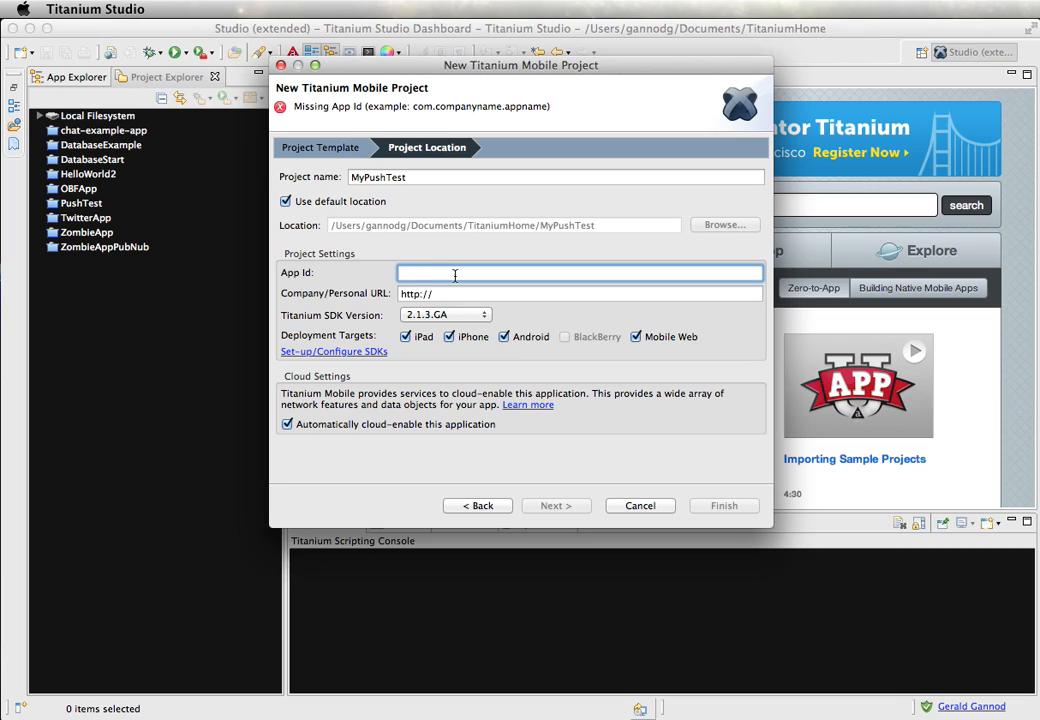
pyautogui.write('edu.mu')
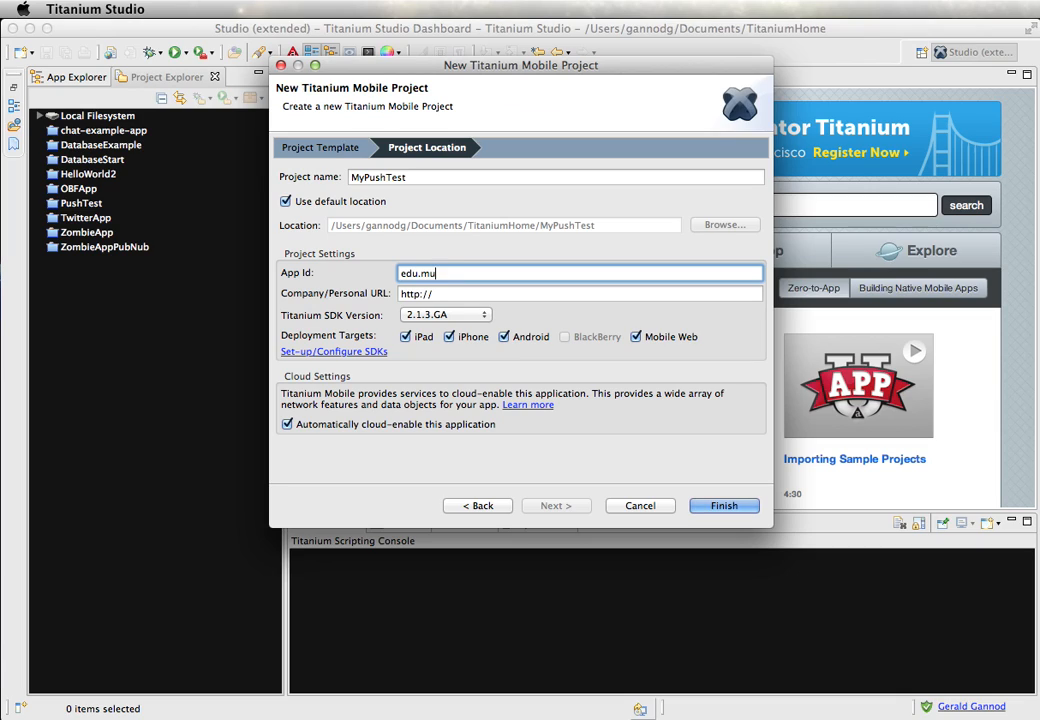
pyautogui.write('ohio.cse383.f12.')
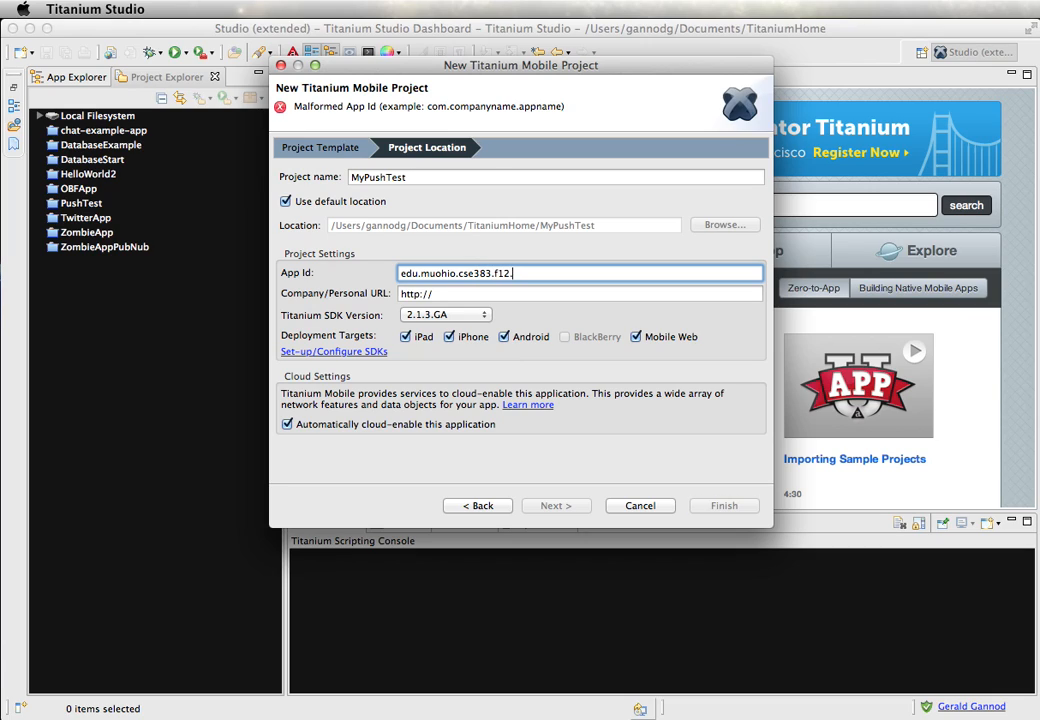
pyautogui.write('pu')
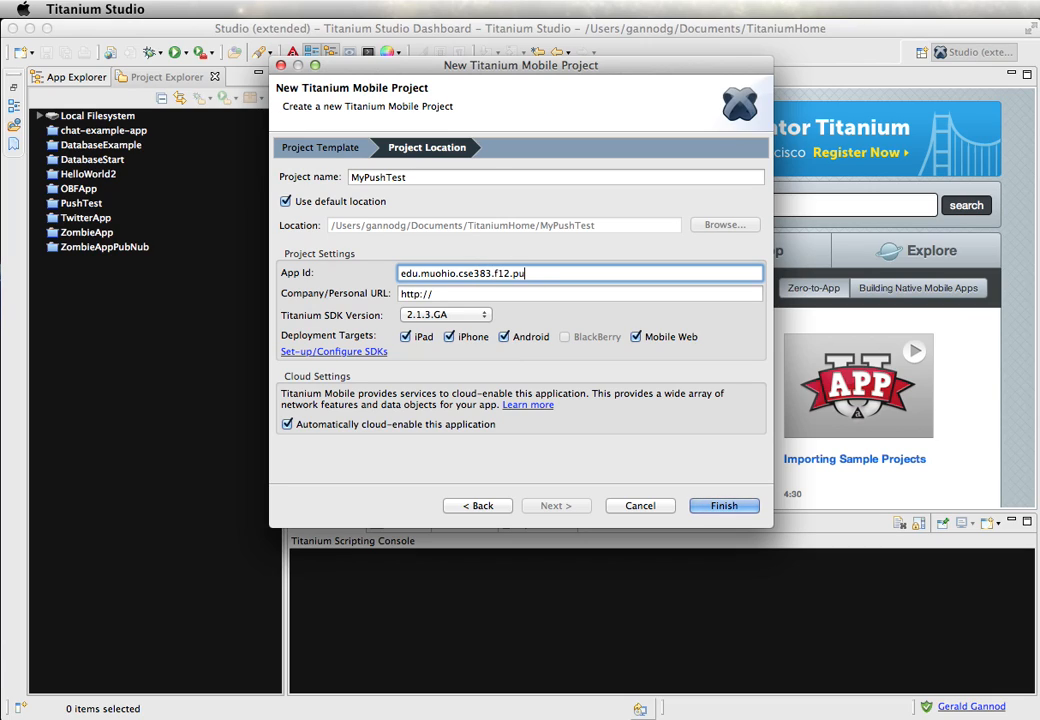
pyautogui.write('mypush')
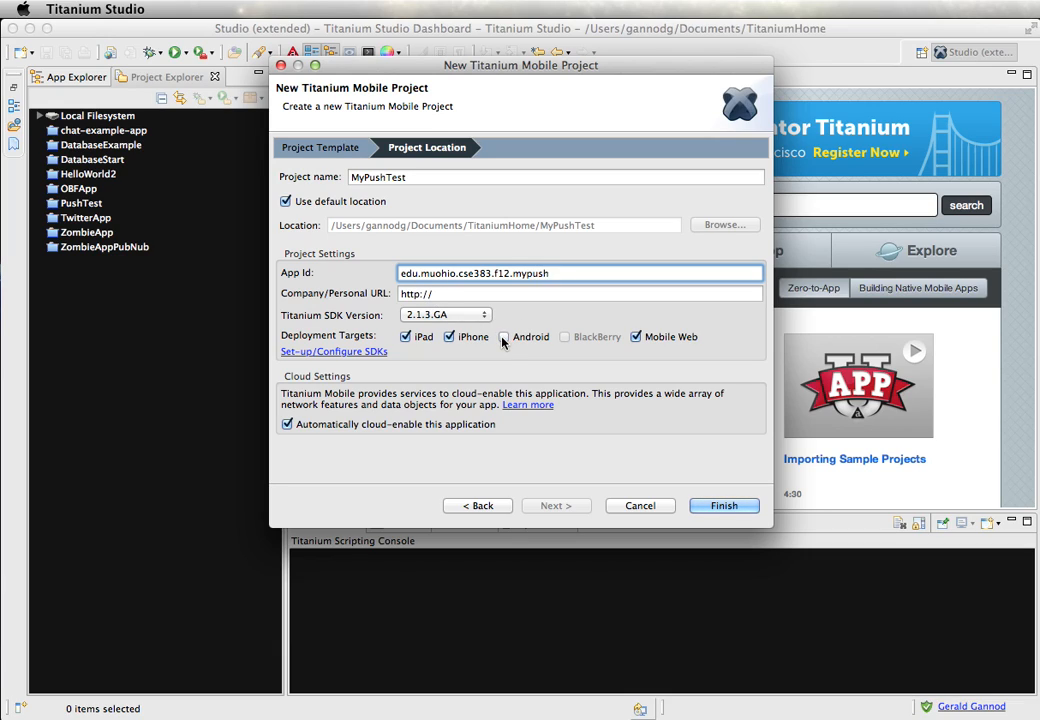
pyautogui.click(504, 336)
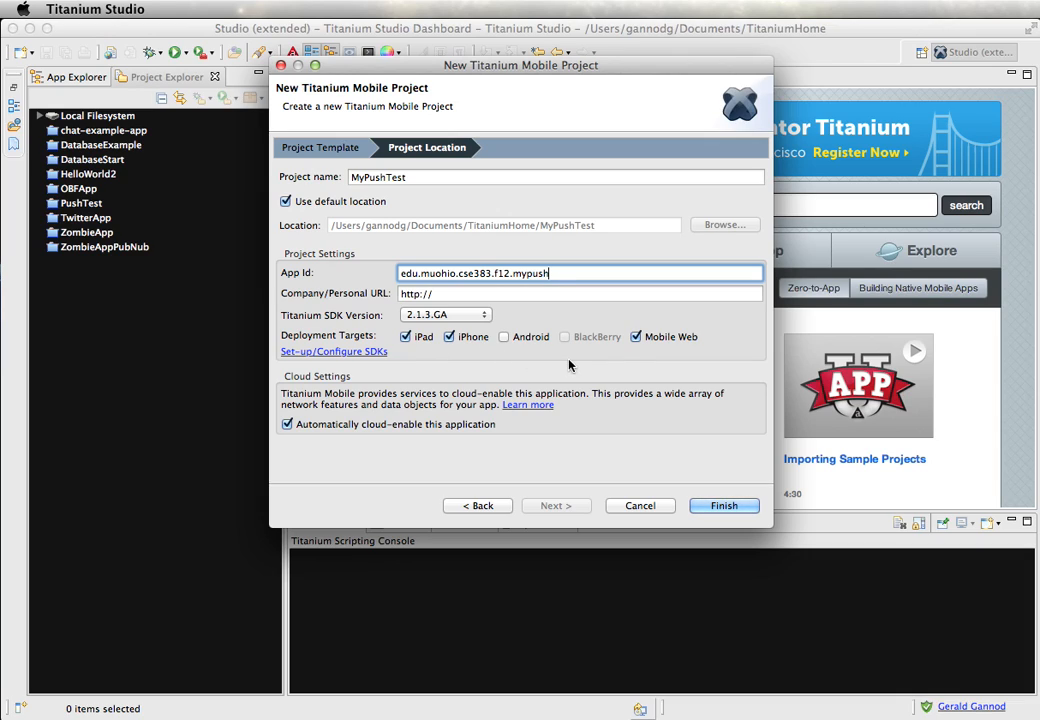
pyautogui.moveTo(612, 348)
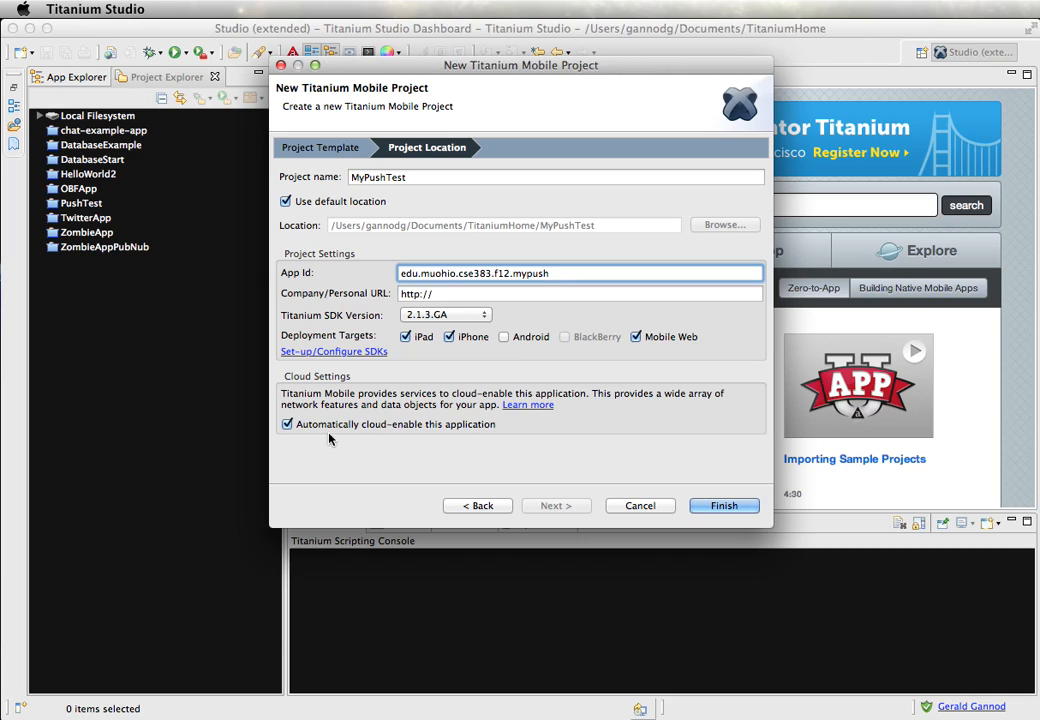
pyautogui.moveTo(552, 464)
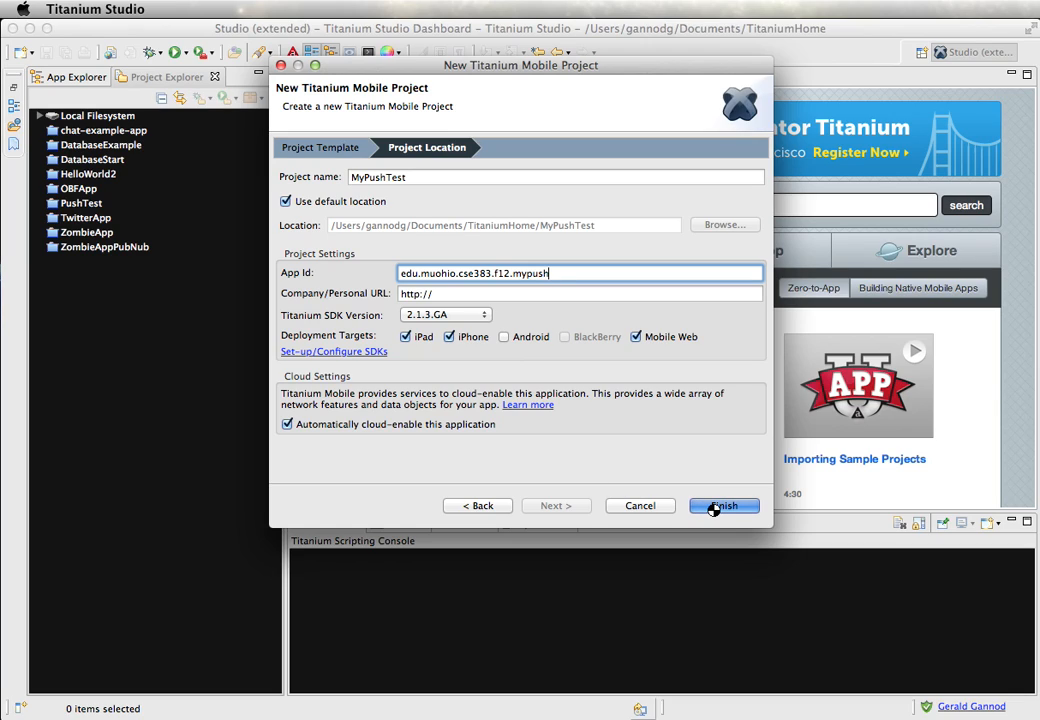
# - Finish the wizard so MyPushTest is created and listed among the projects
pyautogui.click(724, 504)
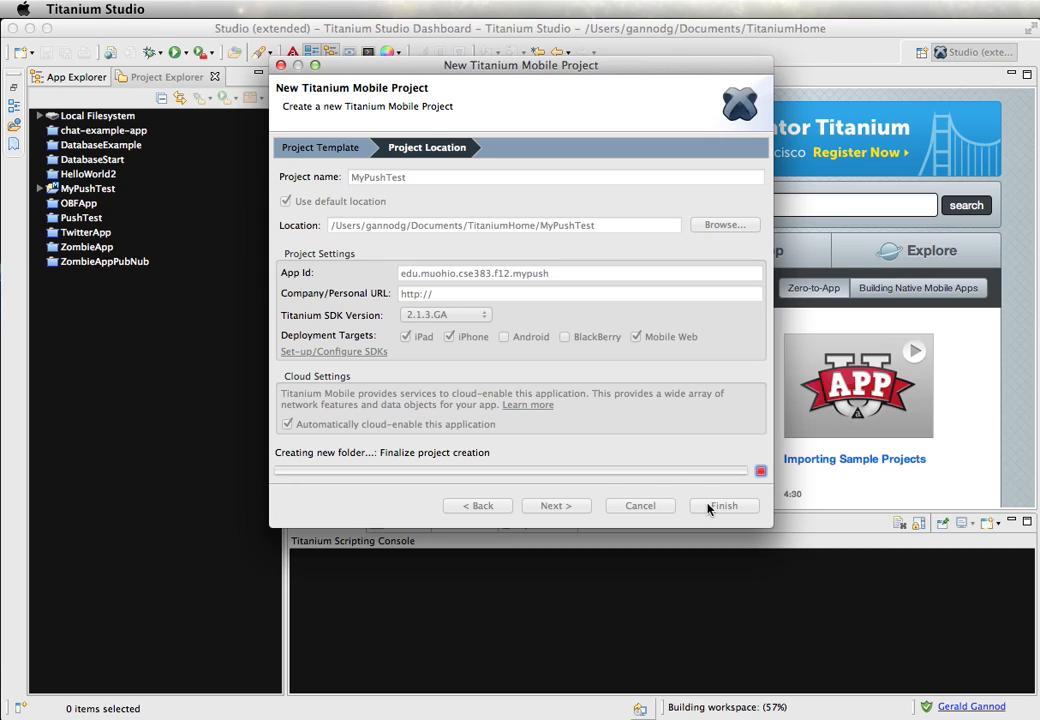
pyautogui.click(724, 504)
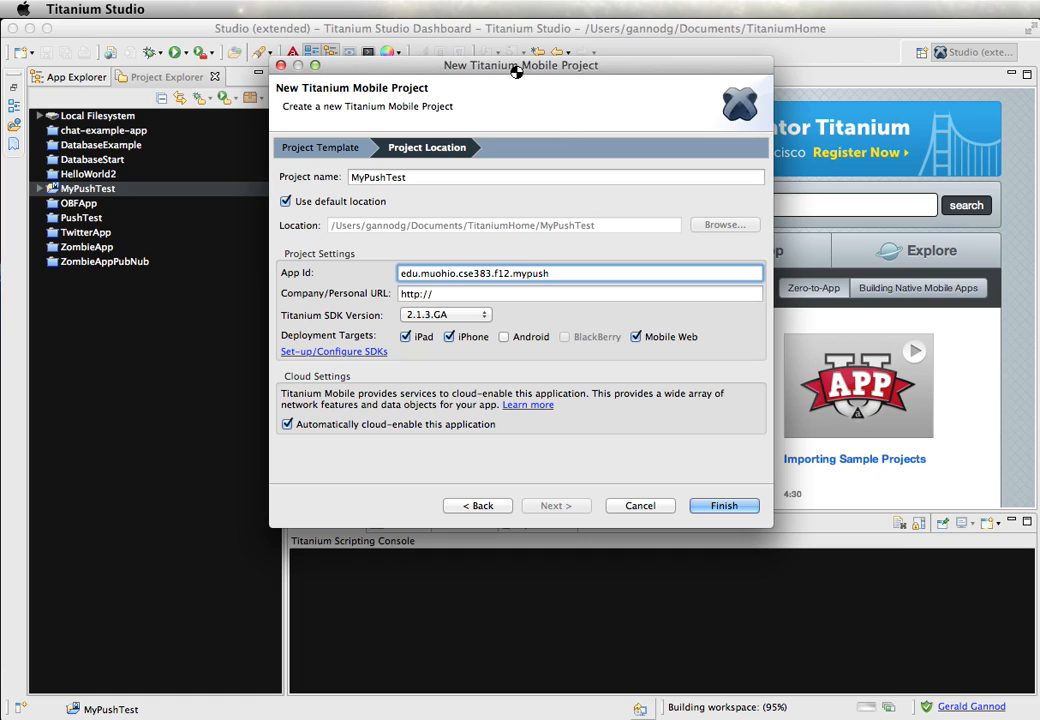
pyautogui.click(724, 504)
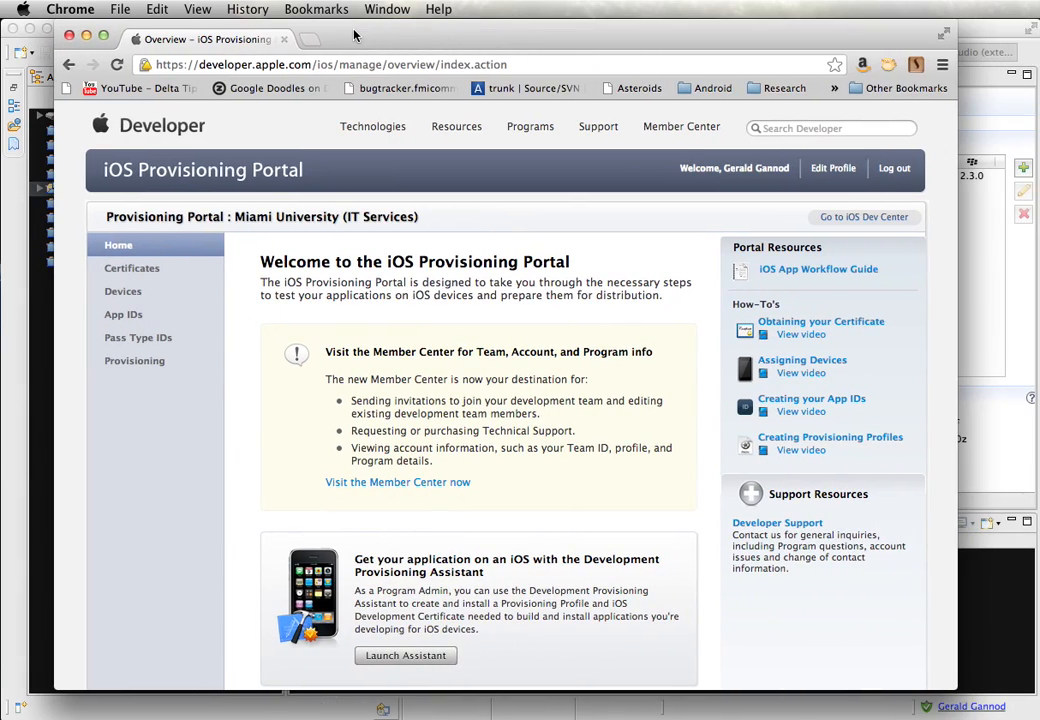
pyautogui.moveTo(352, 354)
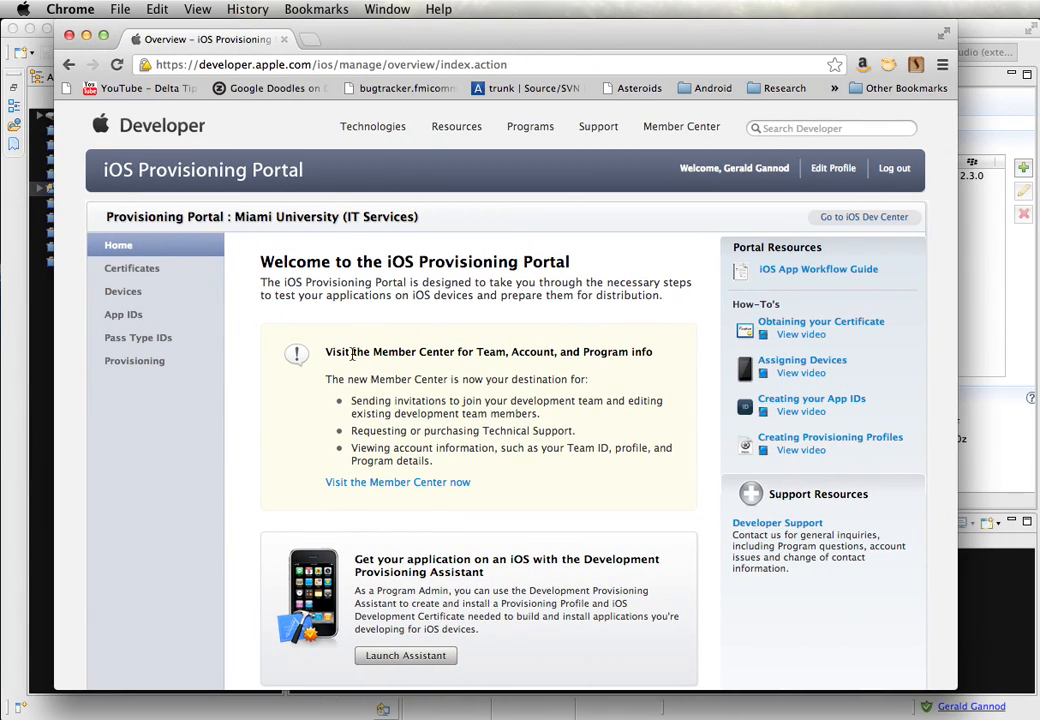
pyautogui.moveTo(124, 292)
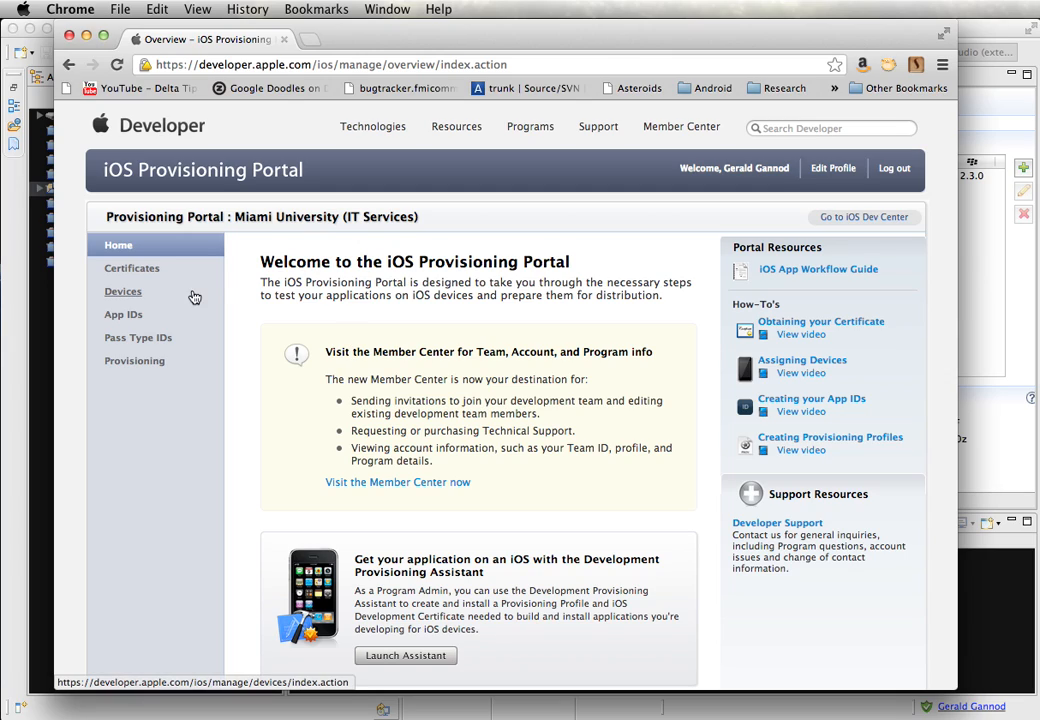
pyautogui.moveTo(124, 314)
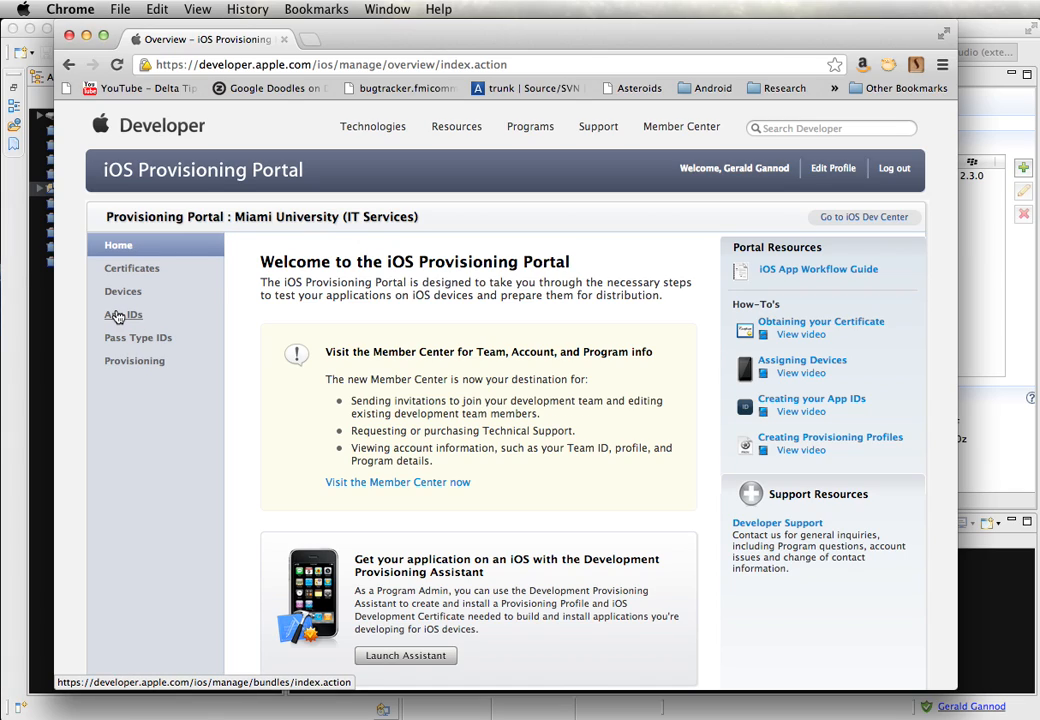
# - Go to the App IDs section of the iOS Provisioning Portal
pyautogui.click(124, 314)
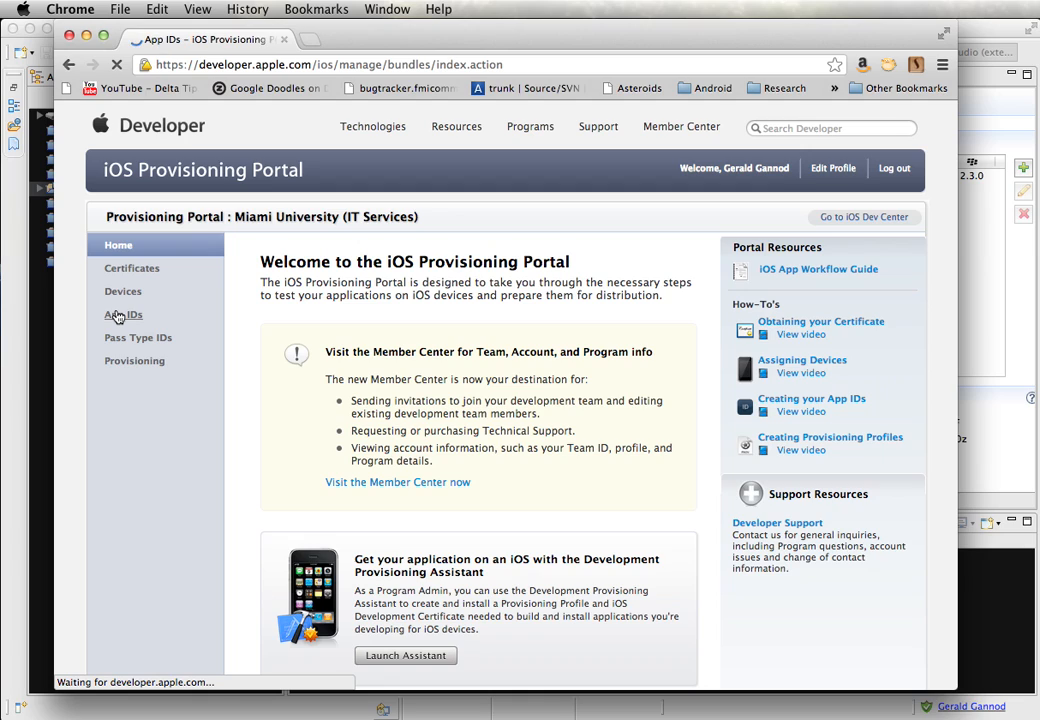
pyautogui.click(124, 316)
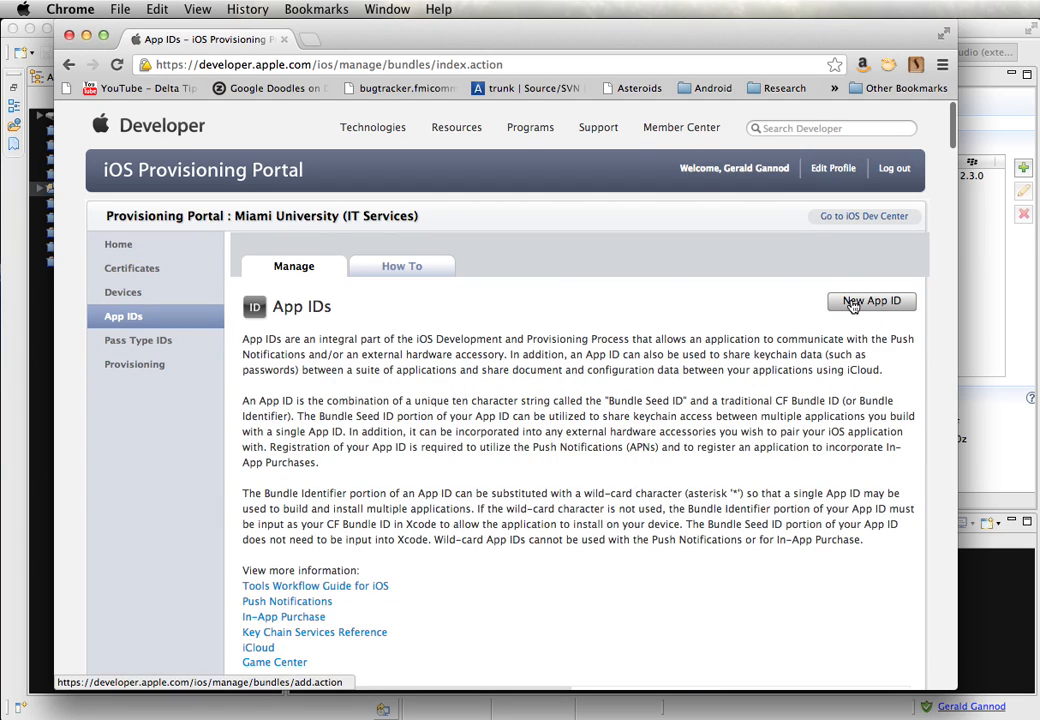
# - Begin a new App ID with description CSE 383 F12 Push
pyautogui.click(872, 300)
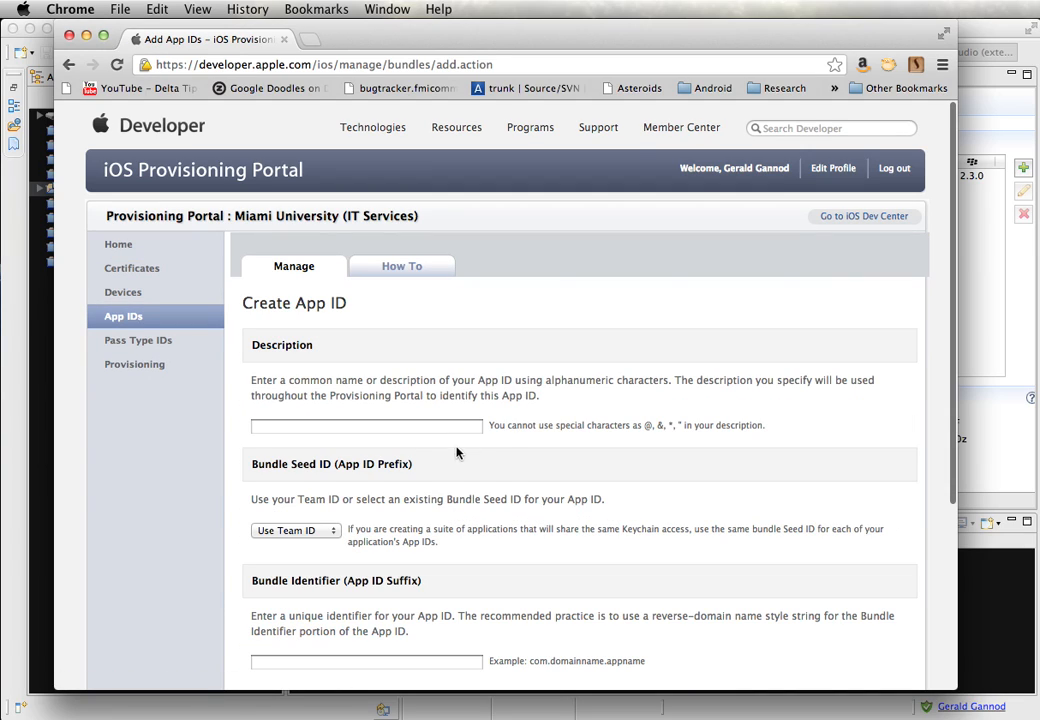
pyautogui.click(366, 424)
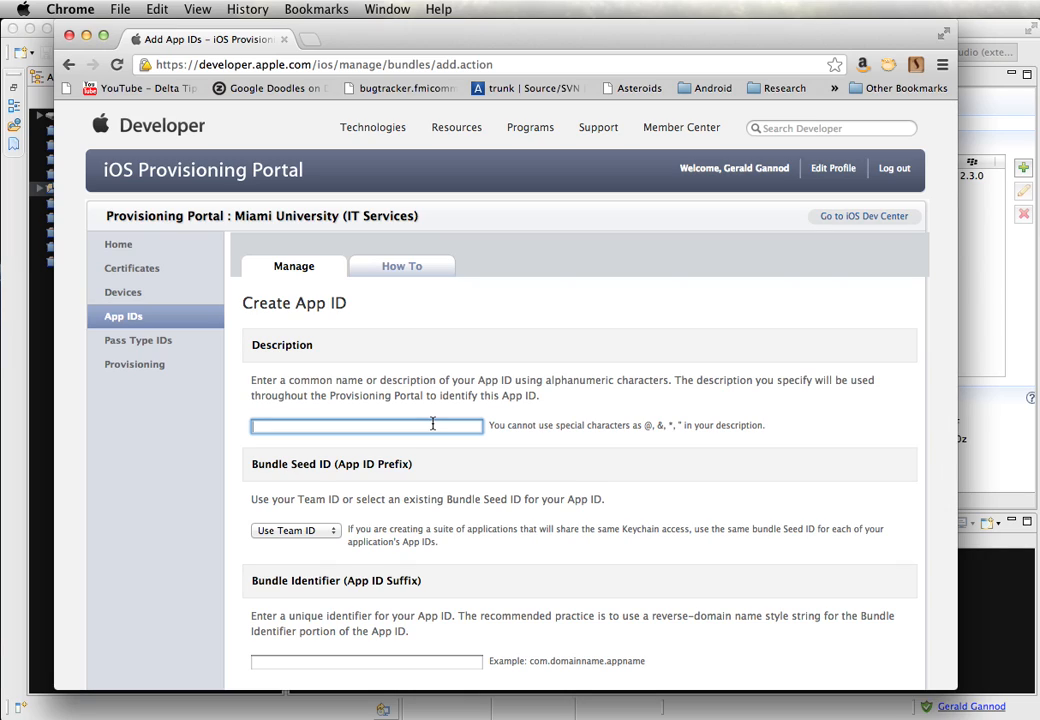
pyautogui.write('CSE 383')
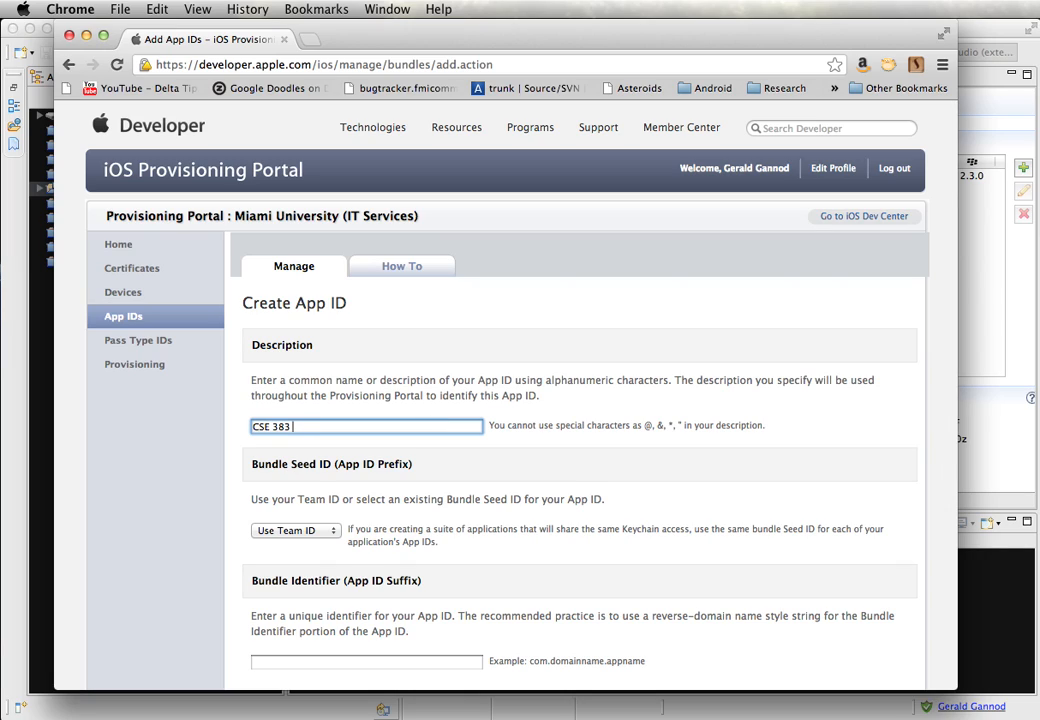
pyautogui.write('F12 Push')
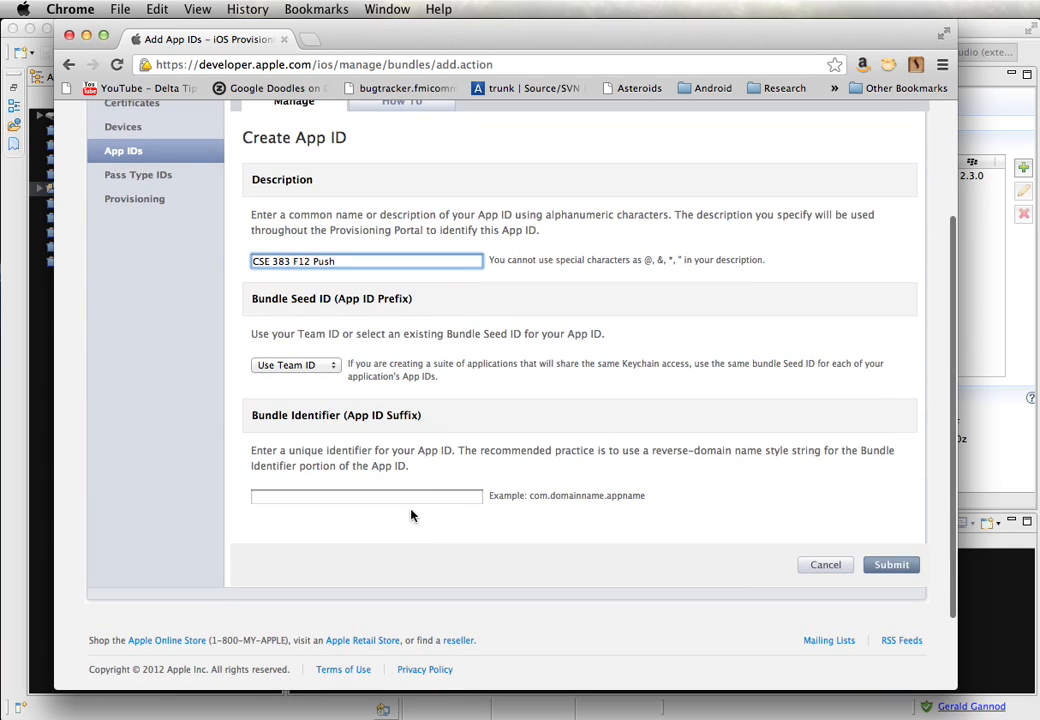
# - Enter bundle identifier edu.muohio.cse383.f12.mypush and submit the App ID
pyautogui.write('edu')
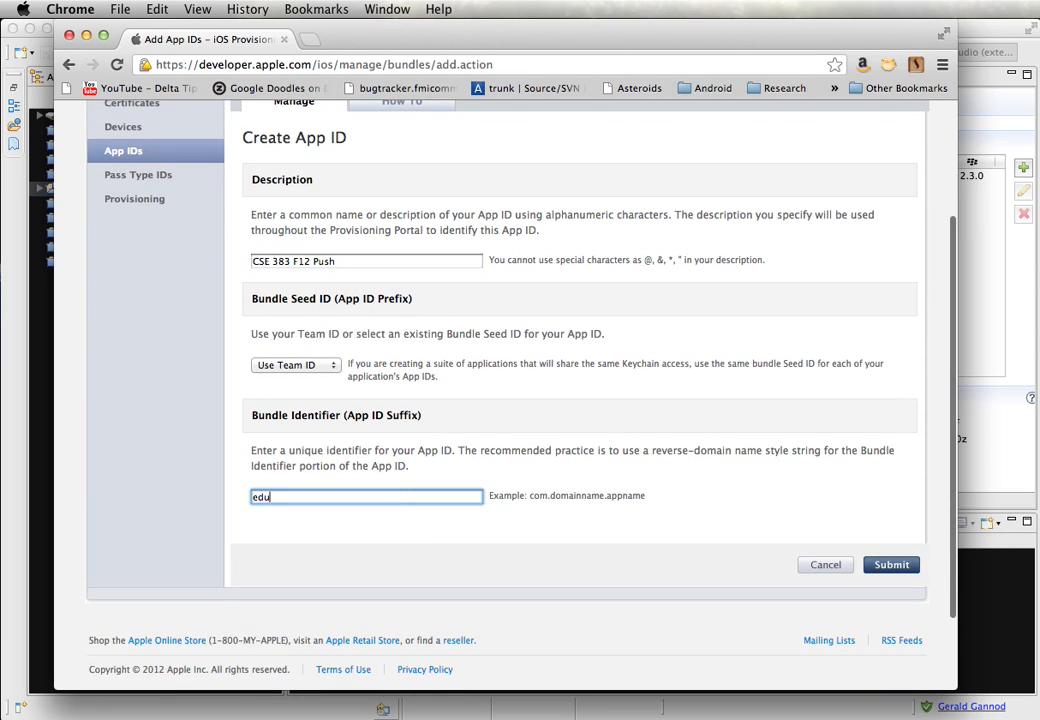
pyautogui.write('.muohio.')
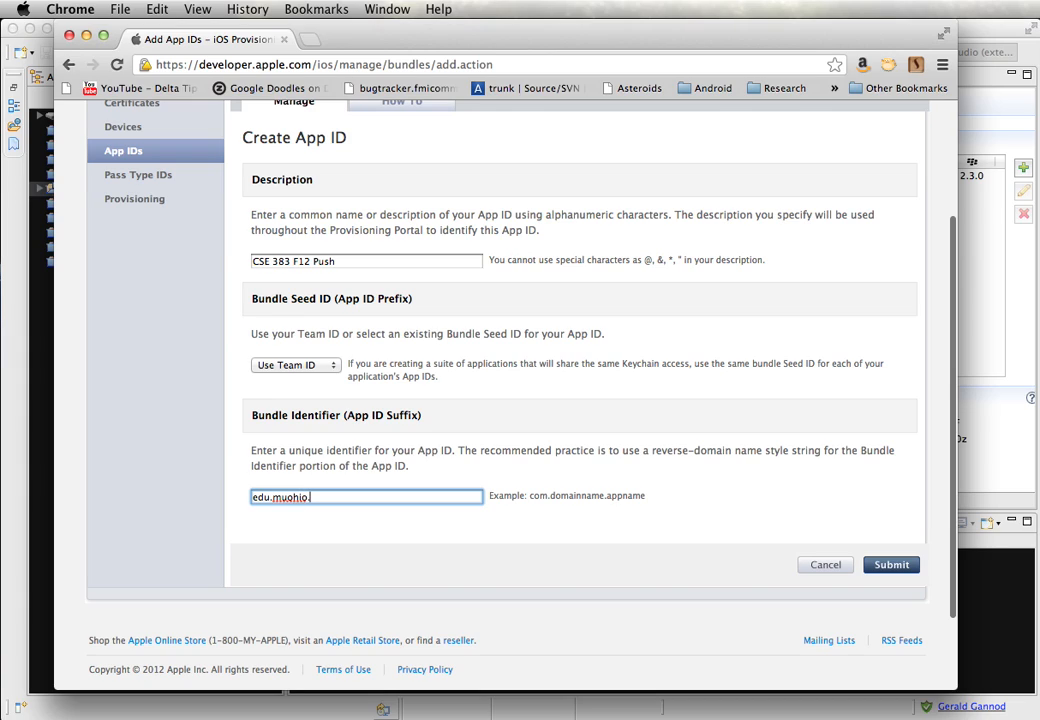
pyautogui.write('cse383.f12.')
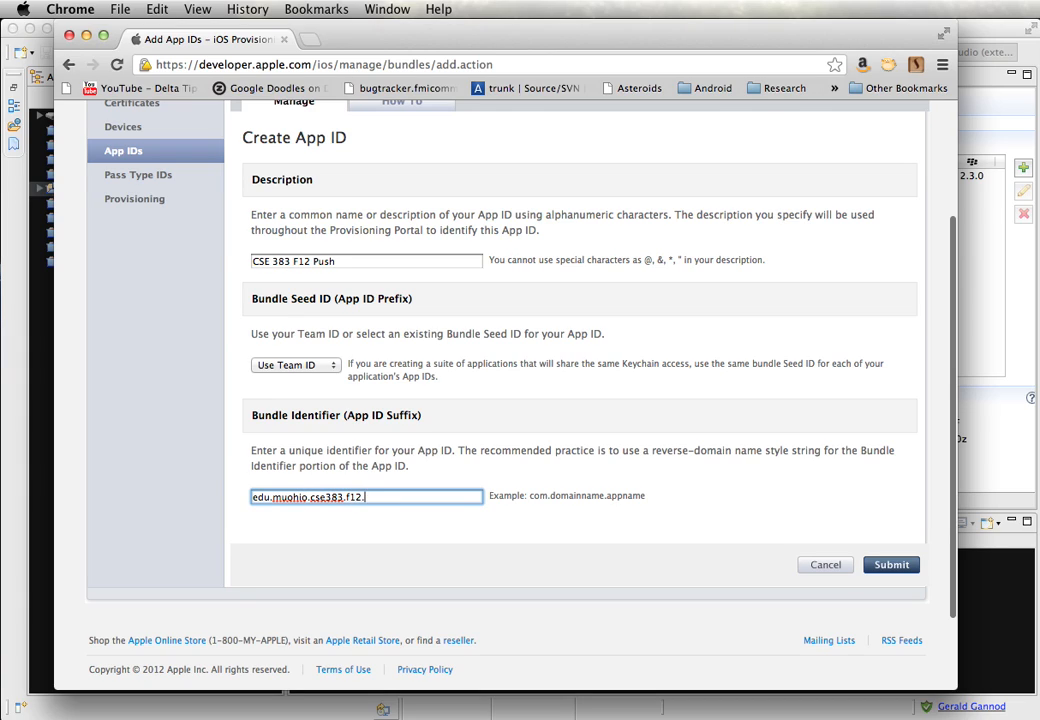
pyautogui.write('mypush')
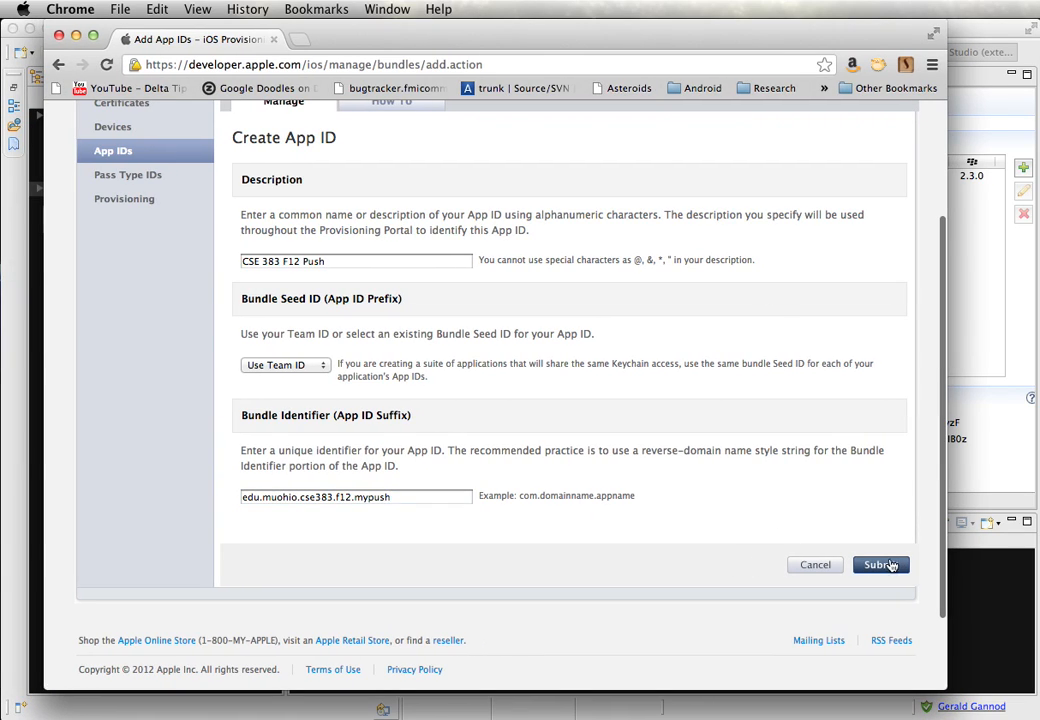
pyautogui.click(880, 564)
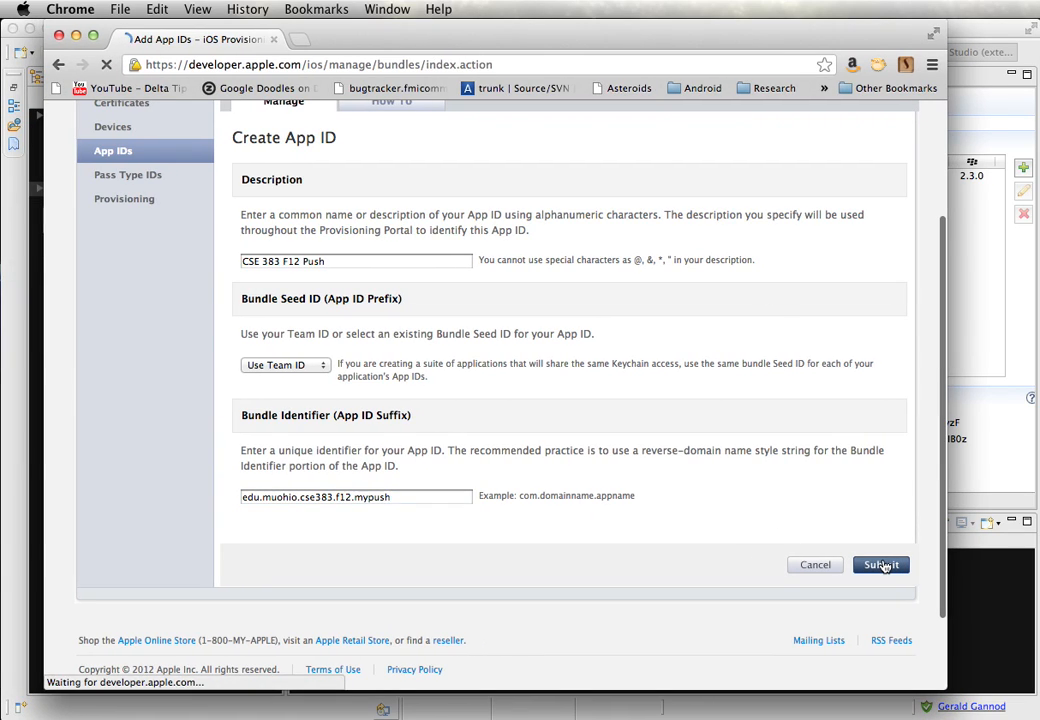
# - Scroll the App IDs table down to the CSE 383 F12 Push entry
pyautogui.click(880, 564)
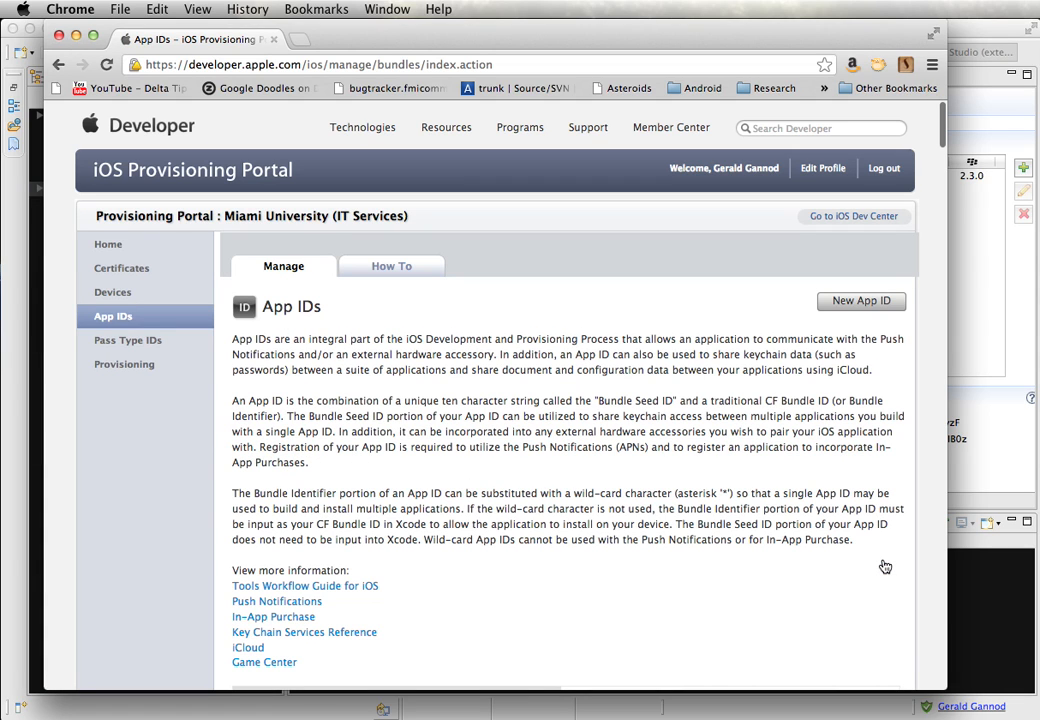
pyautogui.scroll(-3)
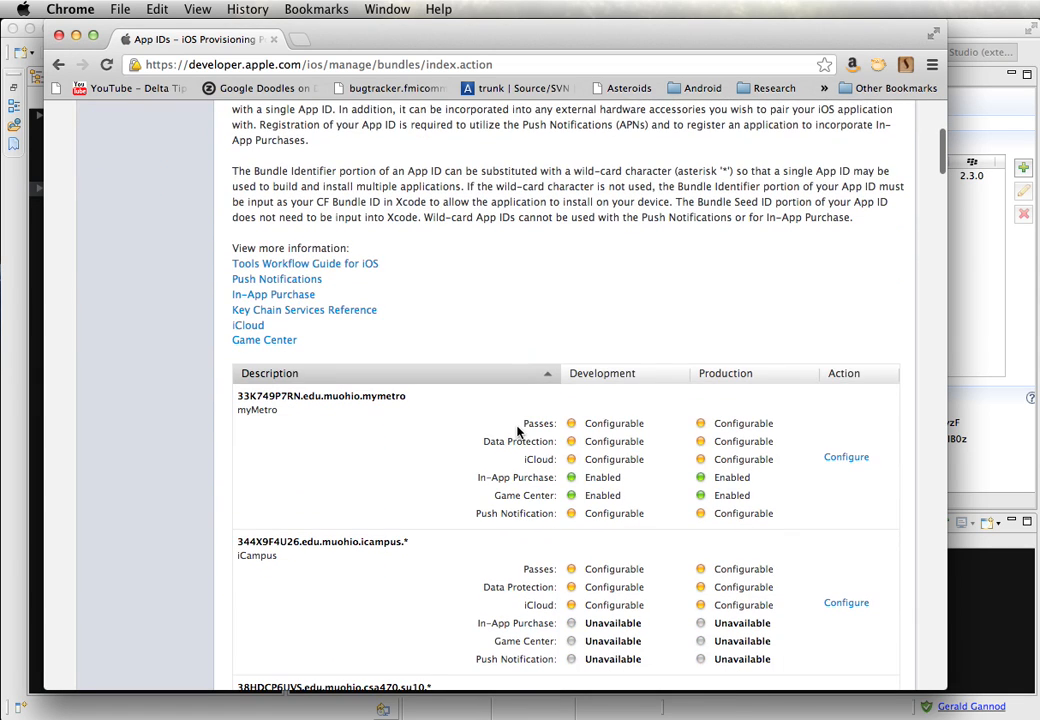
pyautogui.scroll(-3)
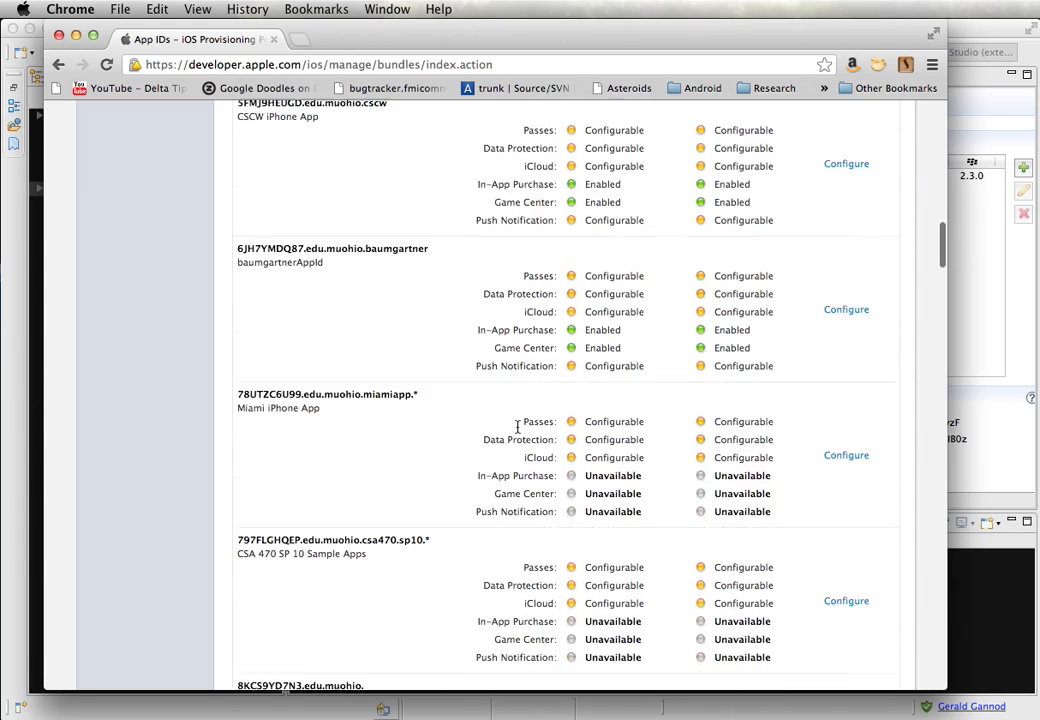
pyautogui.scroll(-3)
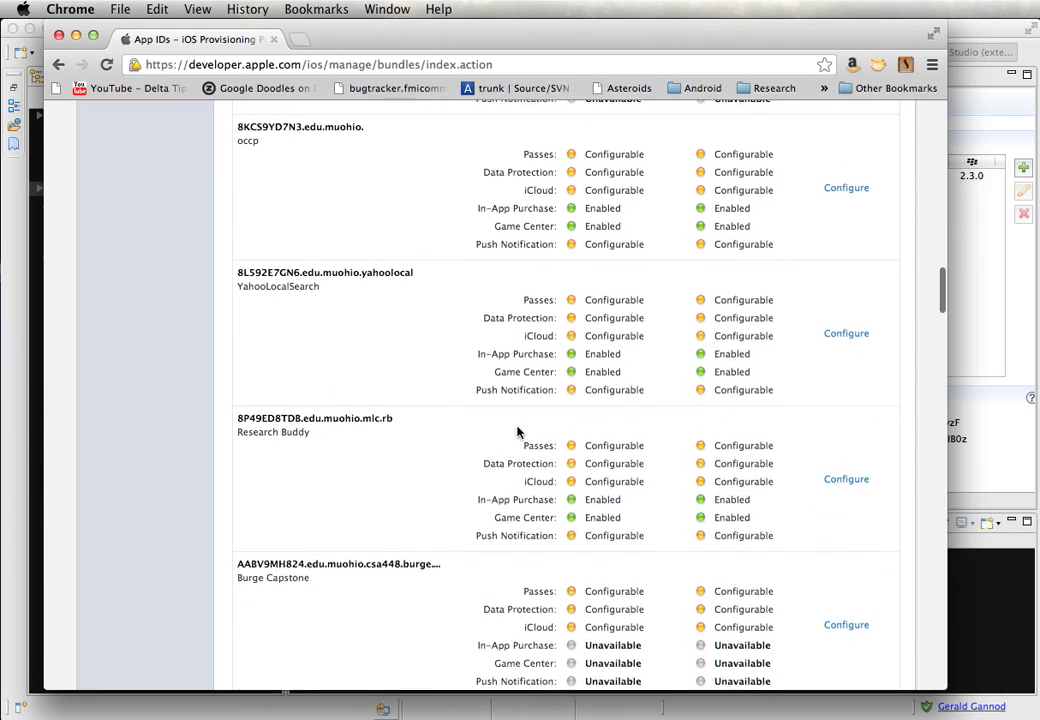
pyautogui.scroll(-3)
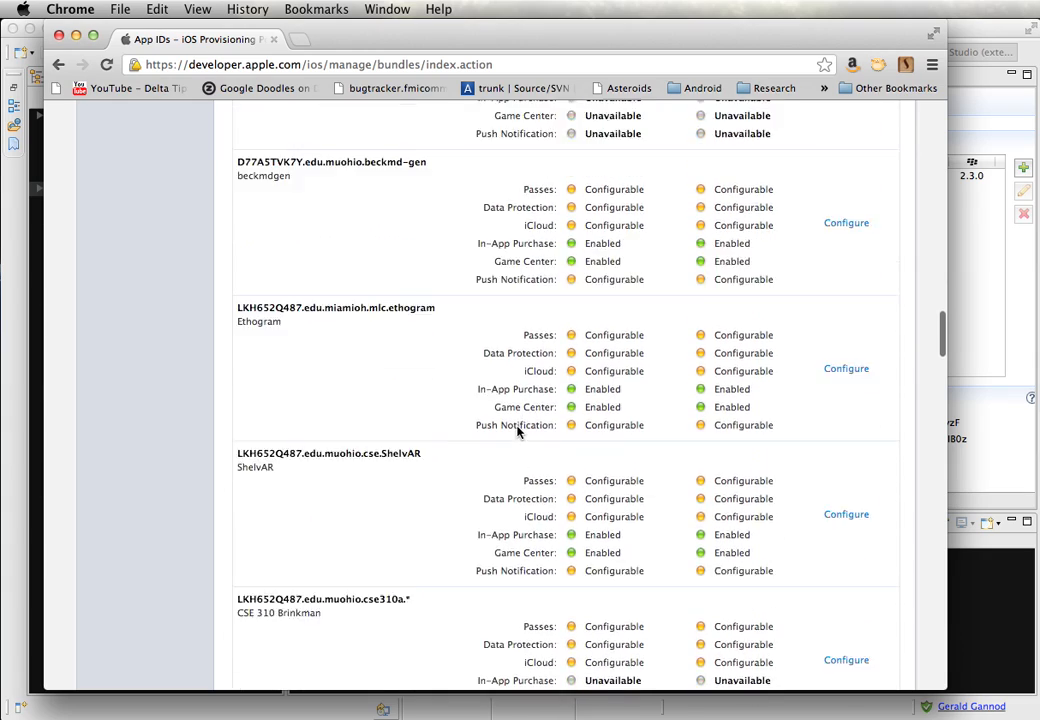
pyautogui.scroll(-3)
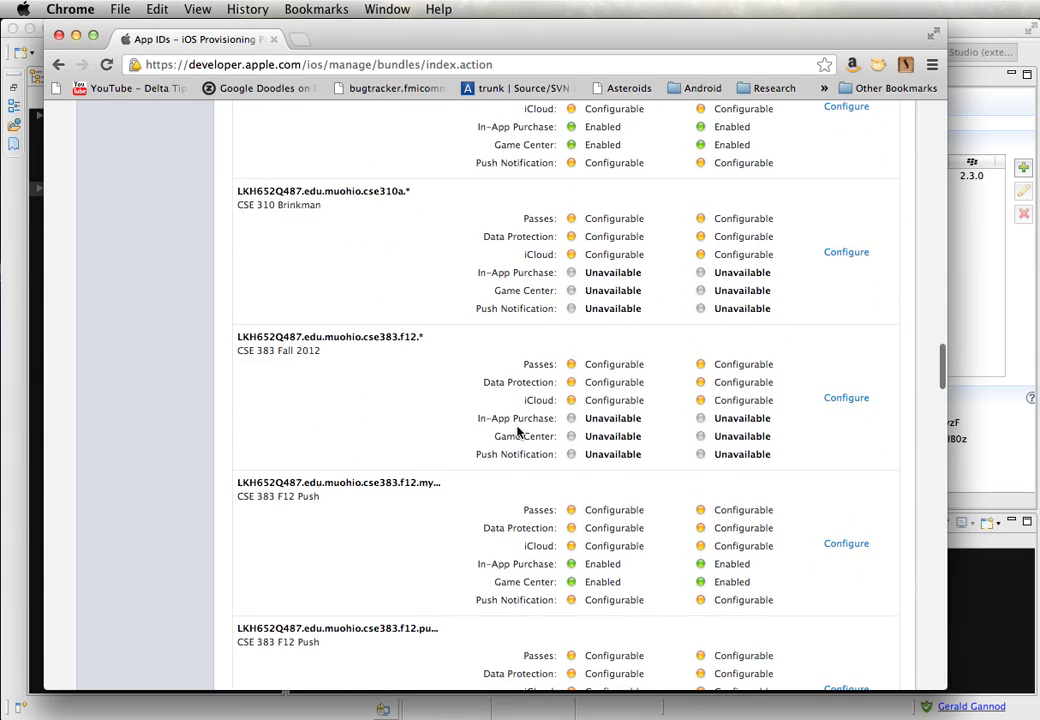
pyautogui.scroll(-3)
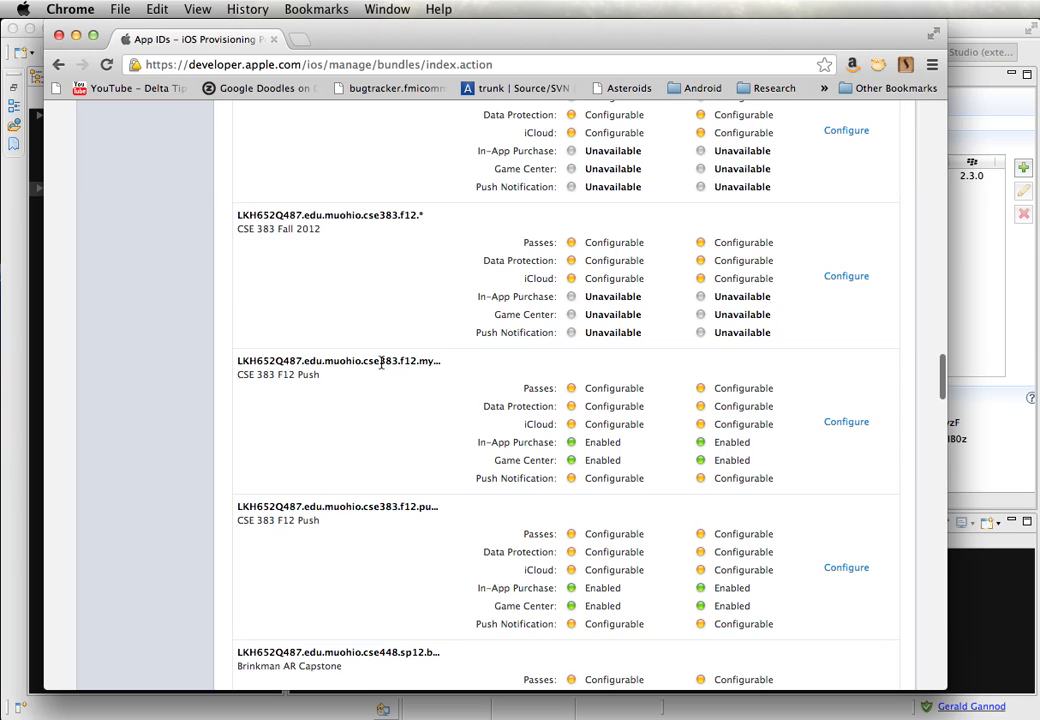
pyautogui.moveTo(764, 422)
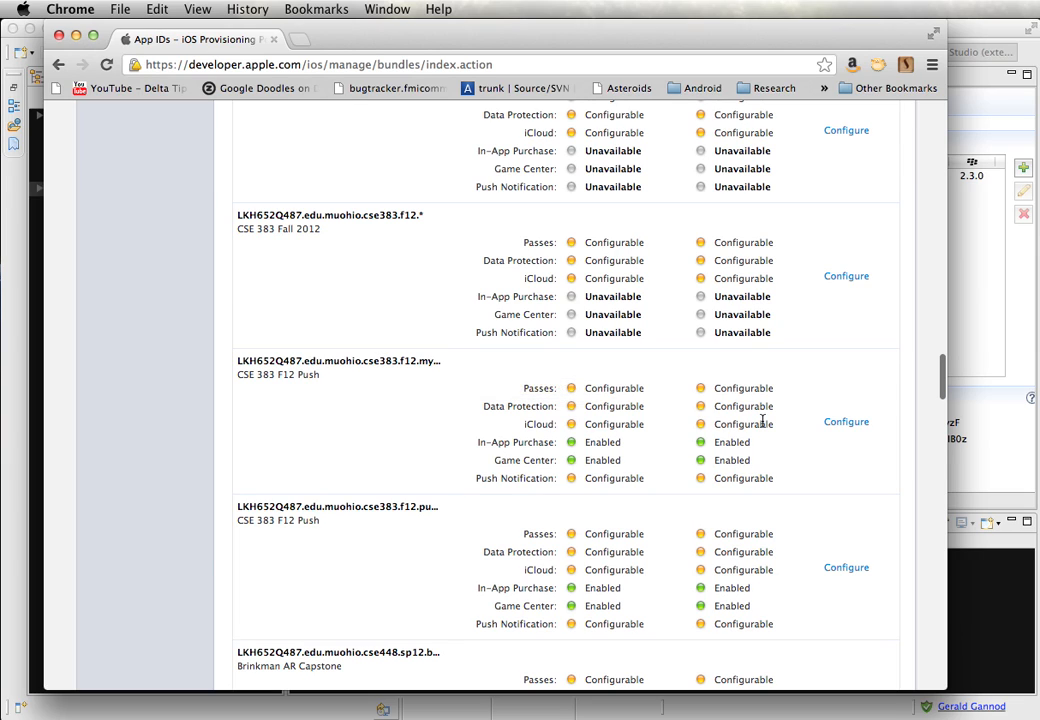
# - Configure the CSE 383 F12 Push App ID and enable Apple Push Notification service
pyautogui.click(846, 420)
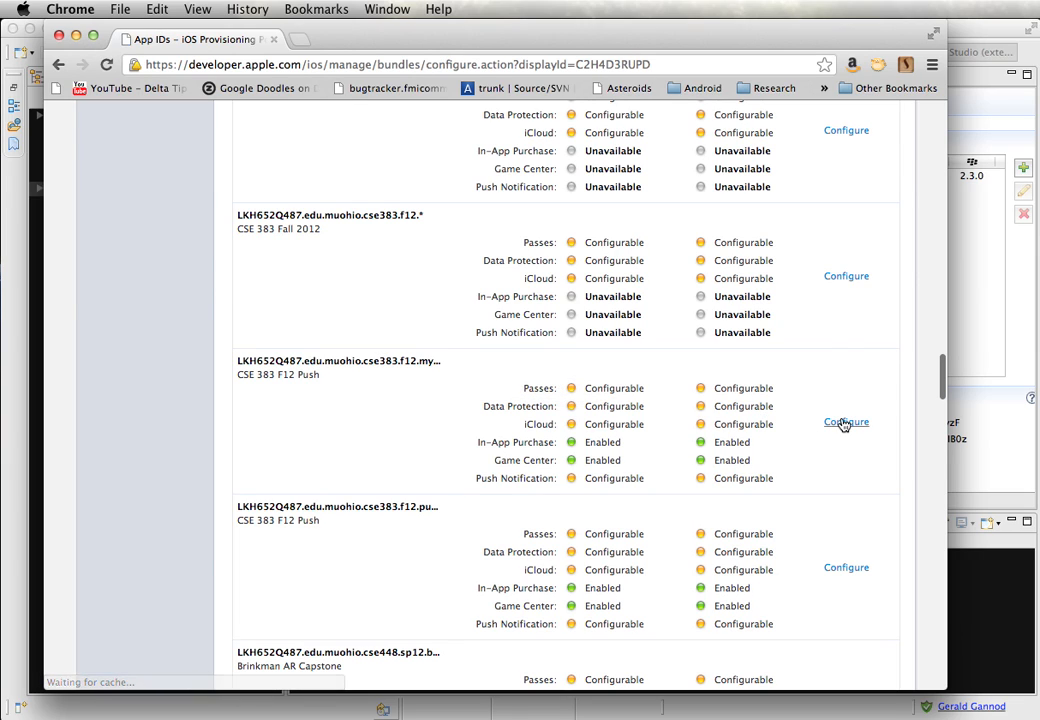
pyautogui.click(846, 422)
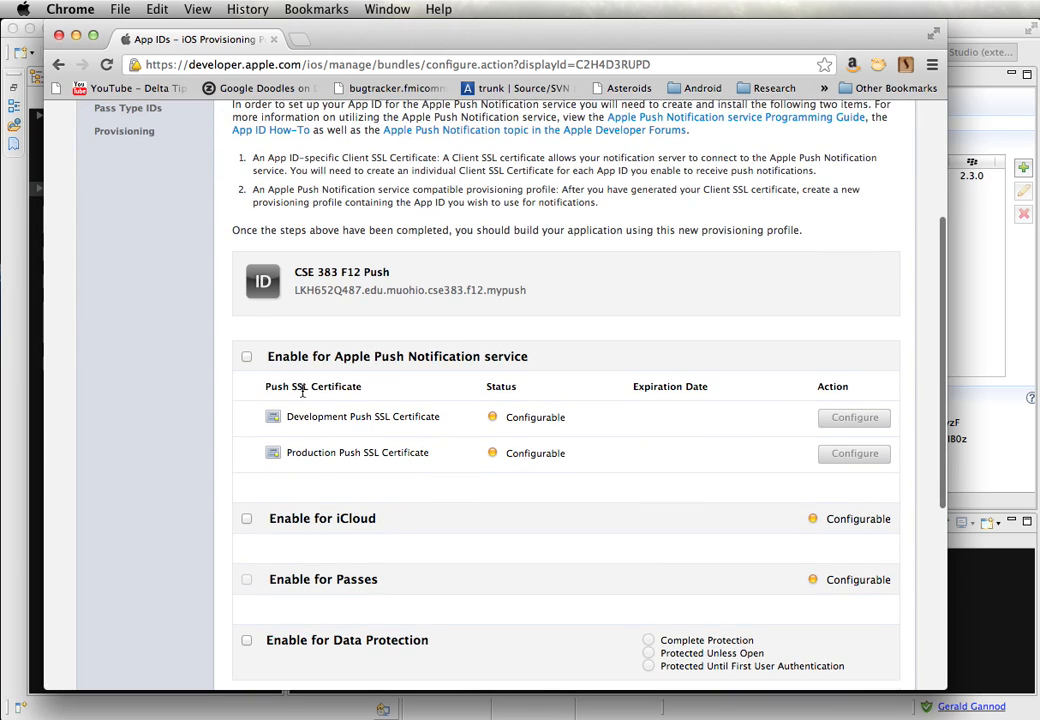
pyautogui.click(248, 356)
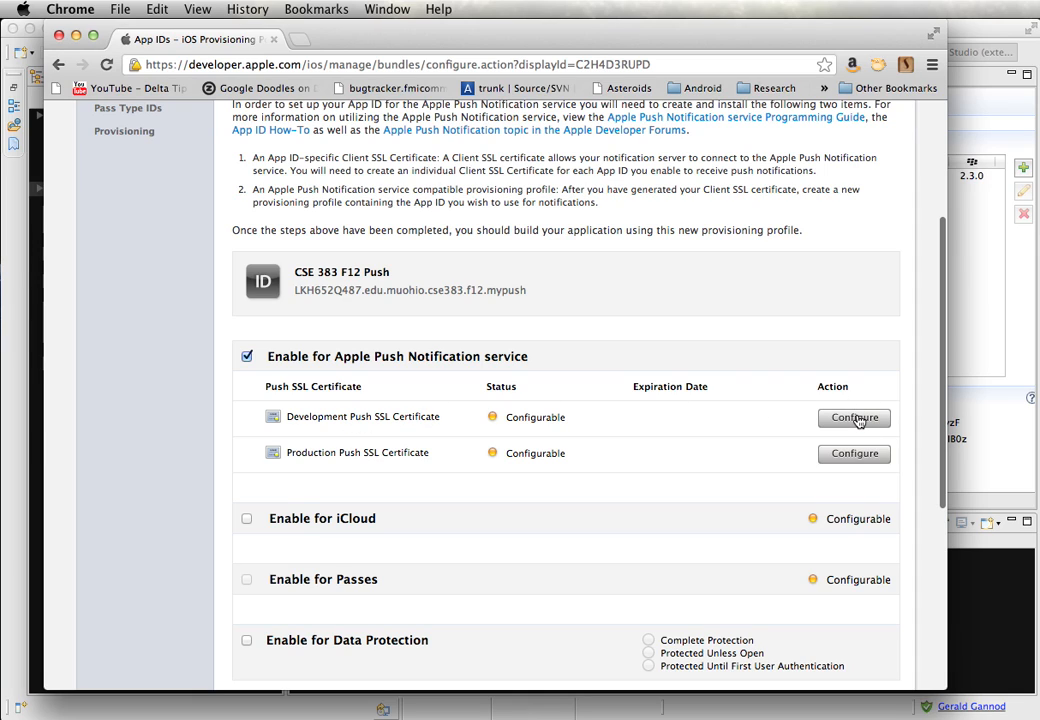
# - Configure the Development Push SSL Certificate and continue past the CSR instructions
pyautogui.click(854, 418)
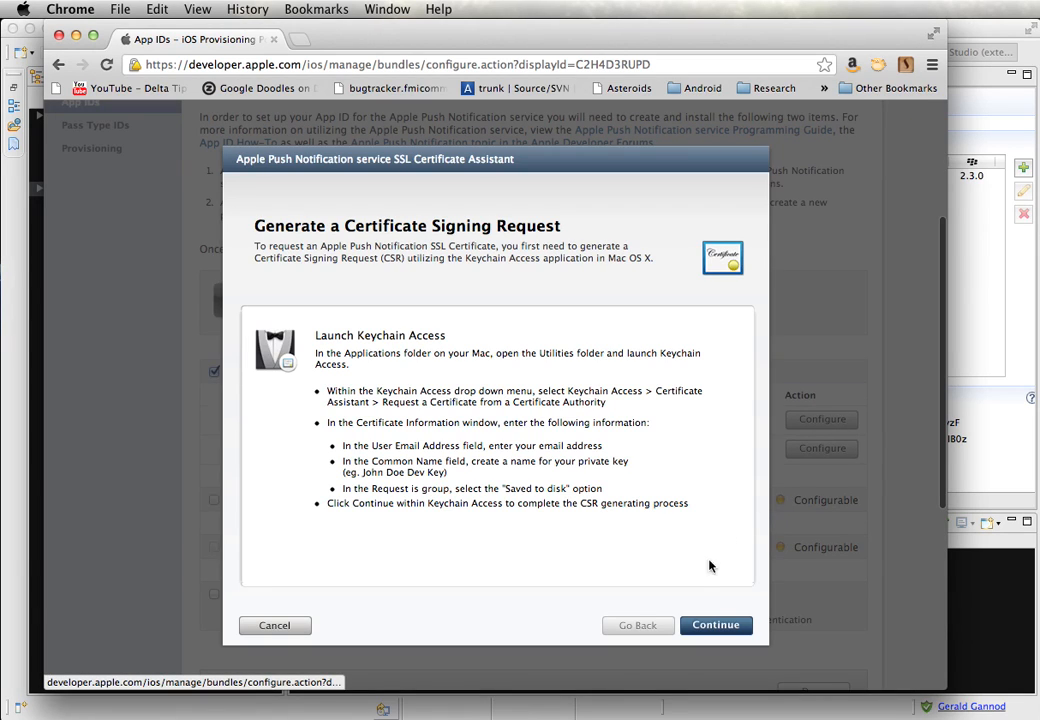
pyautogui.moveTo(434, 384)
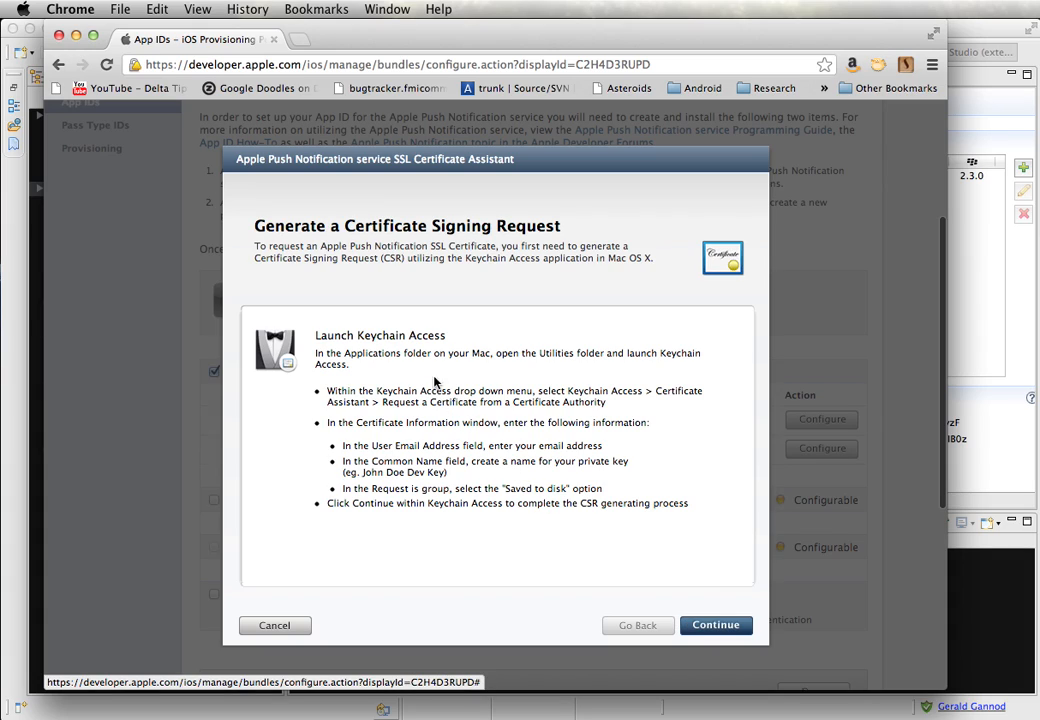
pyautogui.moveTo(664, 490)
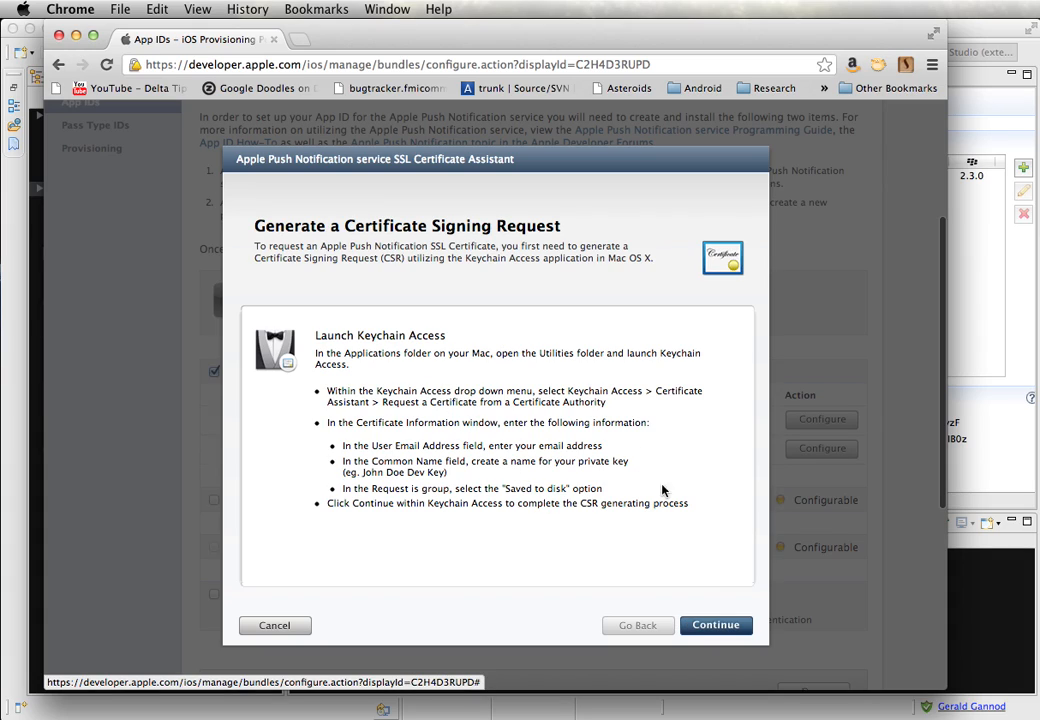
pyautogui.moveTo(712, 600)
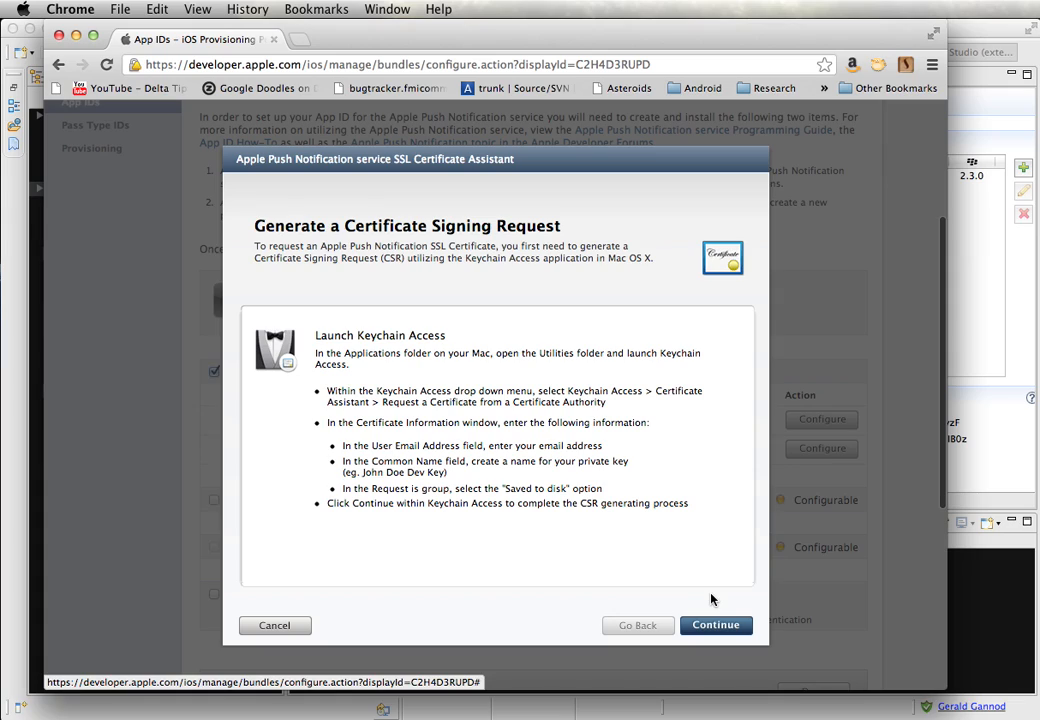
pyautogui.moveTo(716, 624)
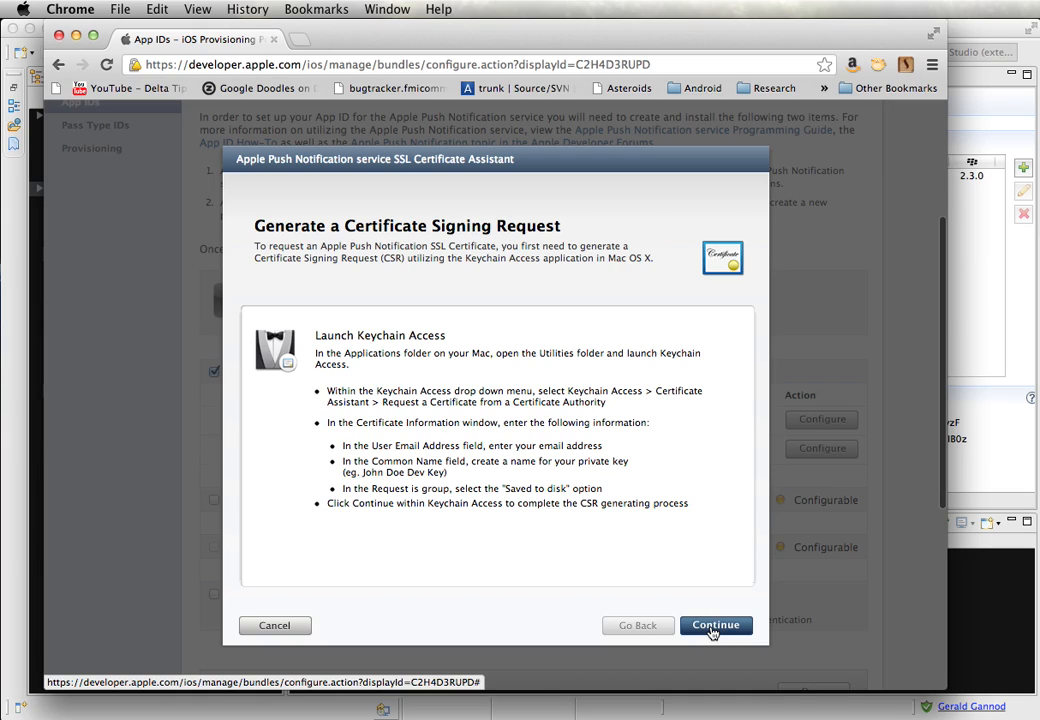
pyautogui.click(716, 624)
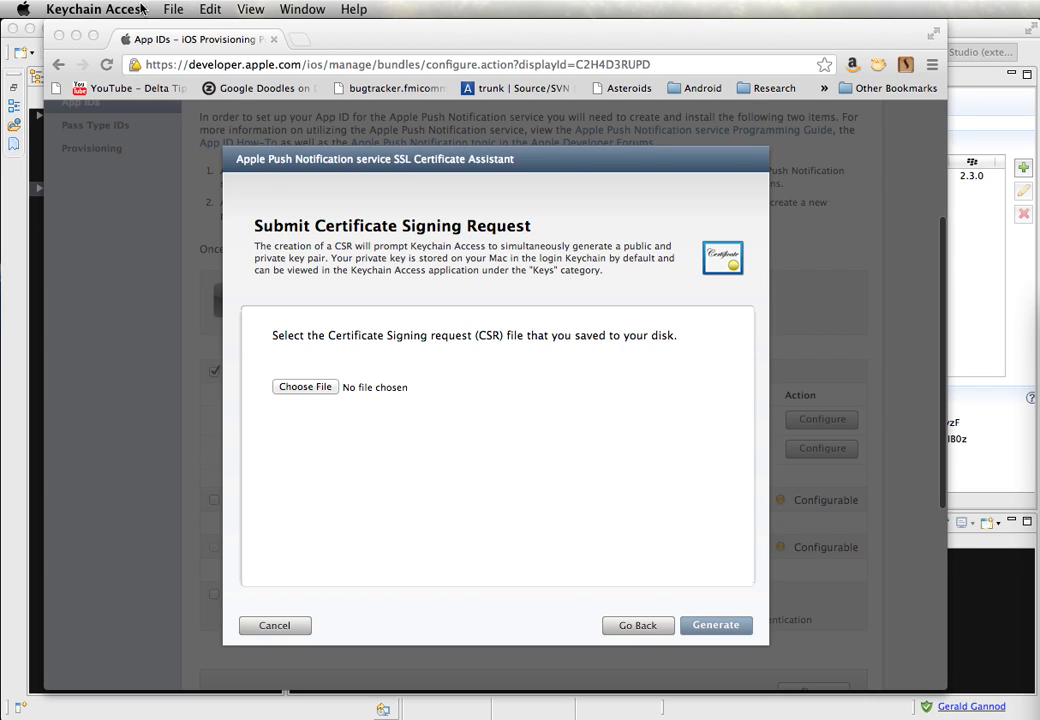
# - Request a certificate from a CA with Common Name CSE 383 F12 Push, saved to disk
pyautogui.click(96, 8)
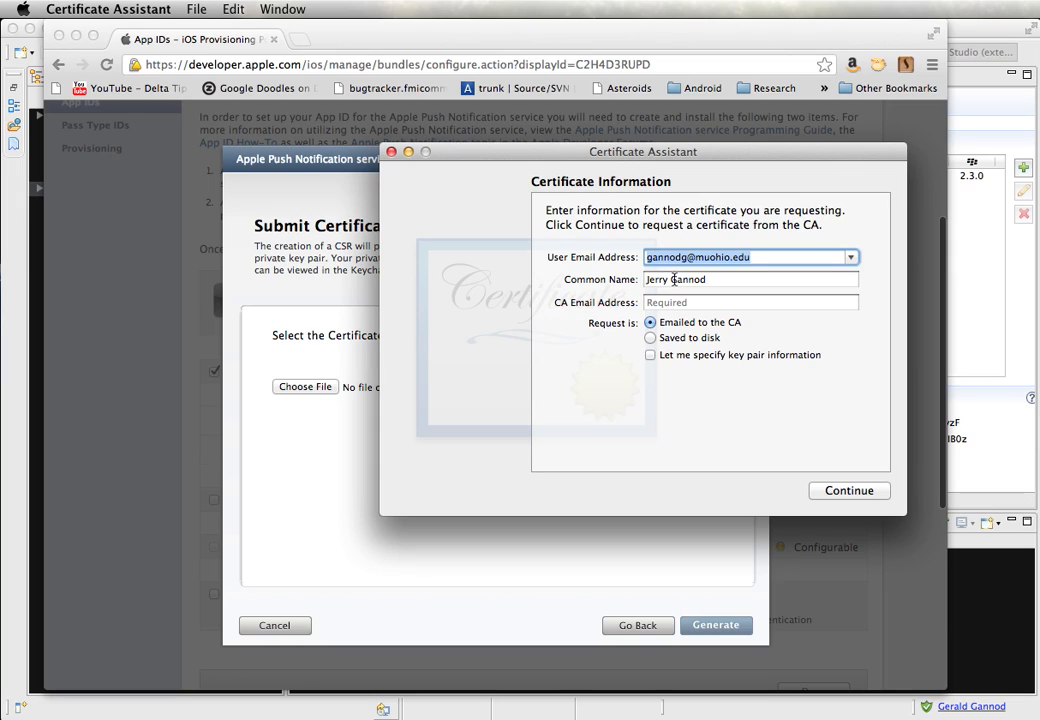
pyautogui.click(750, 280)
pyautogui.write('CSE 3')
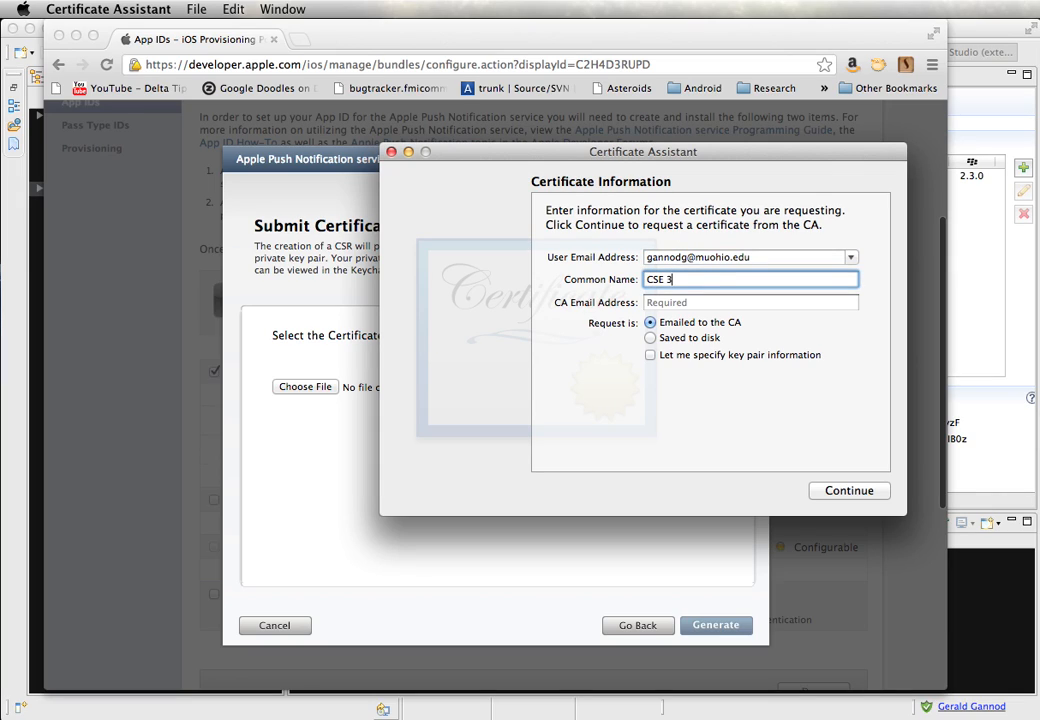
pyautogui.write('83 F12')
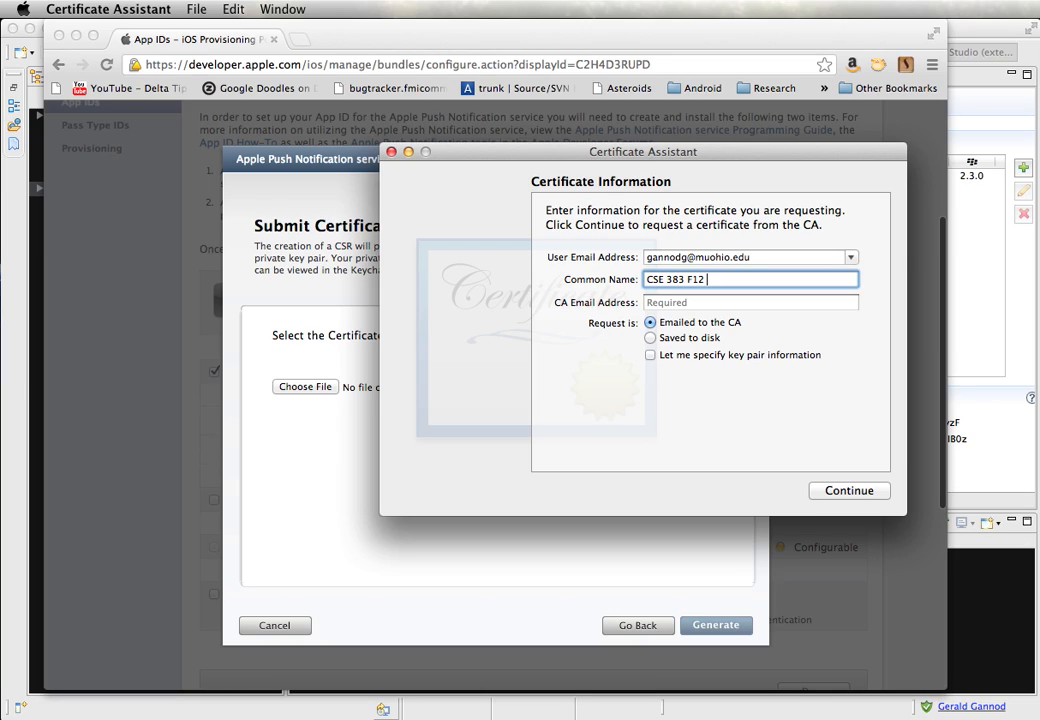
pyautogui.write('Push')
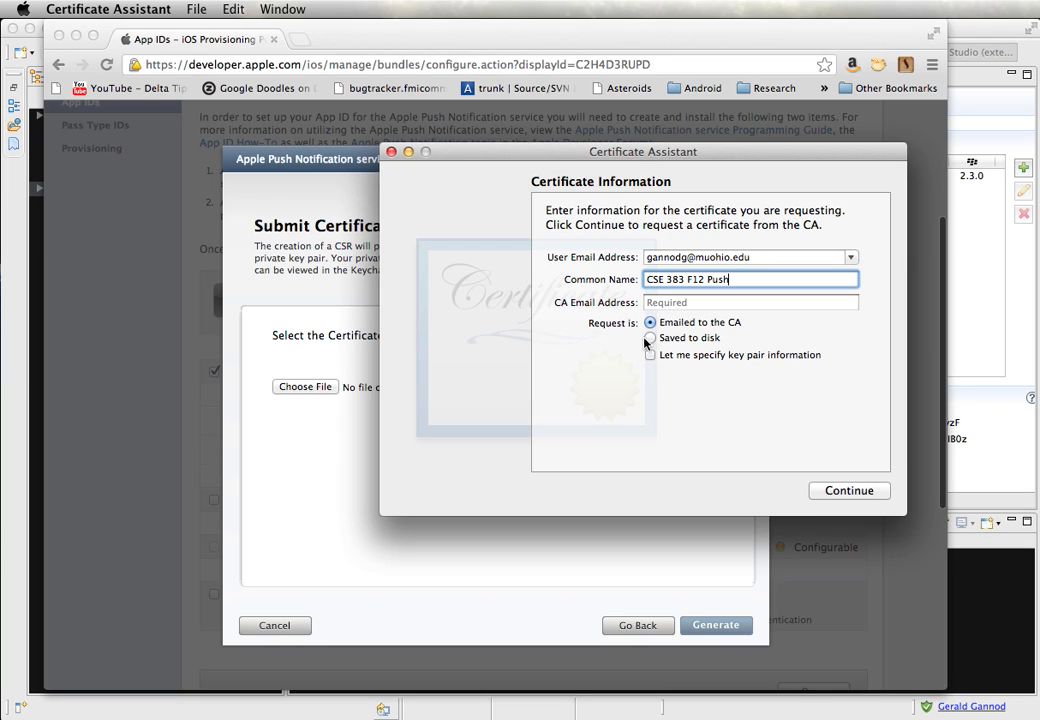
pyautogui.click(650, 336)
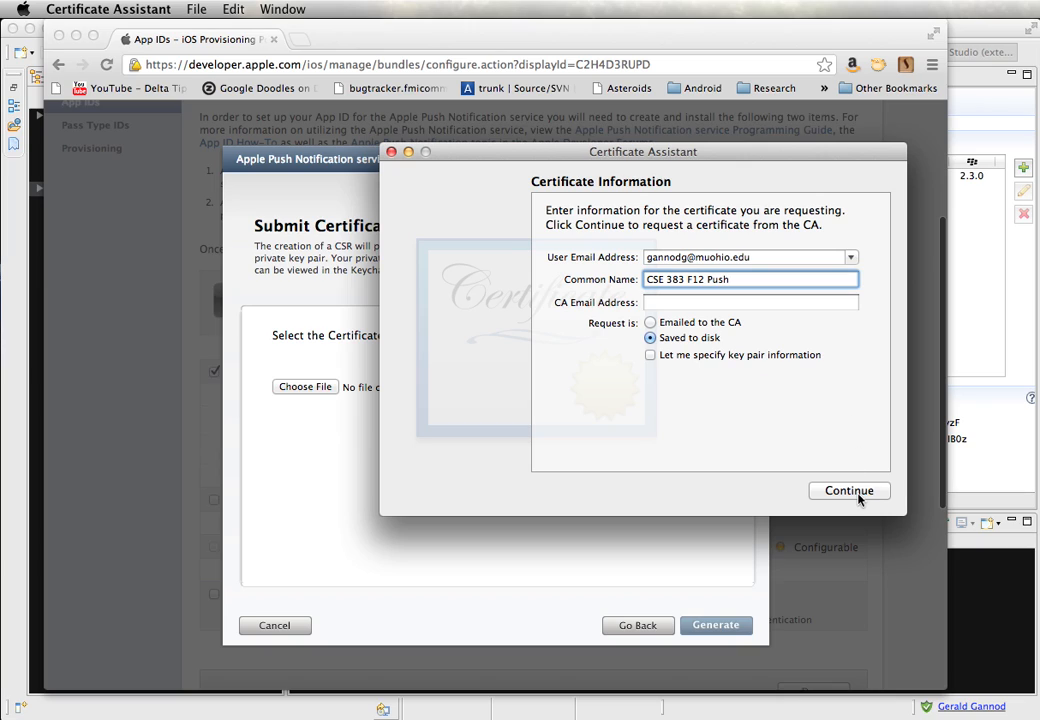
# - Save the signing request to the Desktop as CSE383Push.certSigningRequest
pyautogui.click(848, 490)
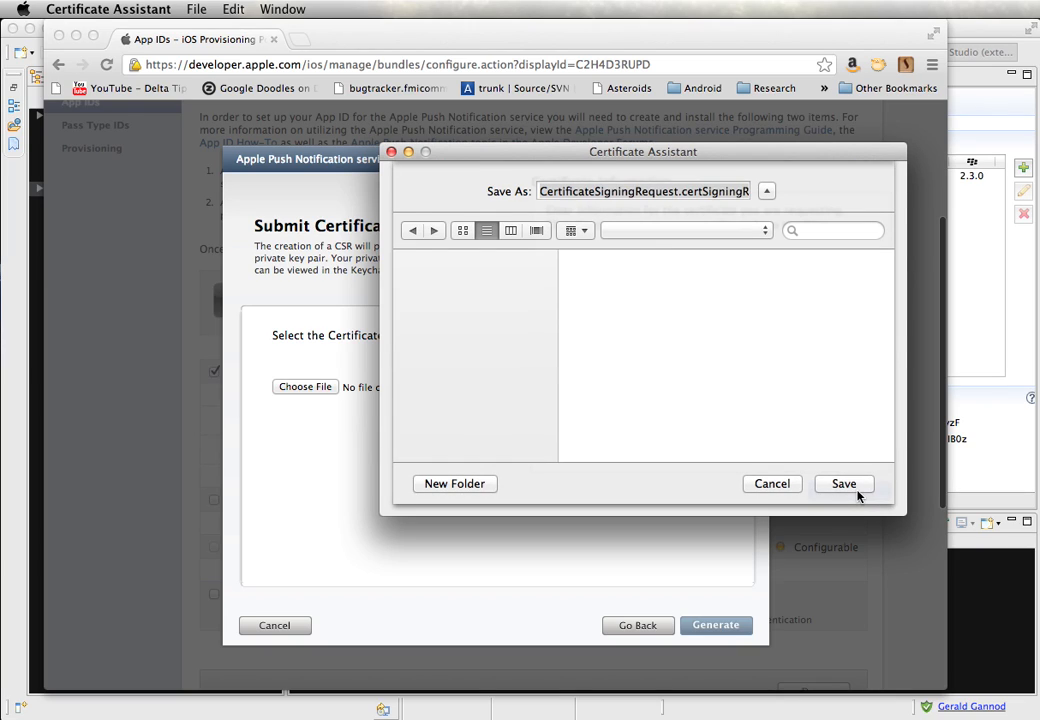
pyautogui.click(766, 192)
pyautogui.write('CSE383Push.certSigningRequest')
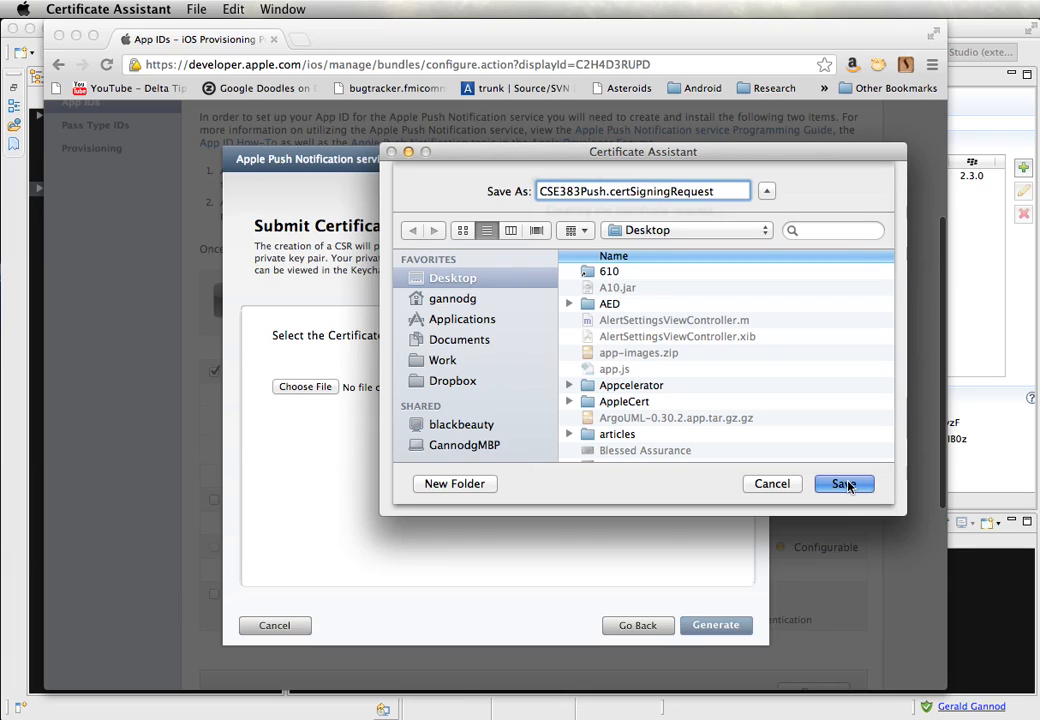
pyautogui.click(844, 484)
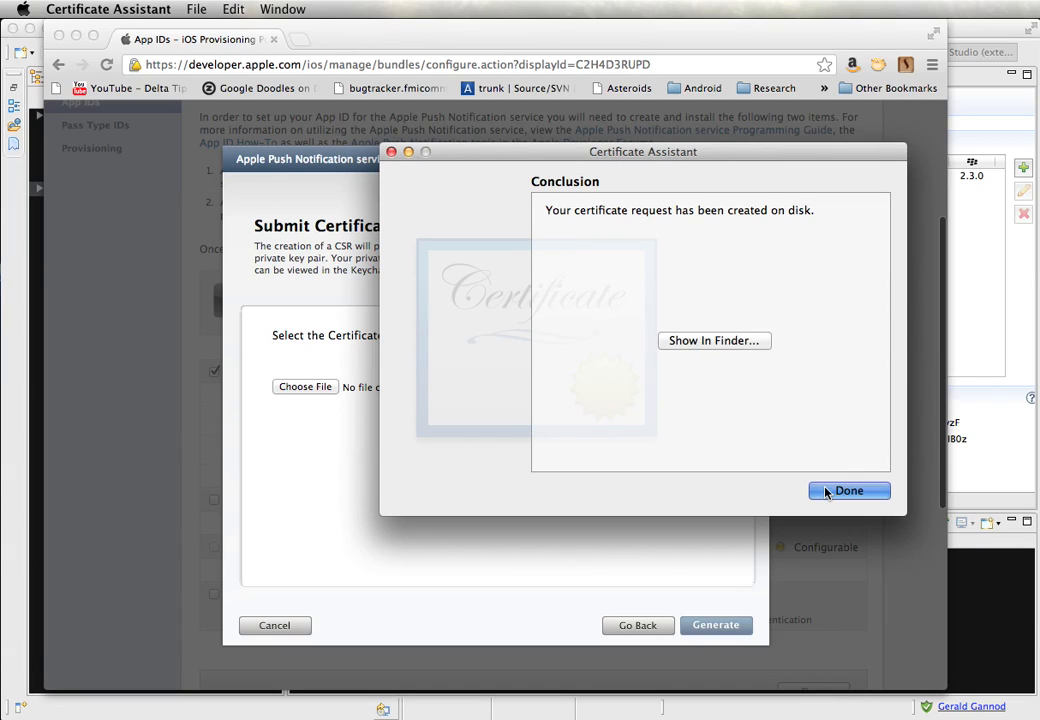
# - Choose the CSE383Push.certSigningRequest file from the Desktop for upload
pyautogui.click(848, 490)
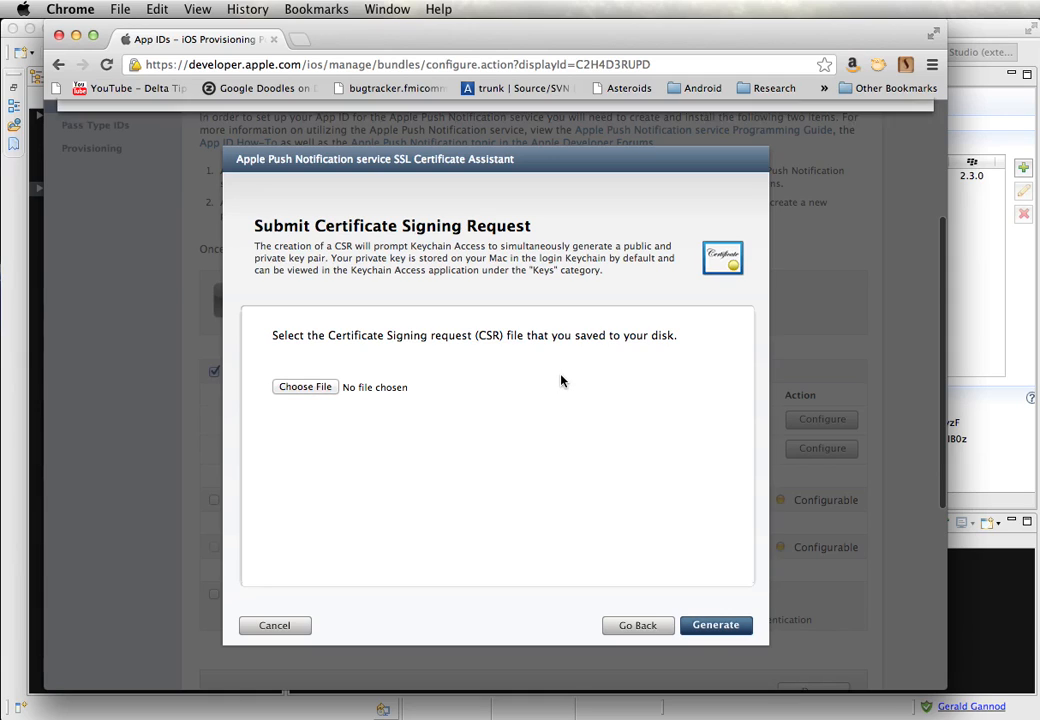
pyautogui.click(304, 388)
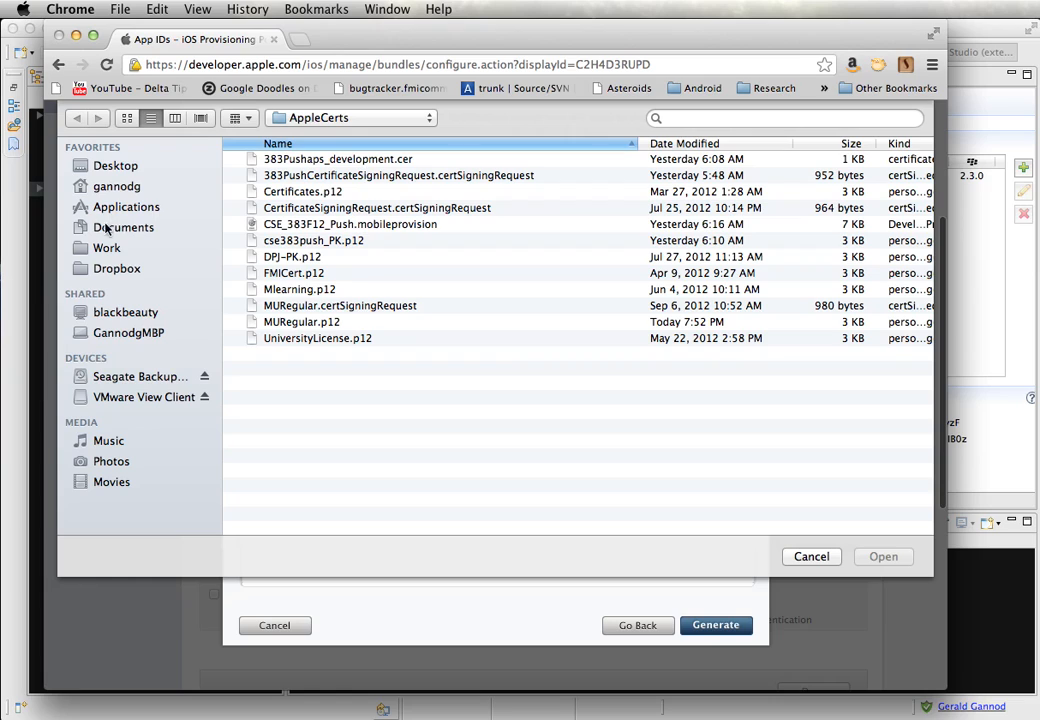
pyautogui.click(116, 164)
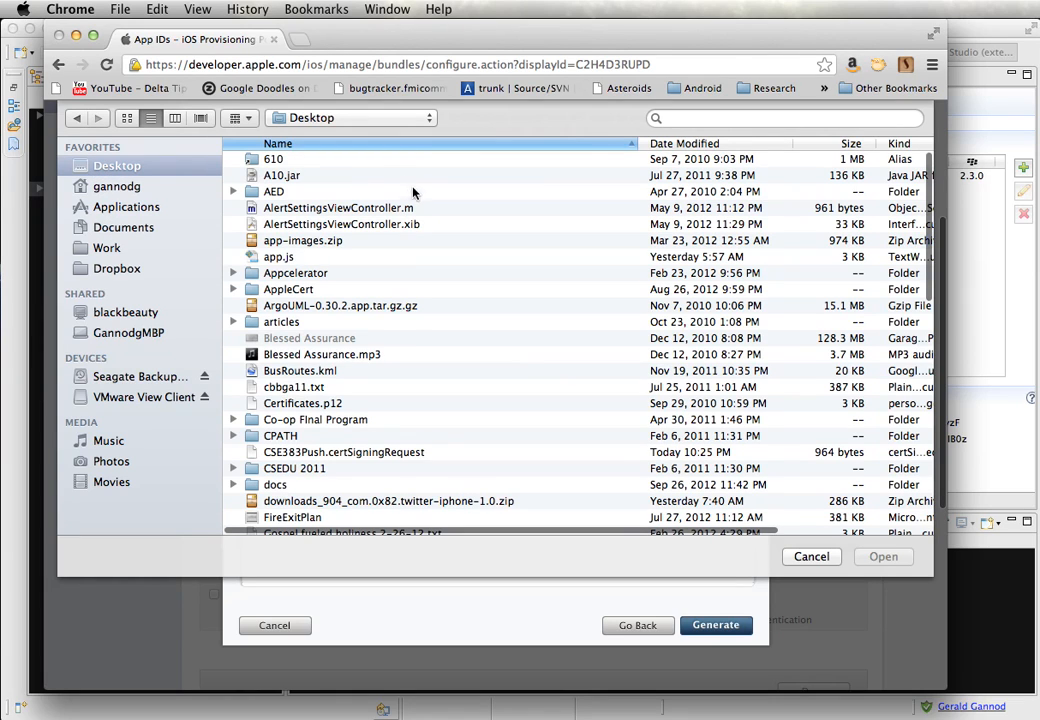
pyautogui.scroll(-3)
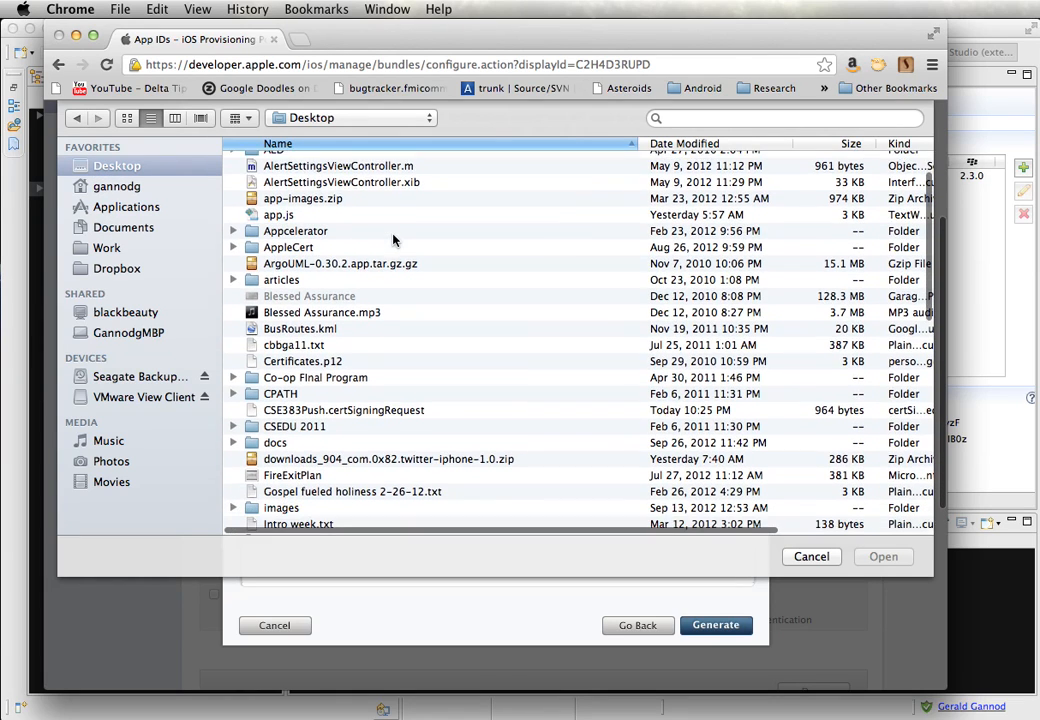
pyautogui.click(344, 388)
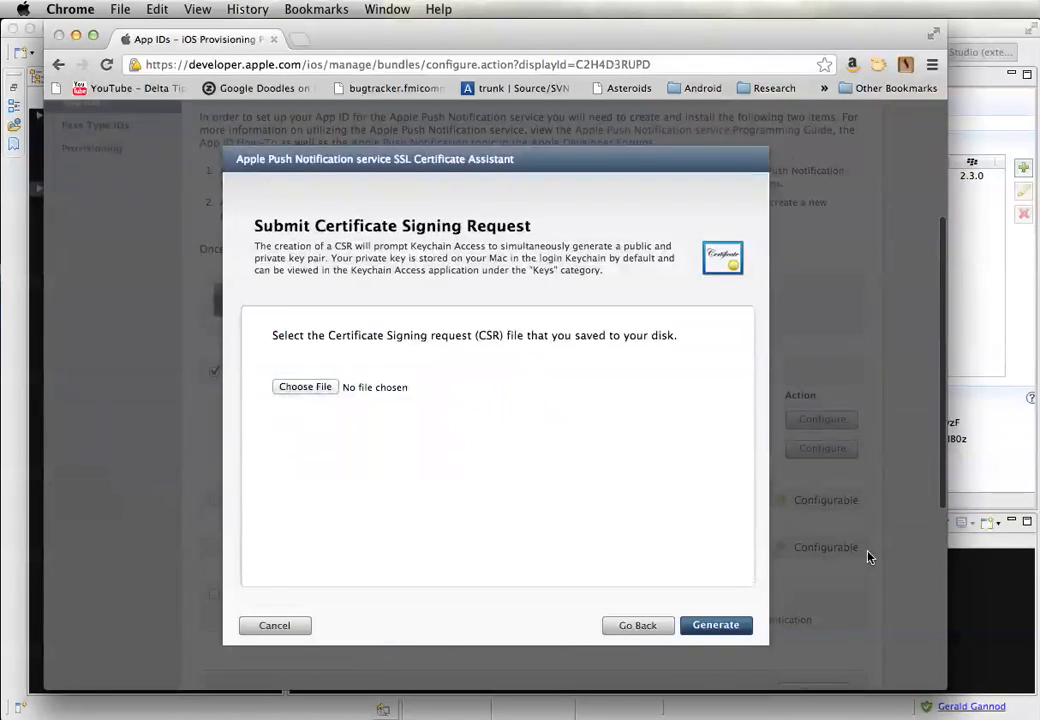
pyautogui.click(304, 388)
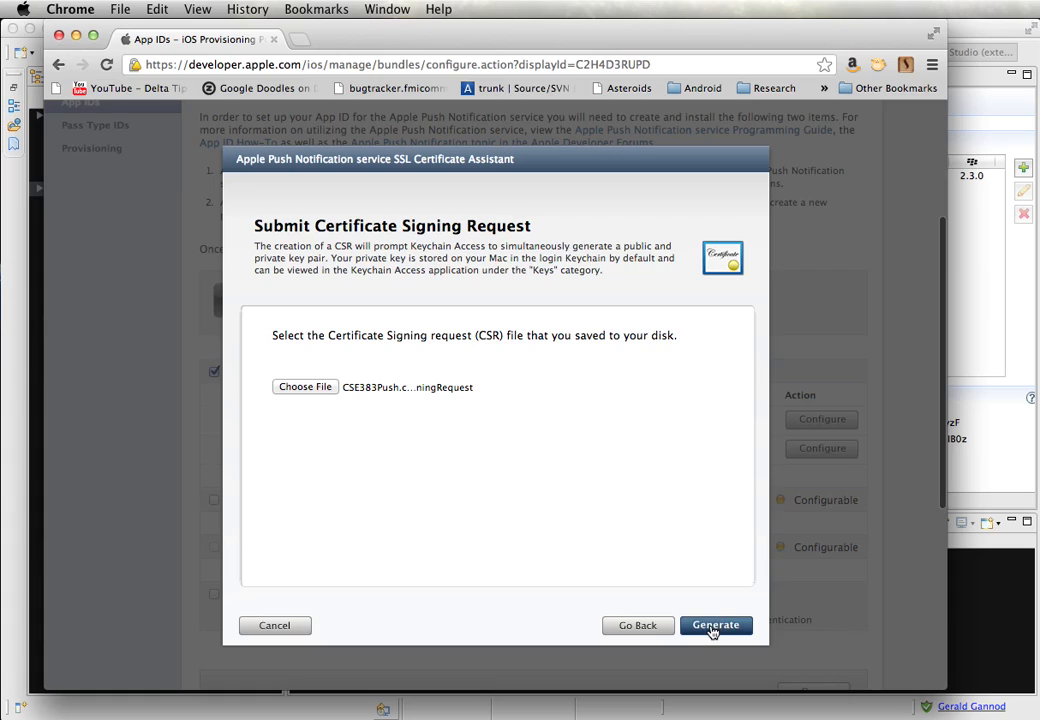
# - Generate the APNs development SSL certificate from the submitted request
pyautogui.click(716, 624)
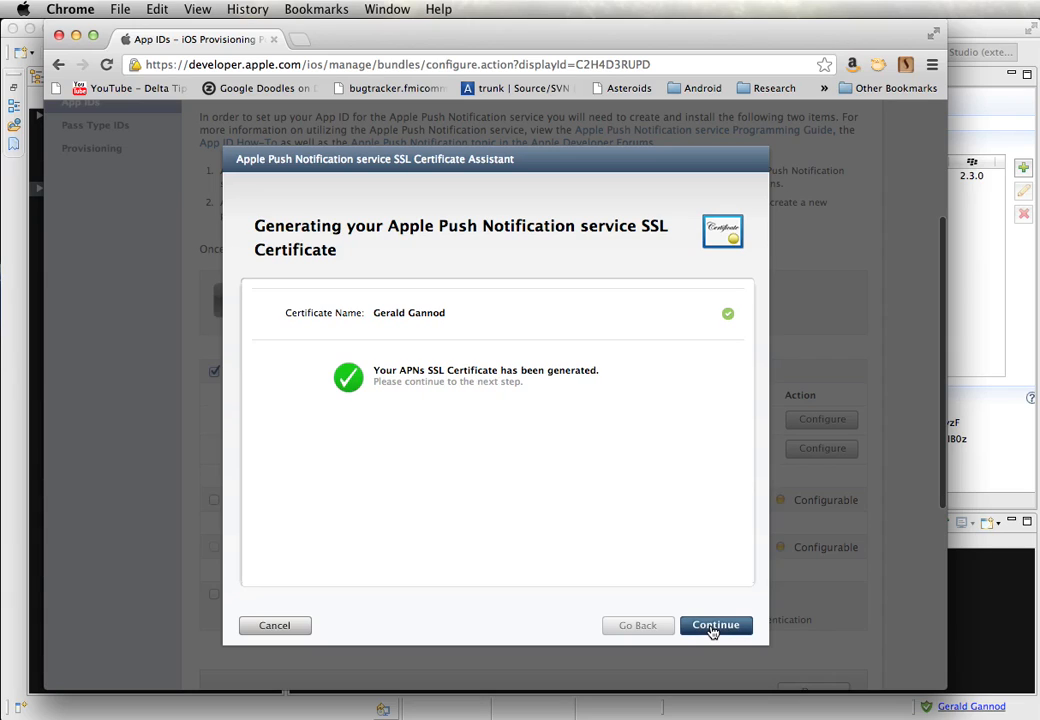
# - Continue to the download step and download the generated APNs development certificate
pyautogui.click(716, 624)
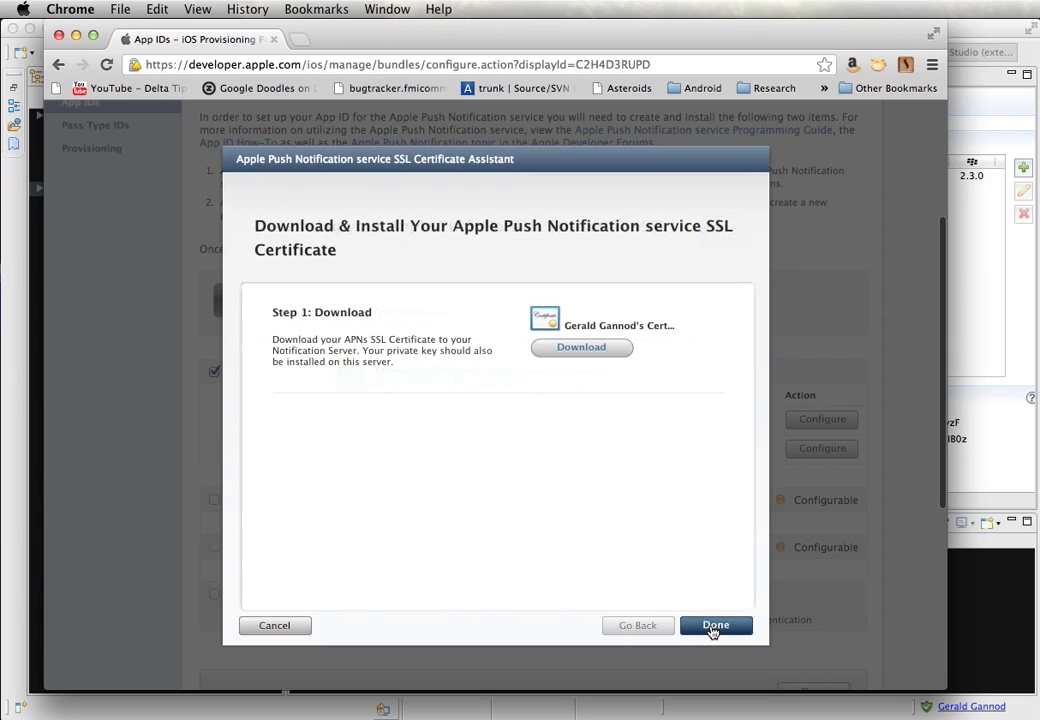
pyautogui.moveTo(580, 348)
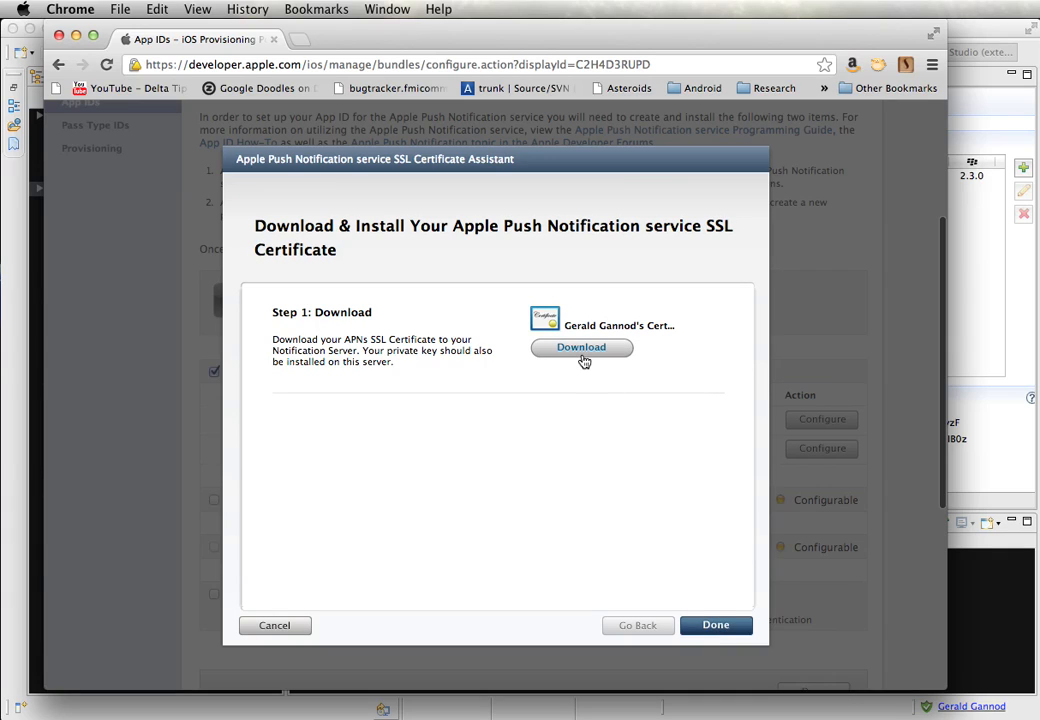
pyautogui.click(580, 348)
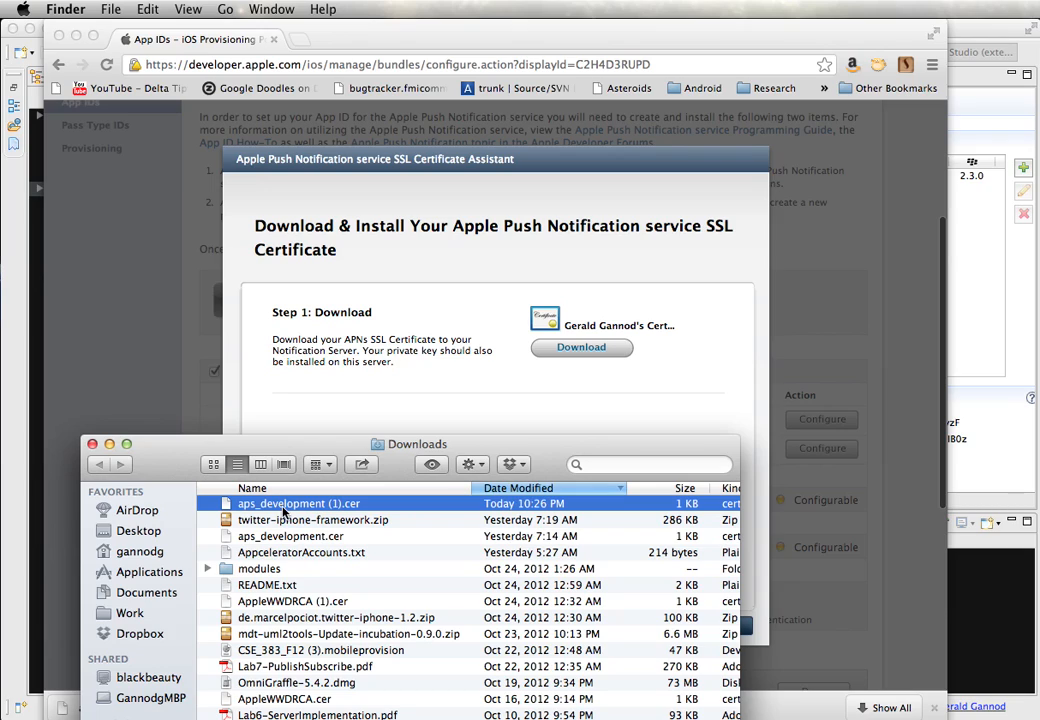
# - Add the downloaded aps_development (1).cer certificate to the login keychain
pyautogui.doubleClick(298, 504)
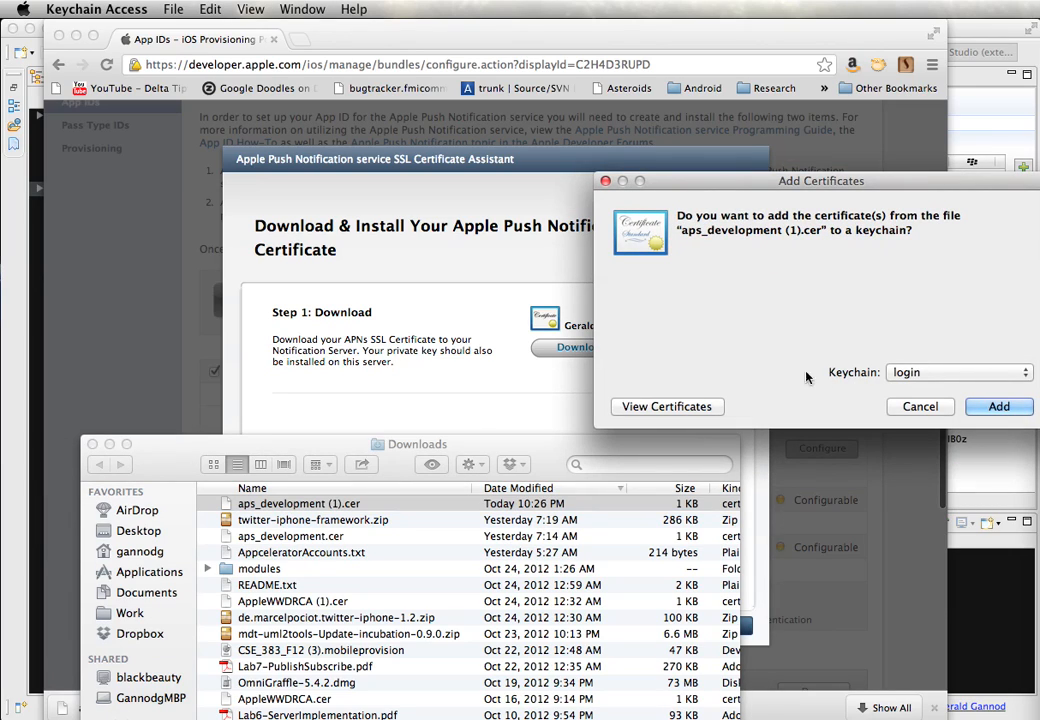
pyautogui.click(998, 406)
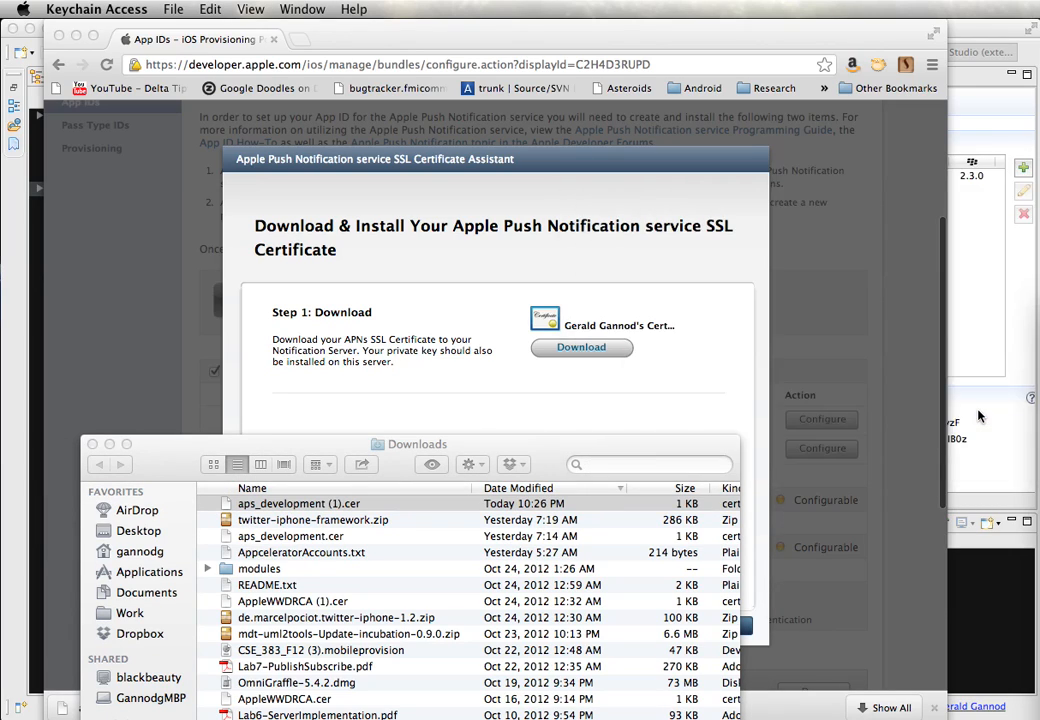
pyautogui.moveTo(326, 486)
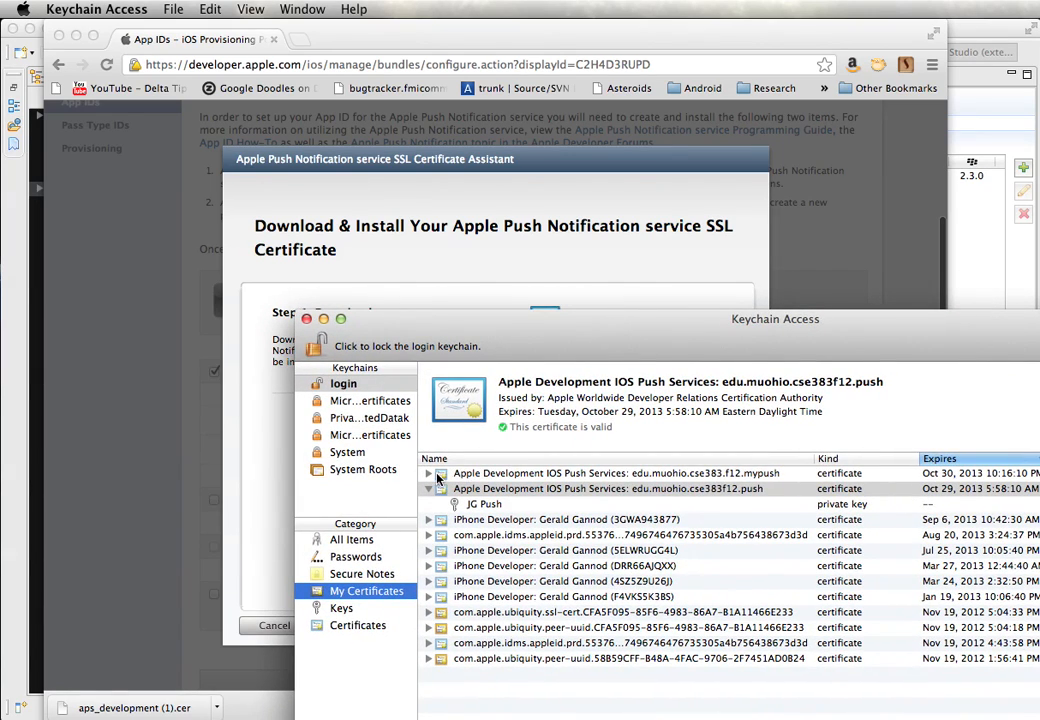
# - Export the CSE 383 F12 Push private key to AppleCerts as 383PushUniLicense.p12
pyautogui.click(508, 488)
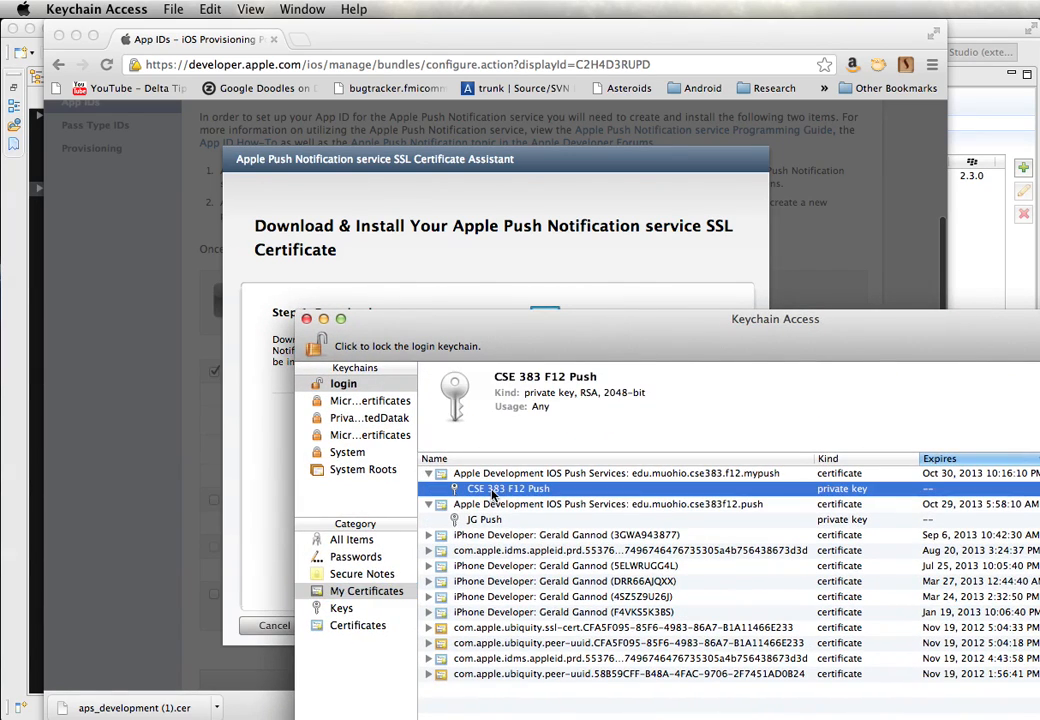
pyautogui.rightClick(508, 488)
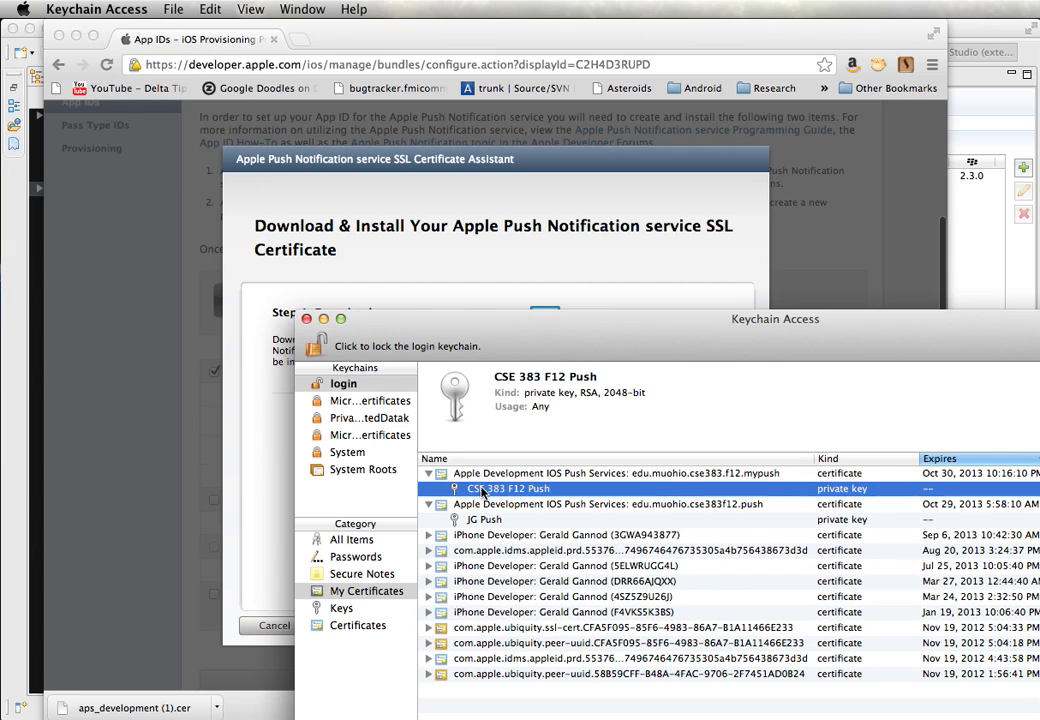
pyautogui.rightClick(508, 488)
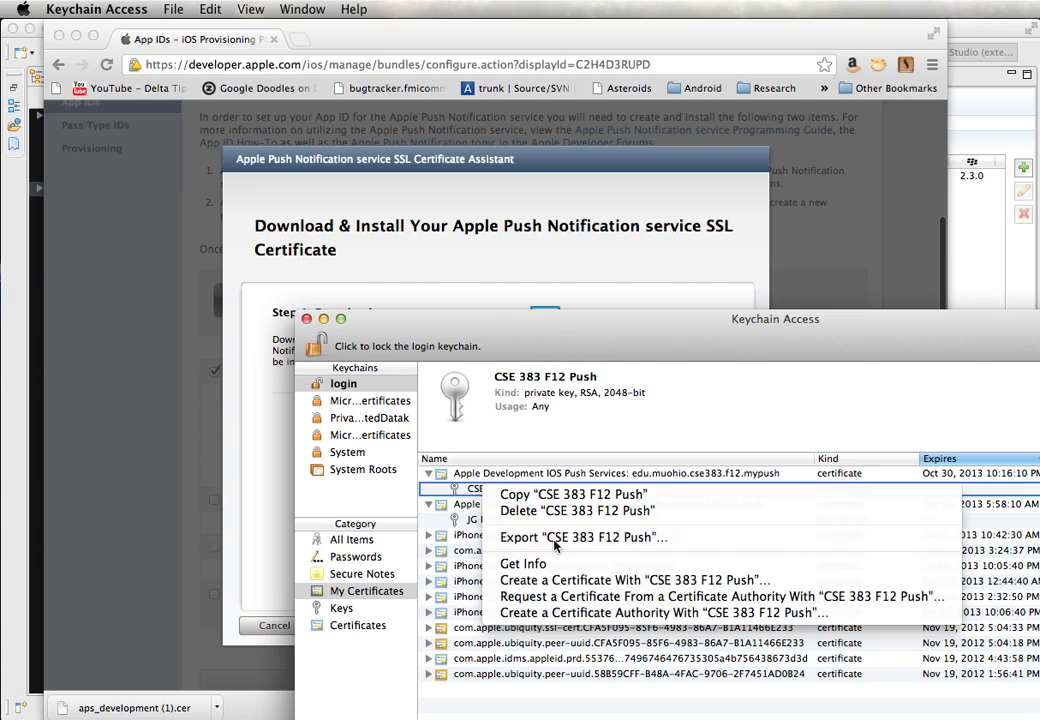
pyautogui.click(584, 536)
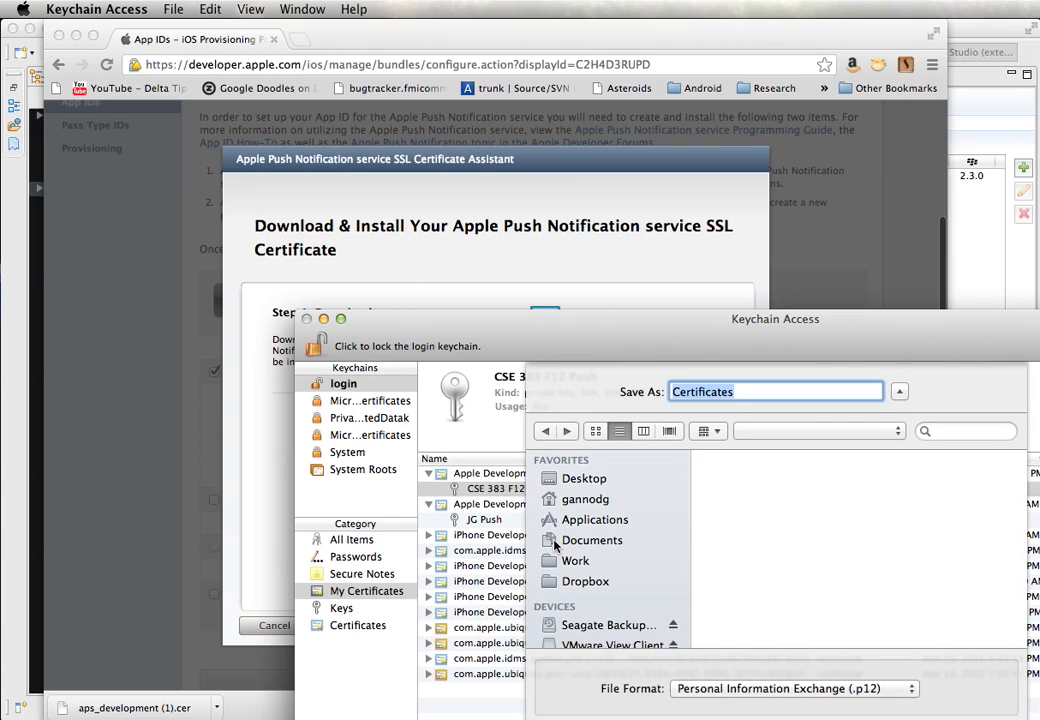
pyautogui.click(818, 430)
pyautogui.write('383Pus')
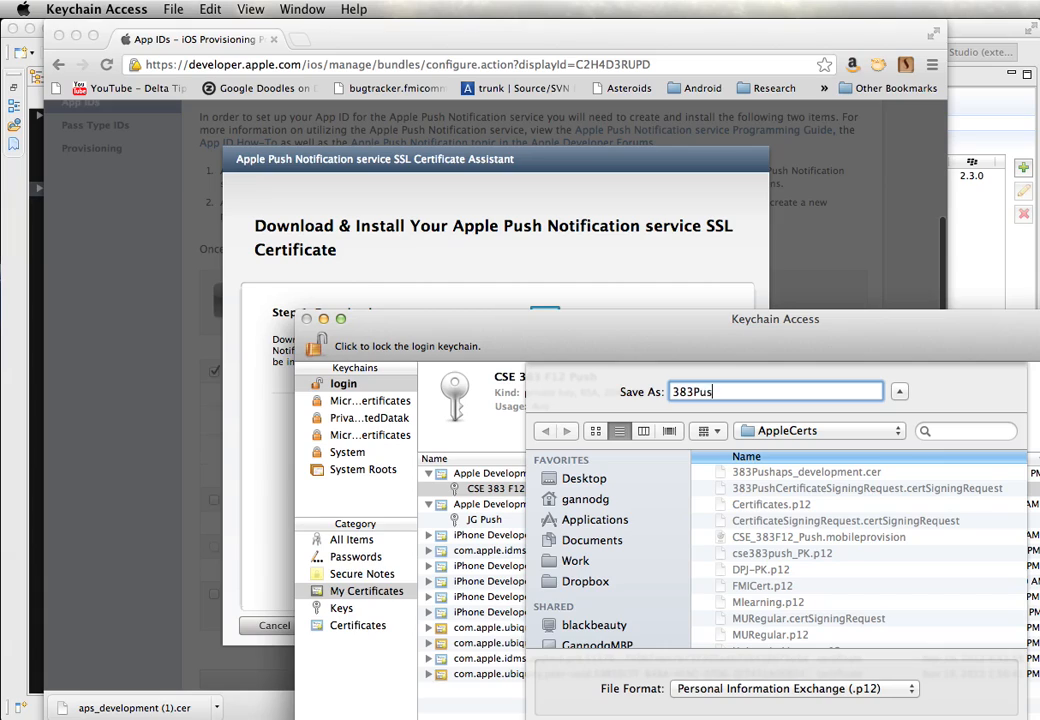
pyautogui.press('Backspace')
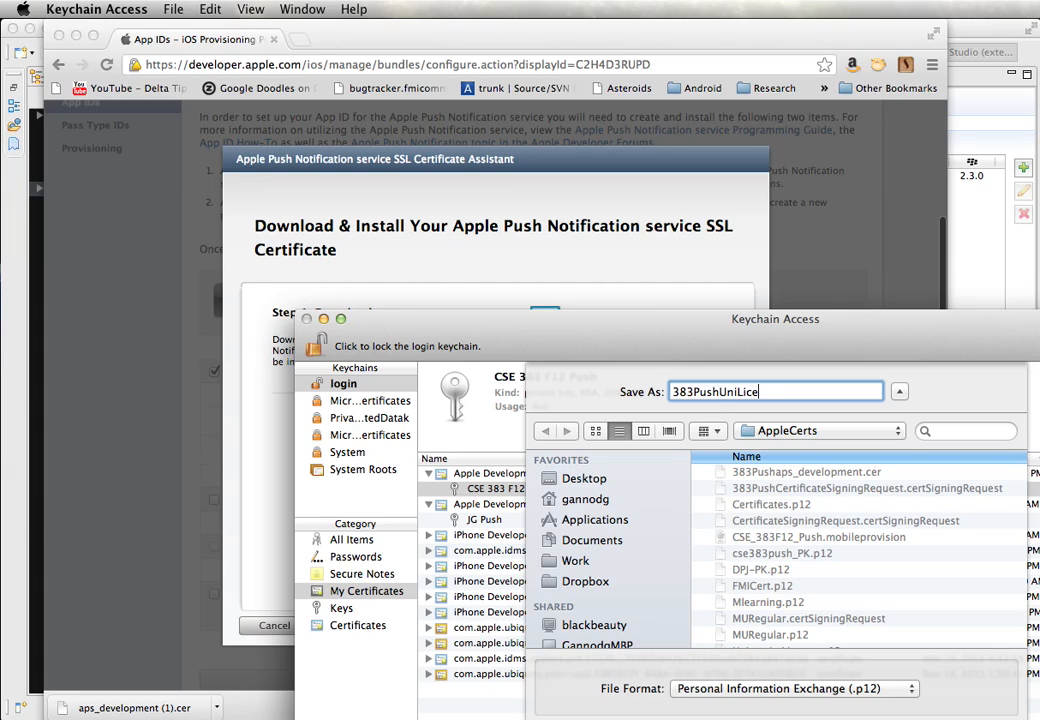
pyautogui.write('nse')
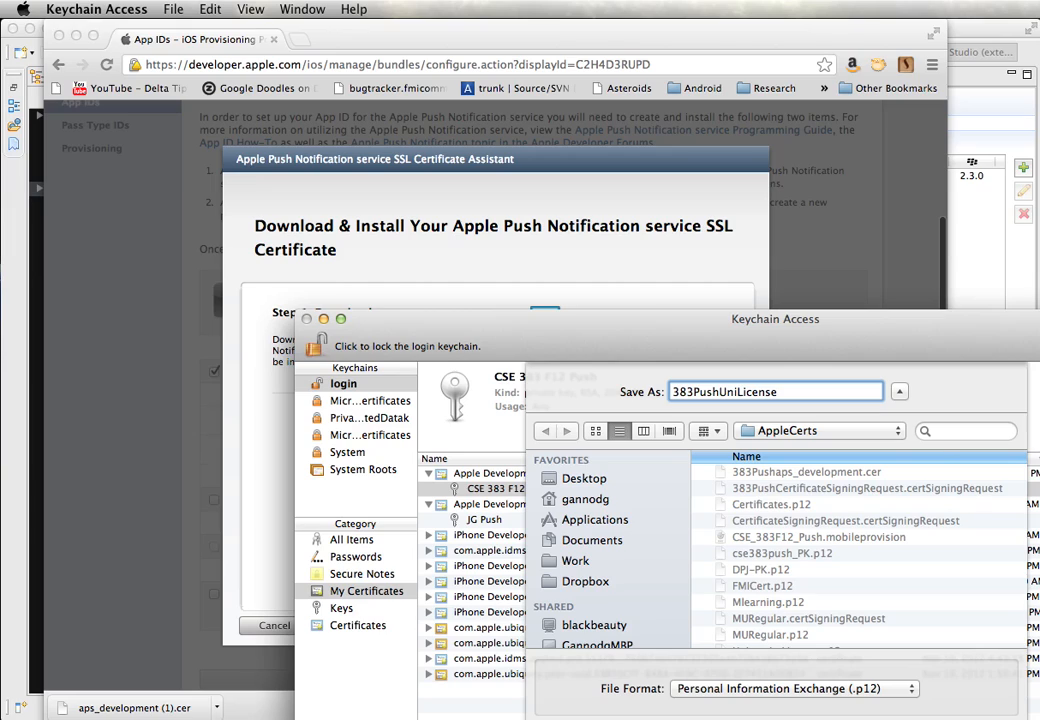
pyautogui.click(896, 390)
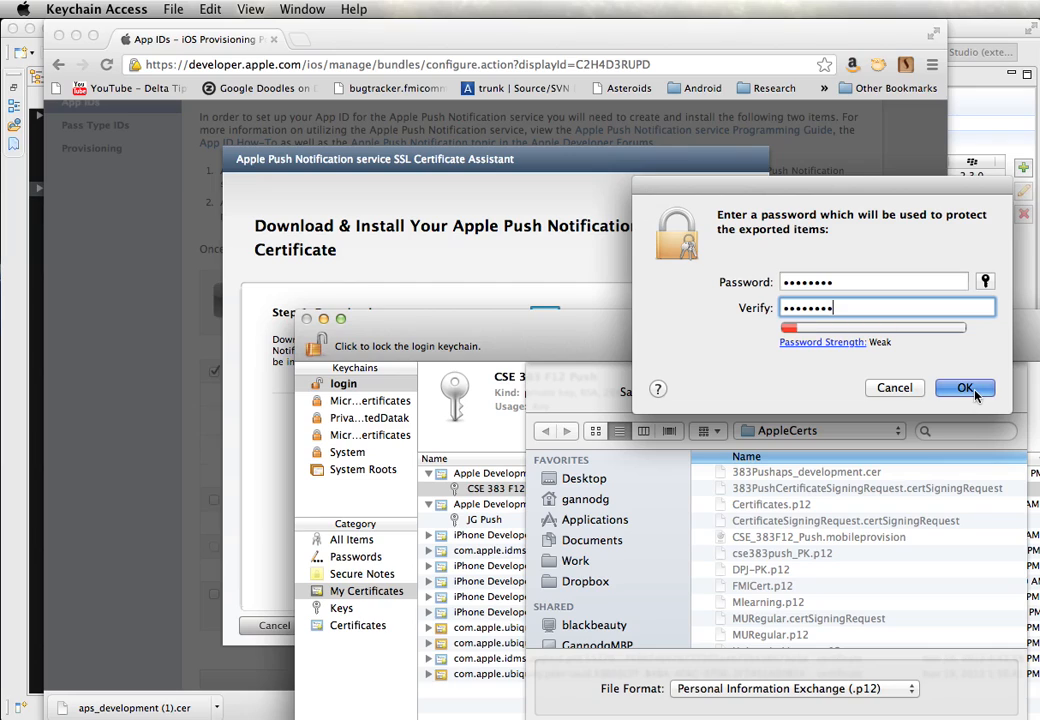
# - Protect the exported .p12 with a password and allow the keychain export
pyautogui.click(964, 388)
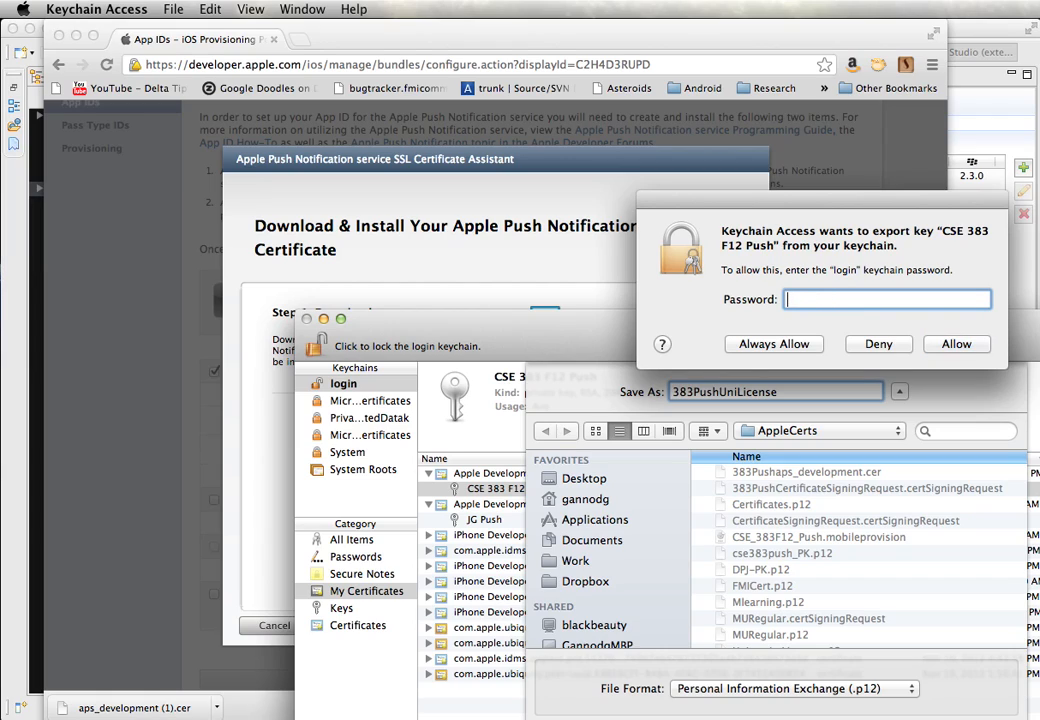
pyautogui.write('•')
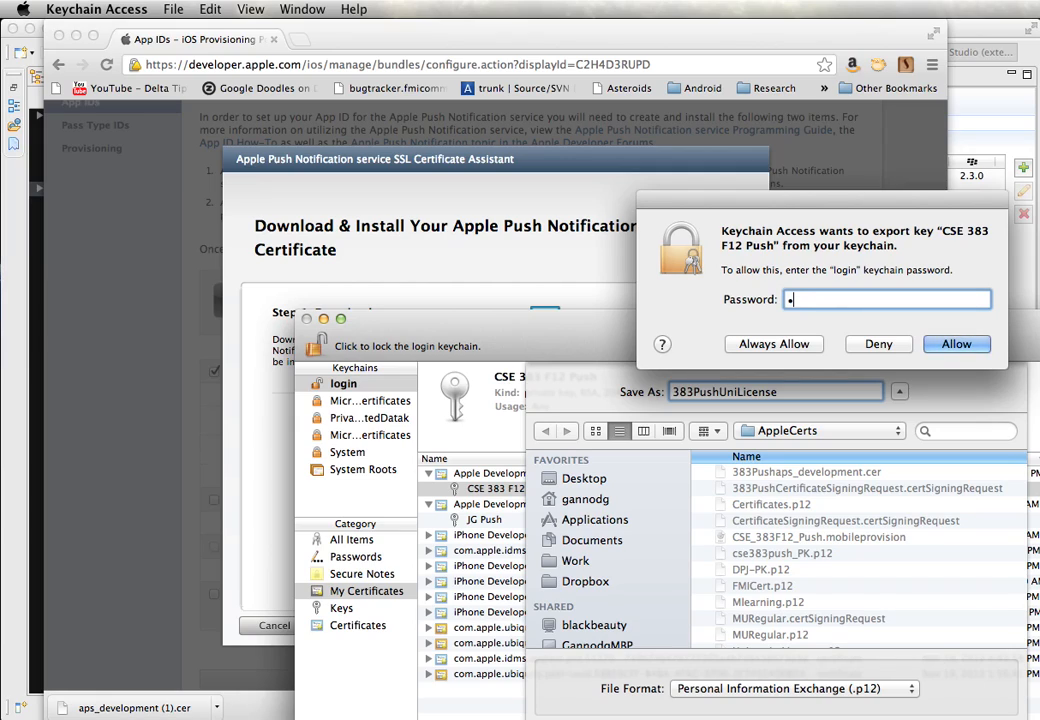
pyautogui.write('••••')
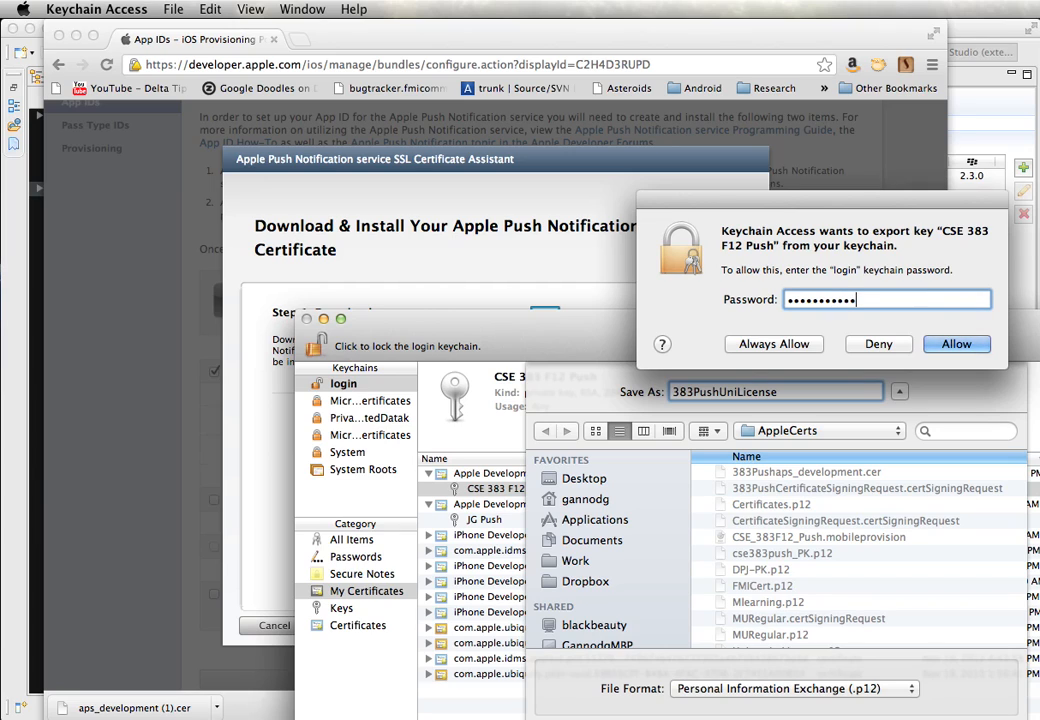
pyautogui.click(956, 344)
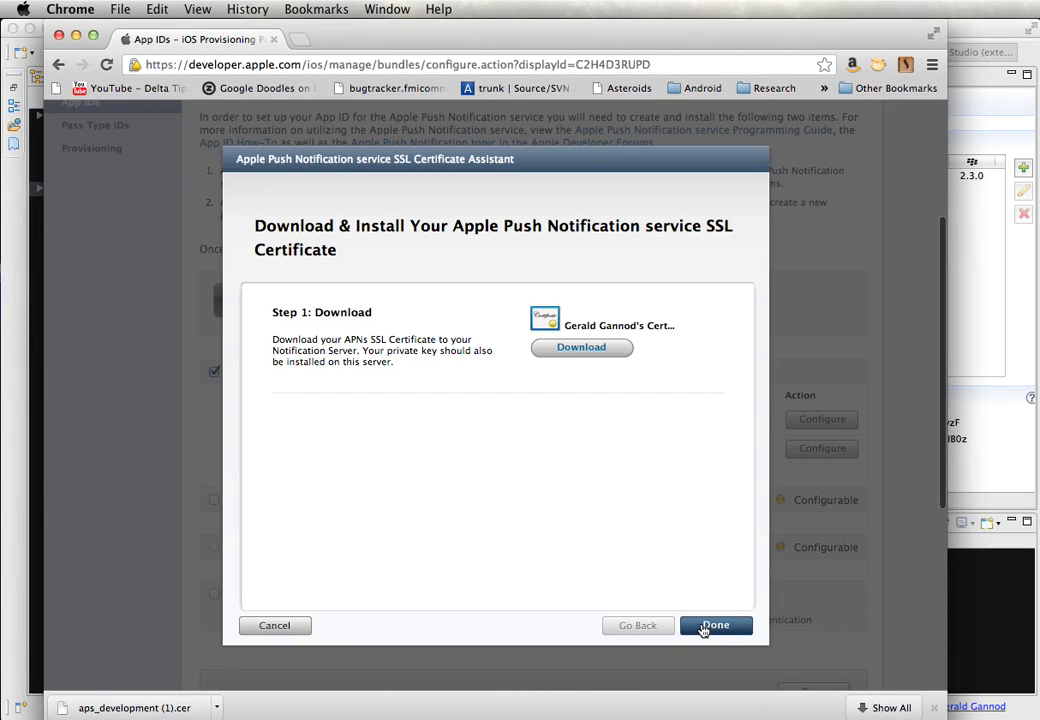
# - Finish the certificate assistant and go to the My Apps list on Appcelerator
pyautogui.click(716, 624)
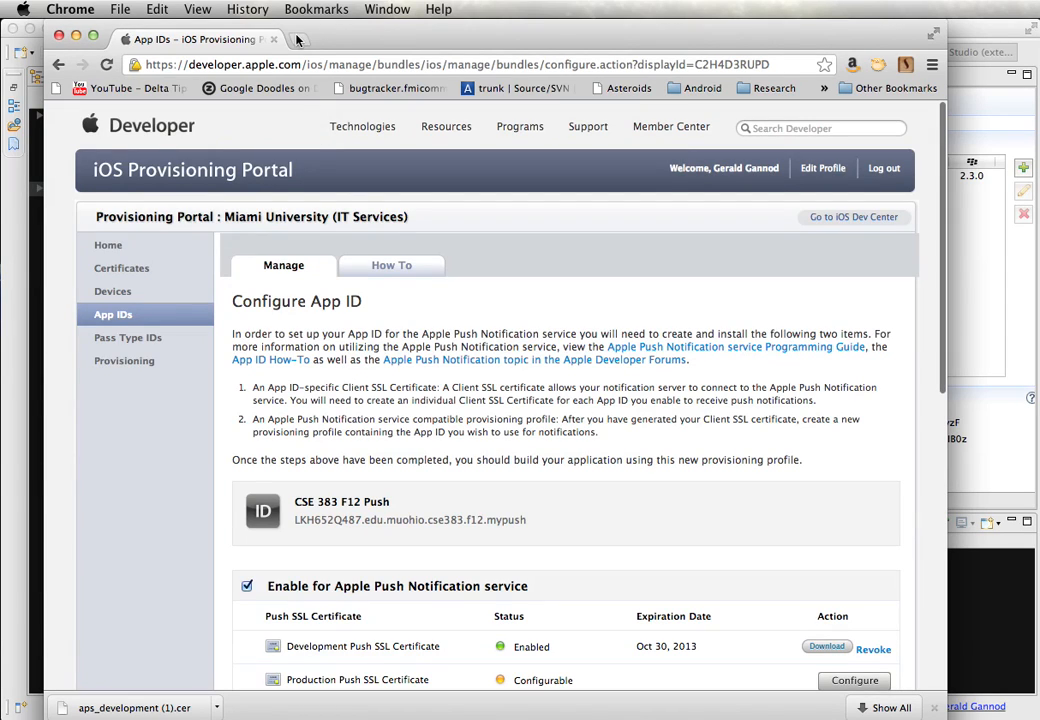
pyautogui.click(298, 40)
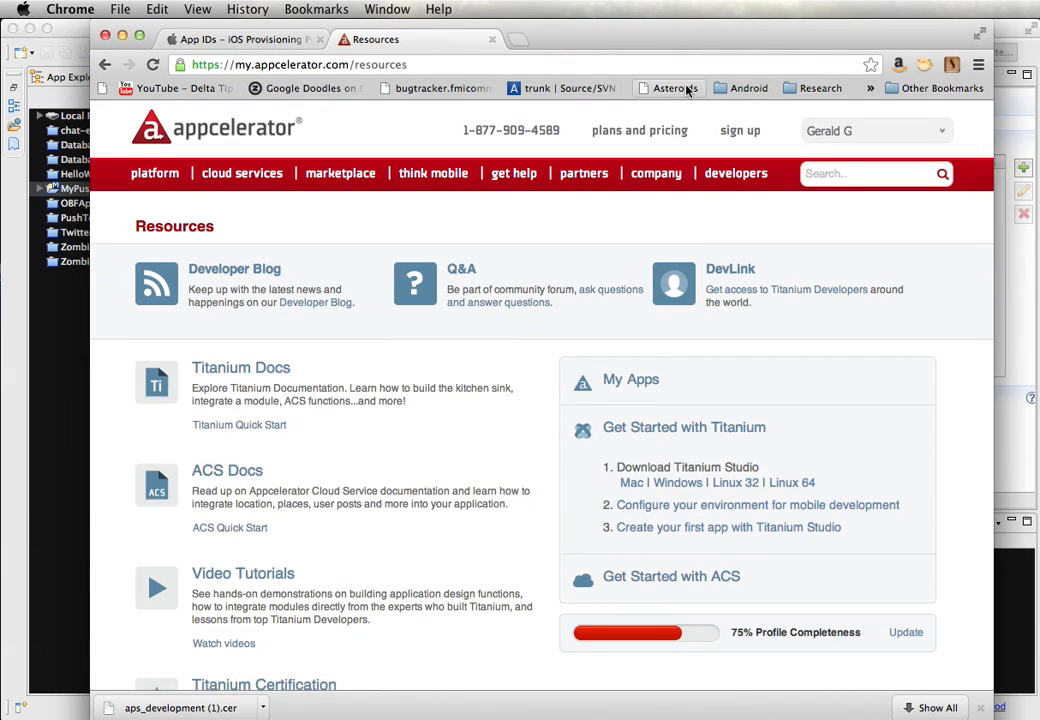
pyautogui.click(876, 132)
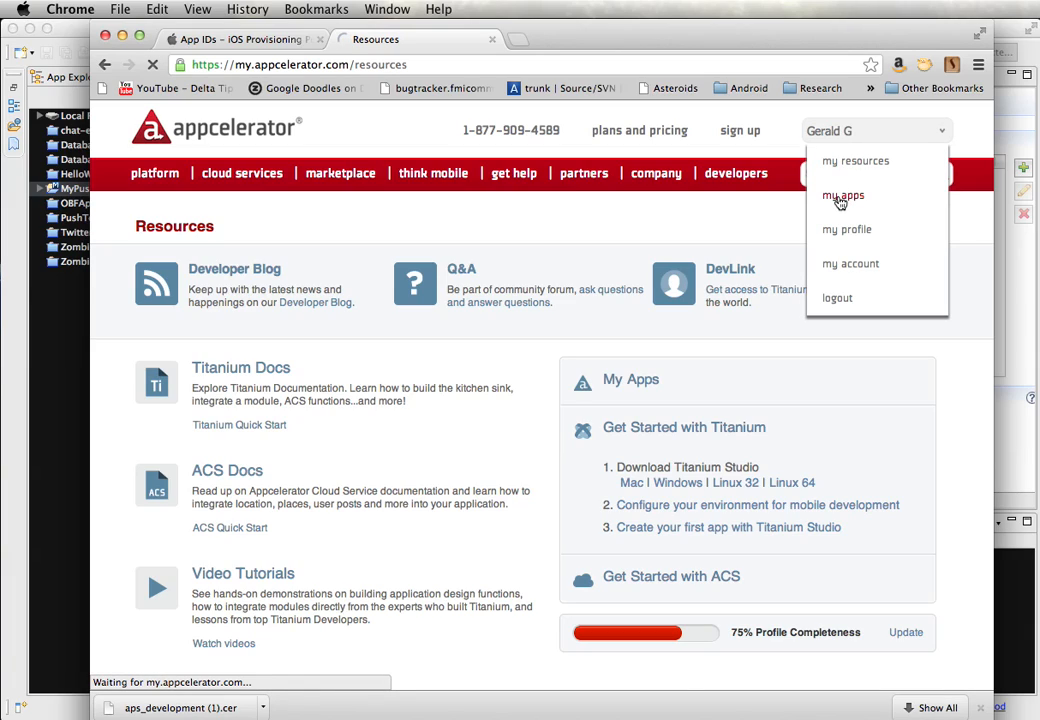
pyautogui.click(844, 196)
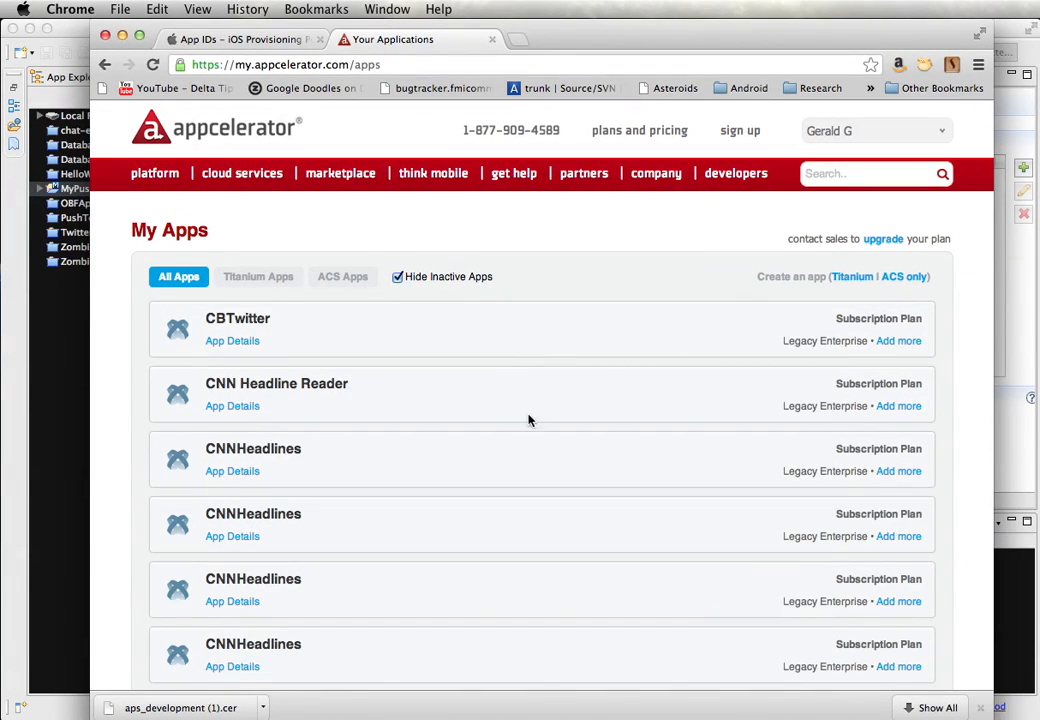
# - Scroll the Your Applications list until MyPushTest comes into view
pyautogui.scroll(-3)
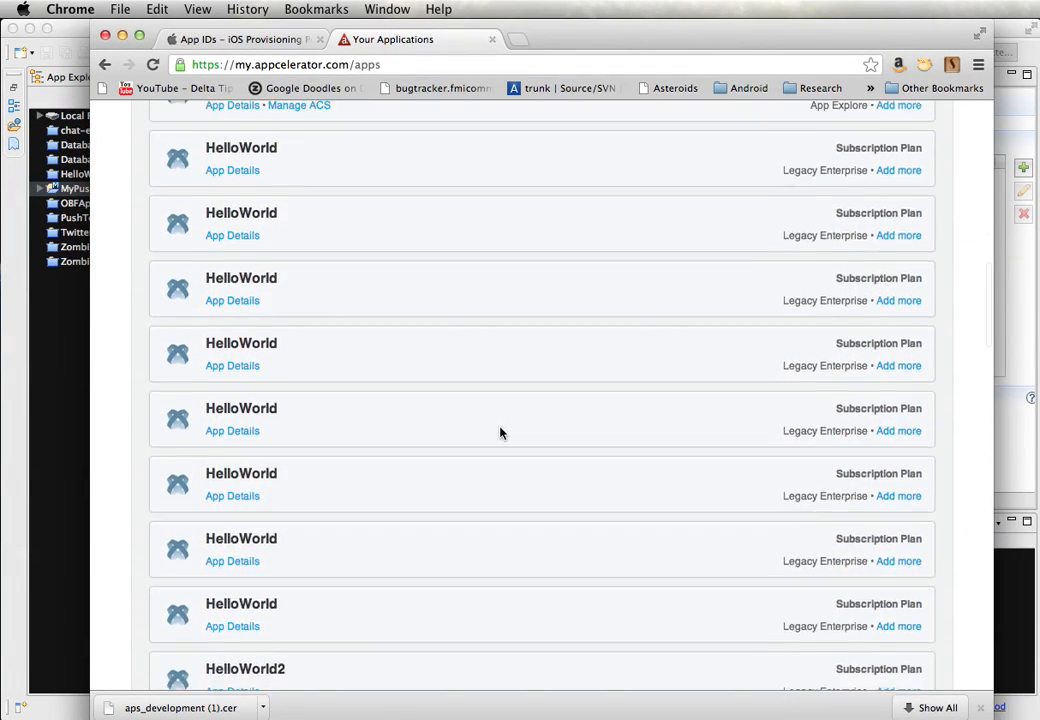
pyautogui.scroll(-3)
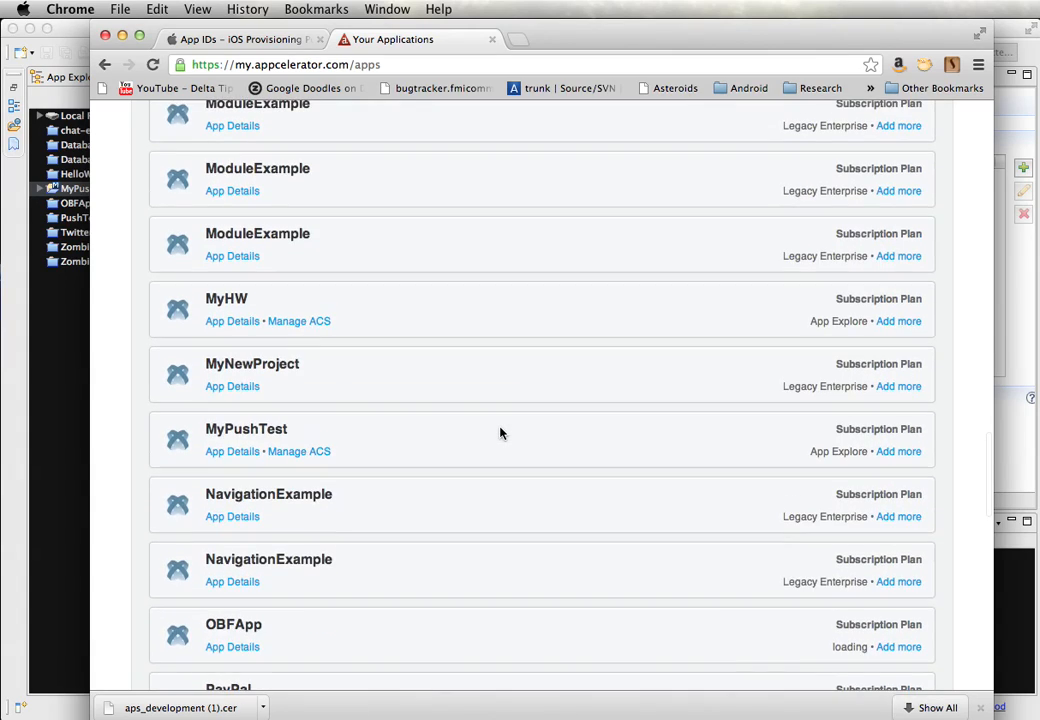
pyautogui.scroll(-3)
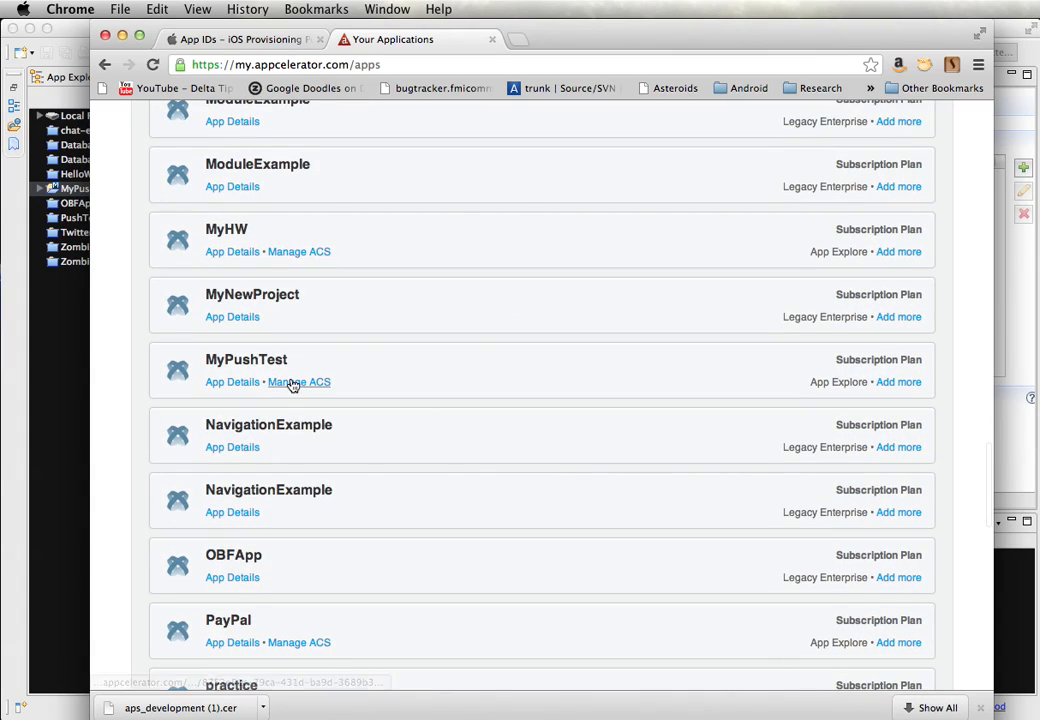
# - Manage ACS for MyPushTest, select the development version and reach the Apple iOS Push Certificates settings
pyautogui.click(300, 382)
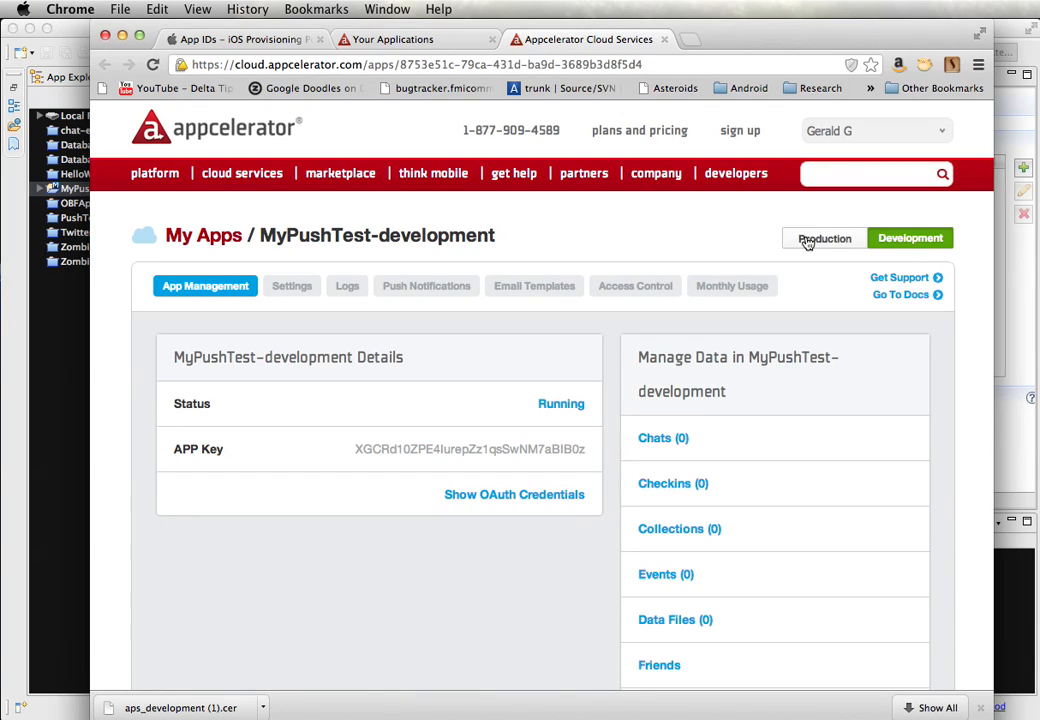
pyautogui.click(824, 238)
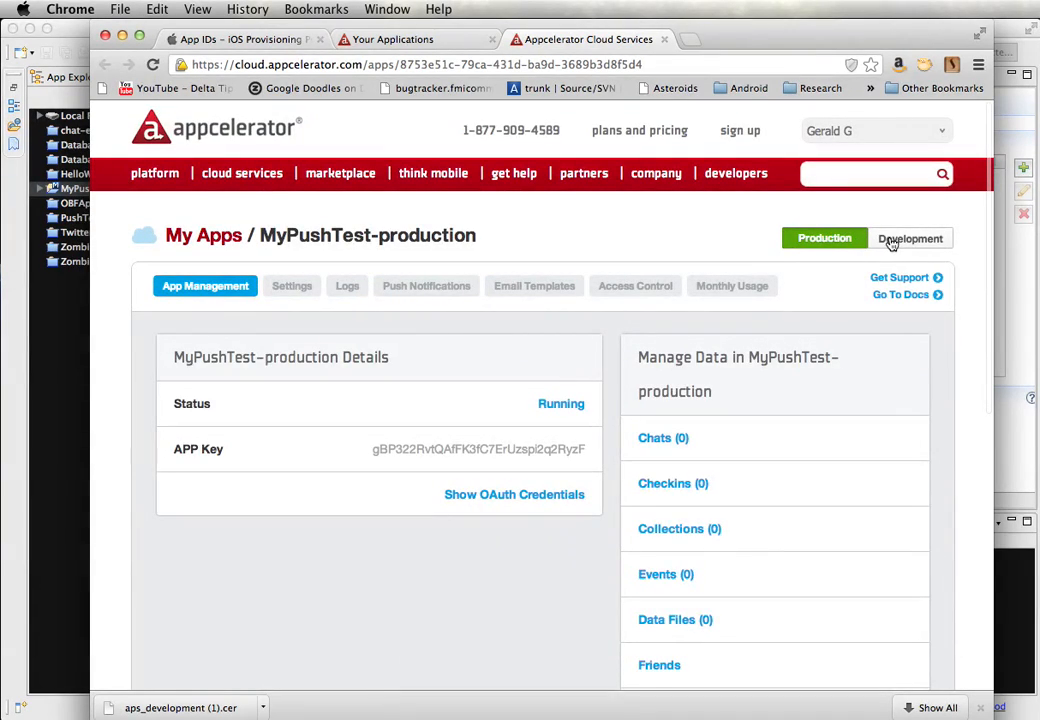
pyautogui.click(910, 238)
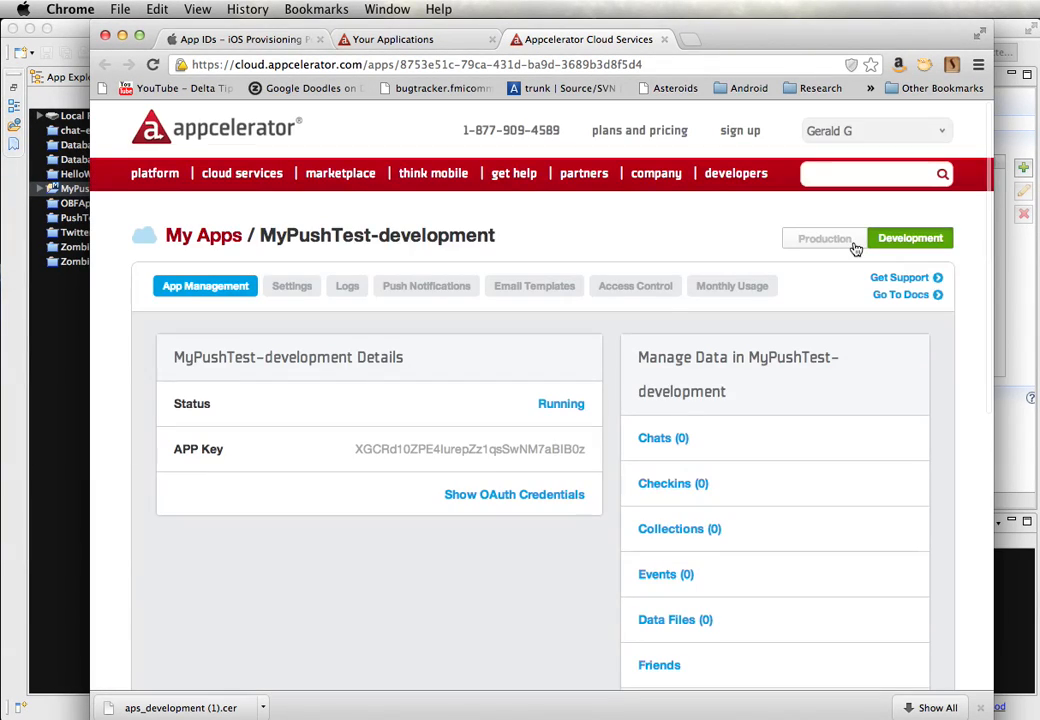
pyautogui.moveTo(426, 286)
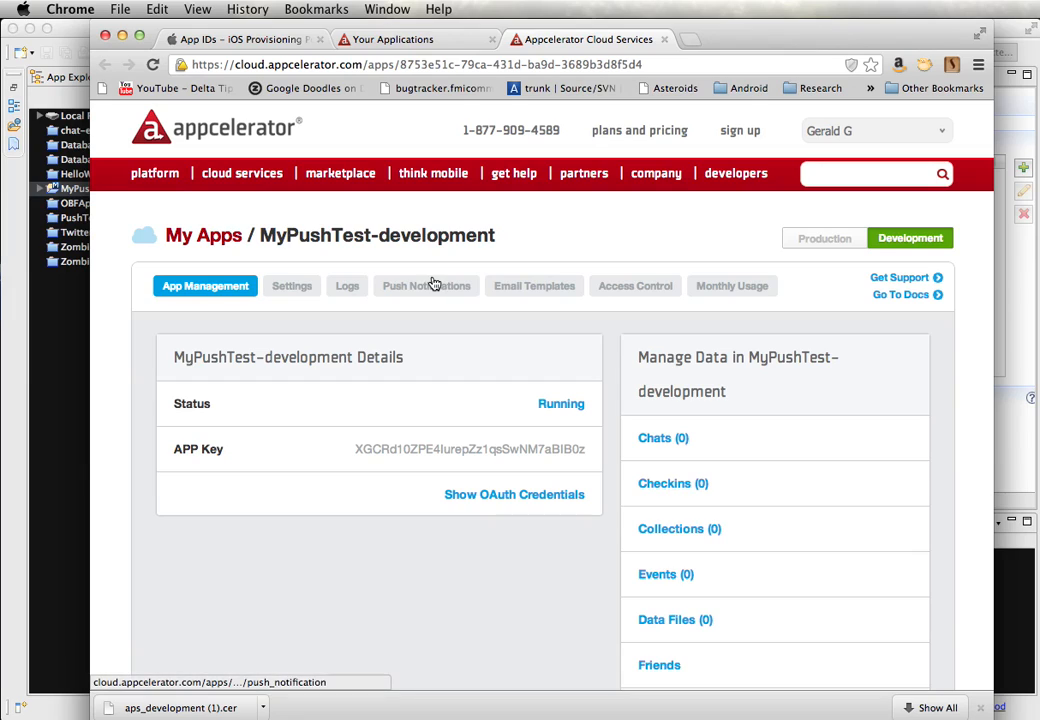
pyautogui.click(292, 284)
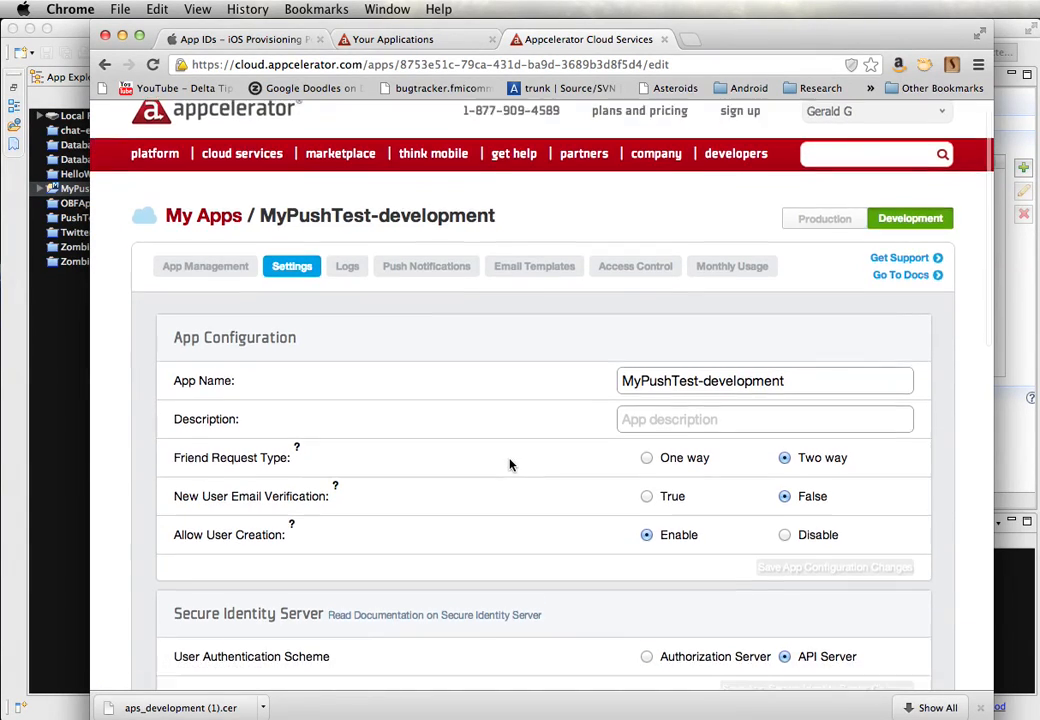
pyautogui.scroll(-3)
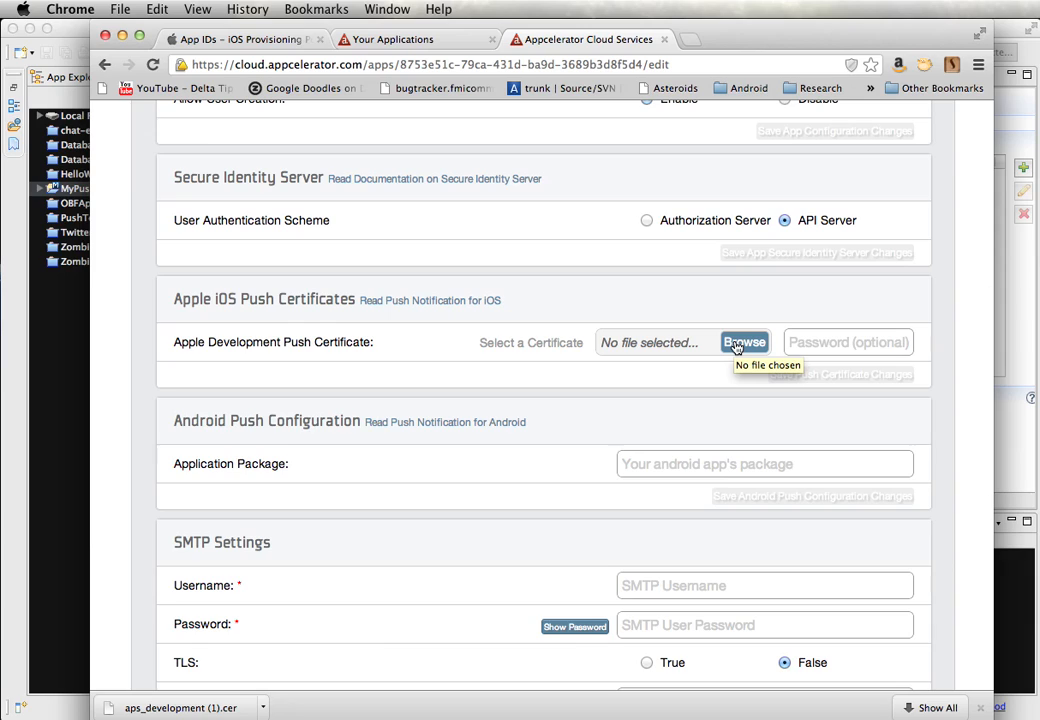
pyautogui.moveTo(460, 332)
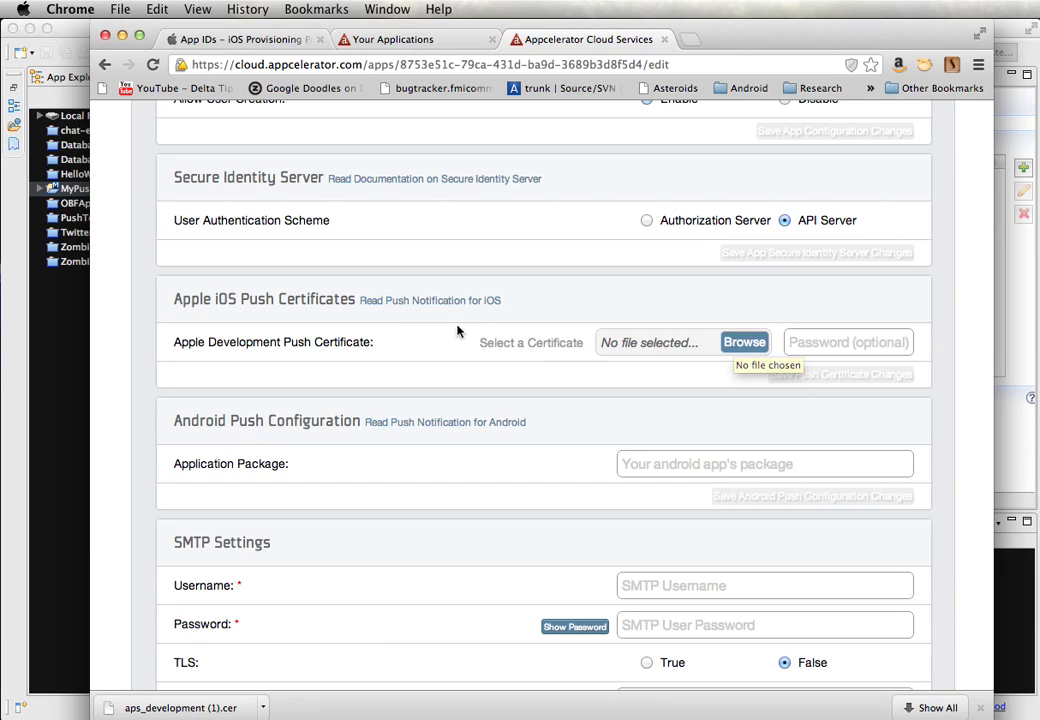
# - Choose 383PushUniLicense.p12 from Dropbox > AppleCerts as the development push certificate
pyautogui.click(744, 342)
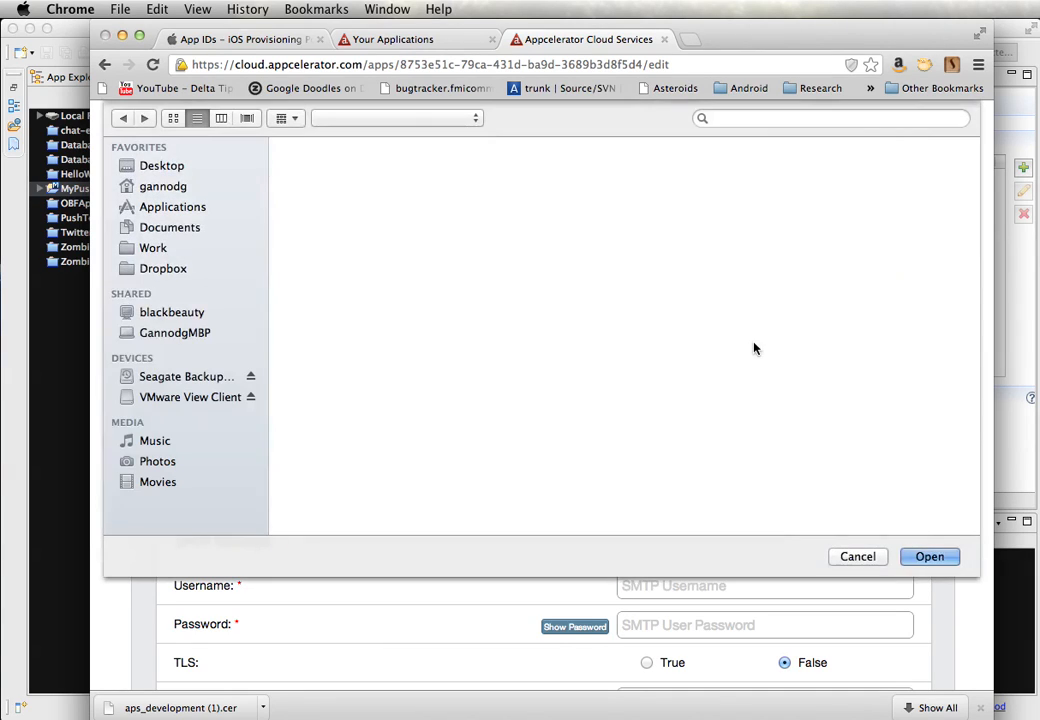
pyautogui.click(160, 164)
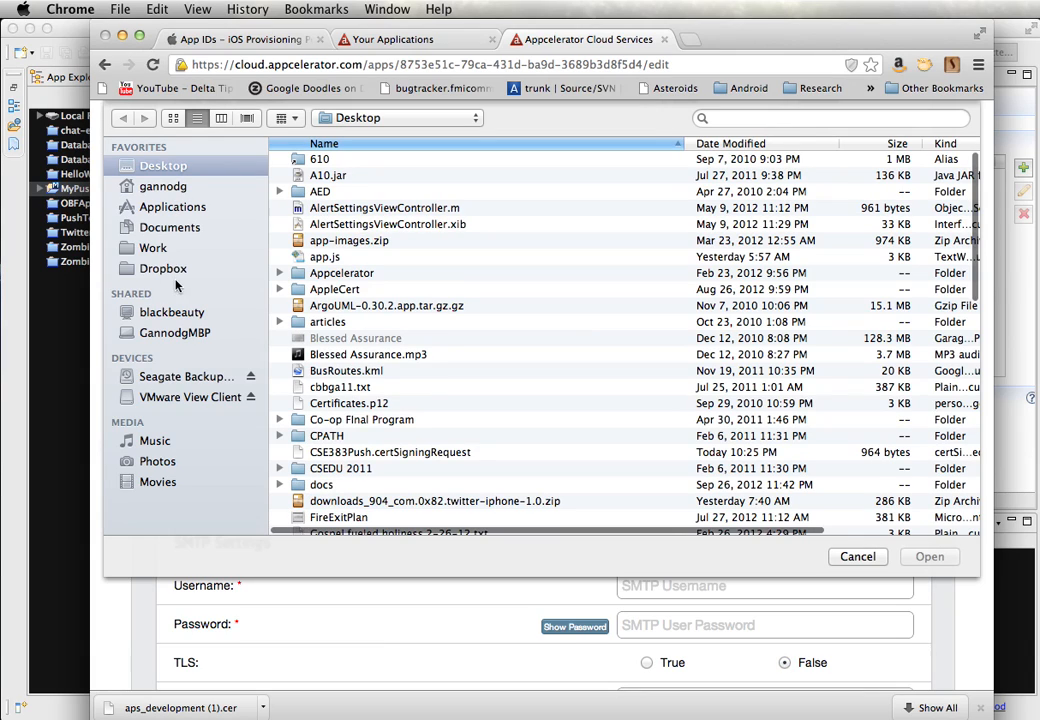
pyautogui.click(164, 268)
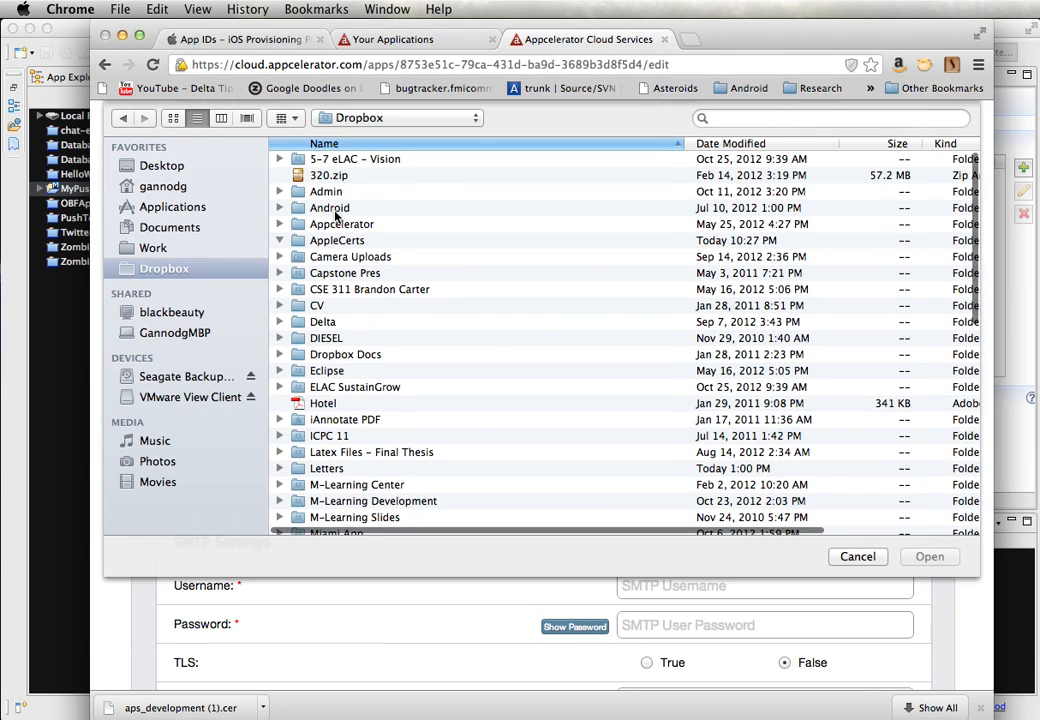
pyautogui.doubleClick(336, 240)
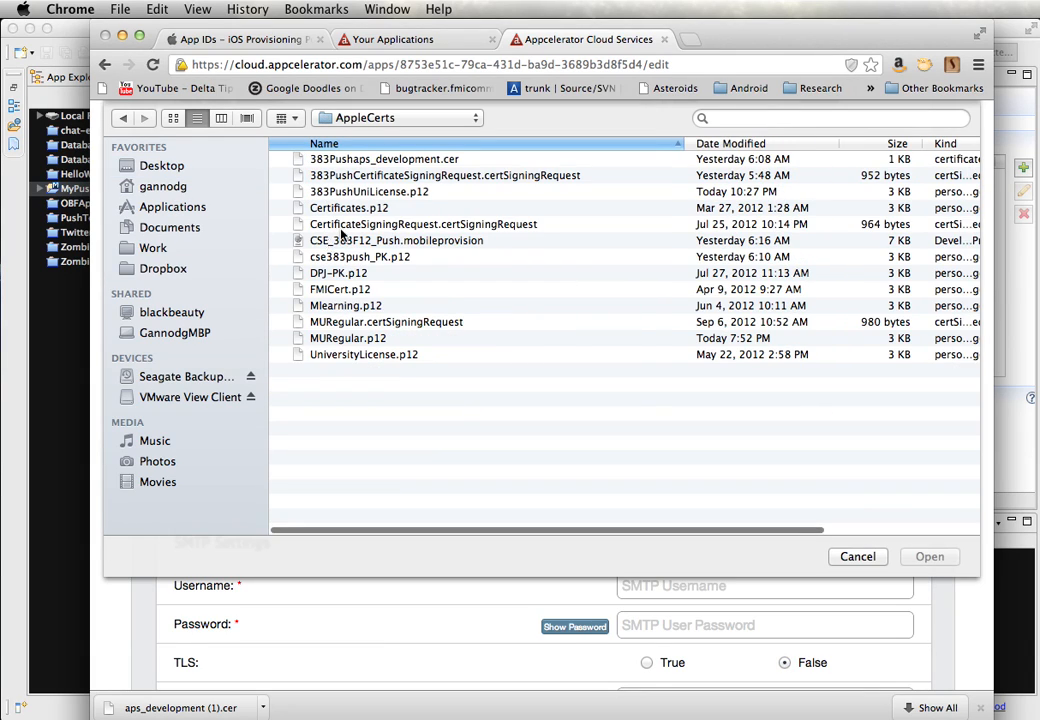
pyautogui.click(368, 192)
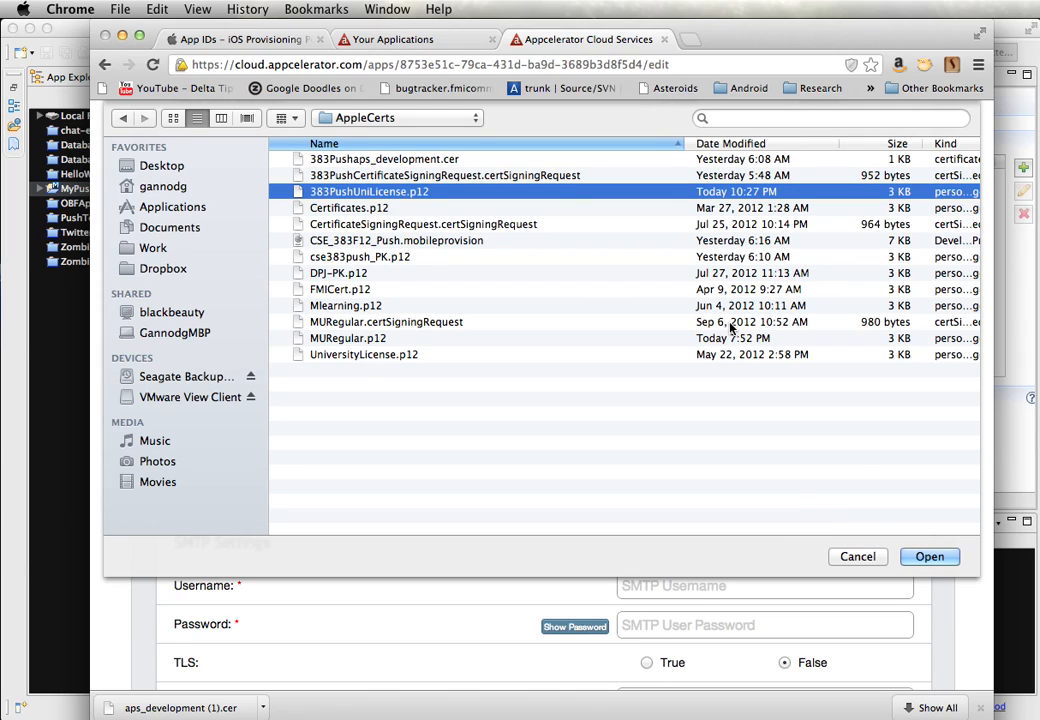
pyautogui.click(928, 556)
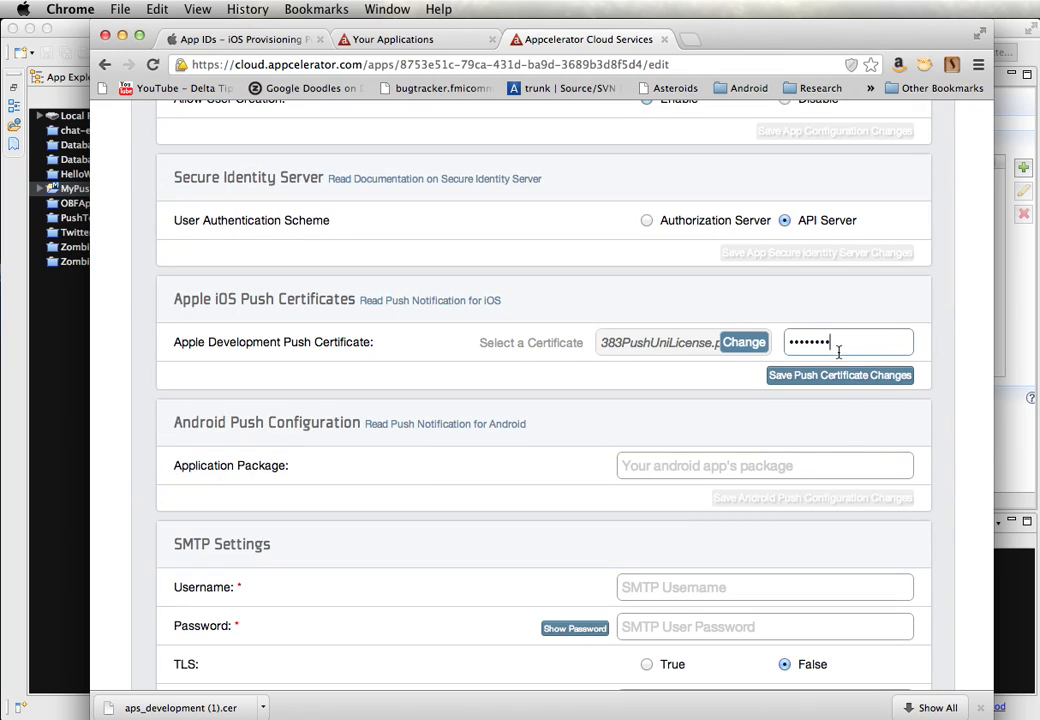
# - Save the push certificate changes with the entered password
pyautogui.click(840, 376)
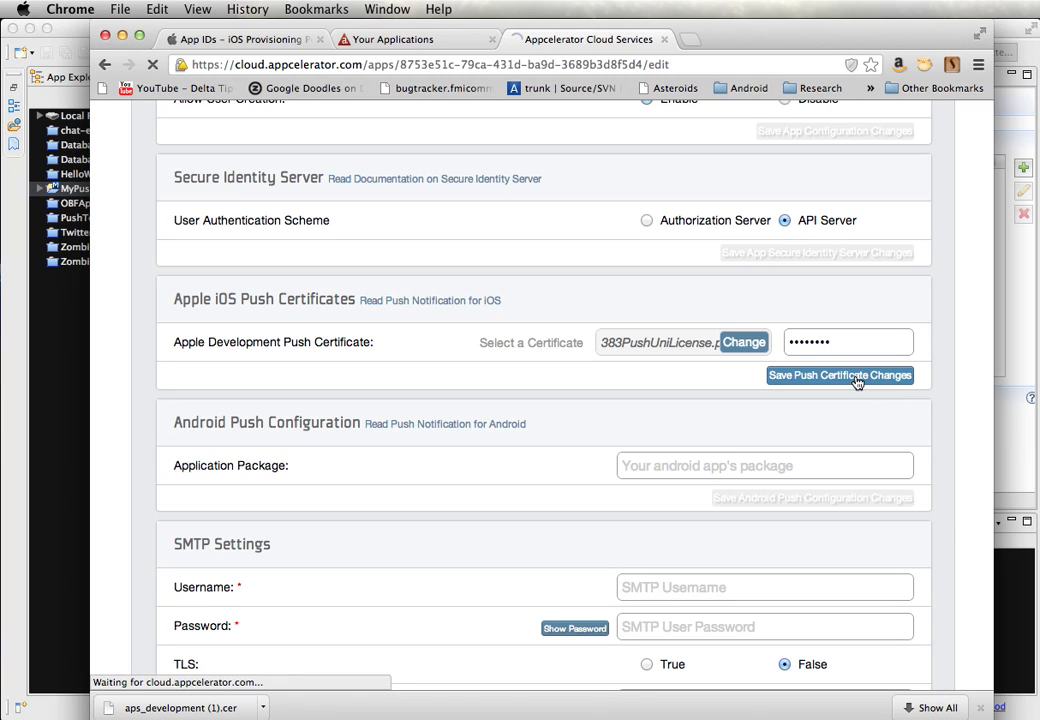
pyautogui.click(840, 376)
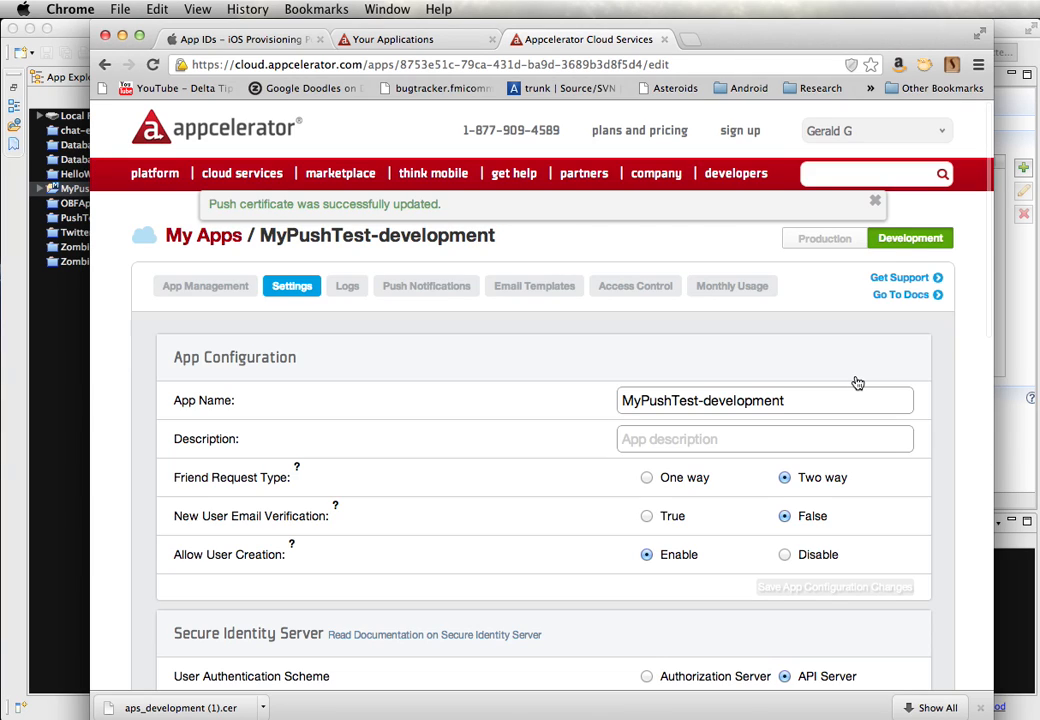
pyautogui.moveTo(400, 272)
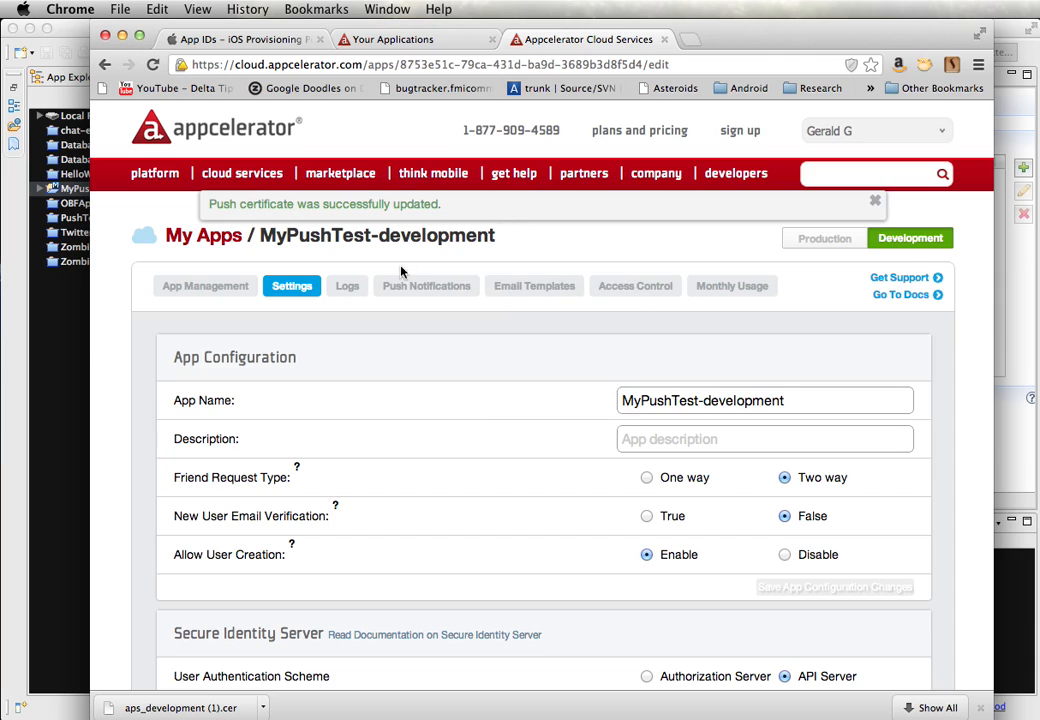
pyautogui.moveTo(420, 470)
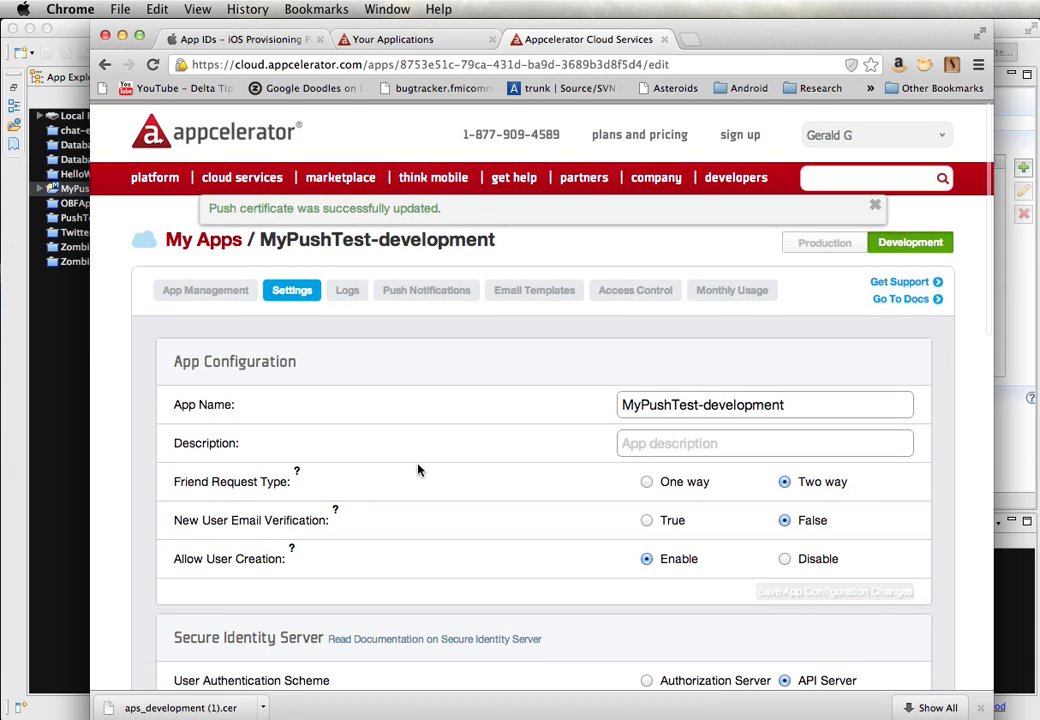
# - Dismiss the update confirmation and show the Push Notifications page for MyPushTest-development
pyautogui.click(876, 204)
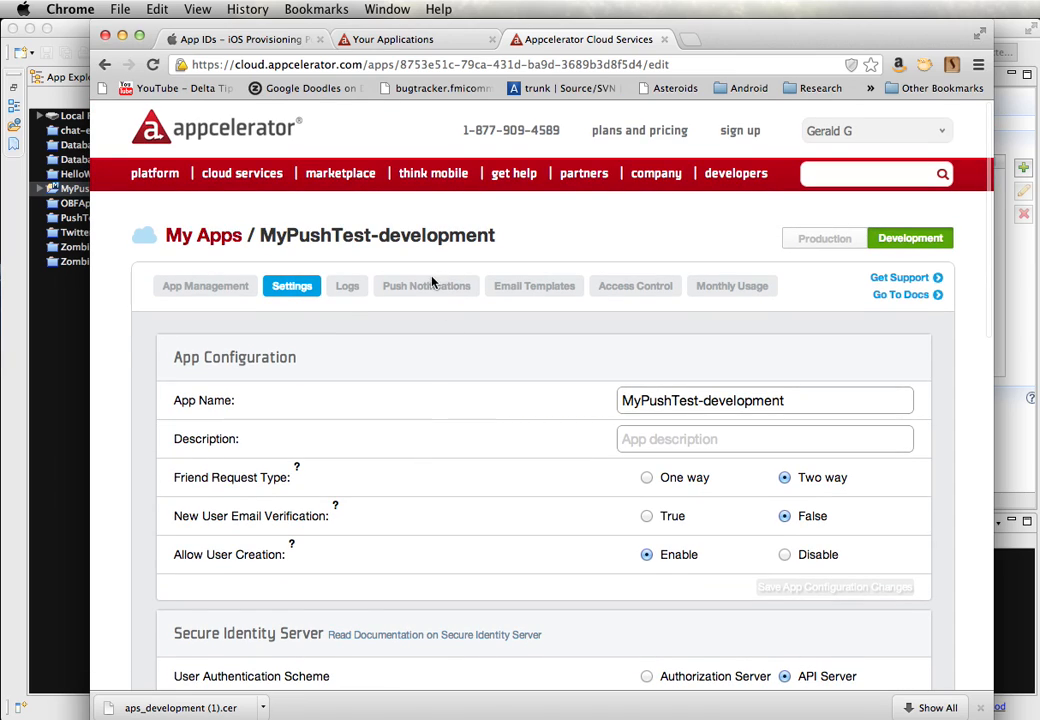
pyautogui.moveTo(426, 286)
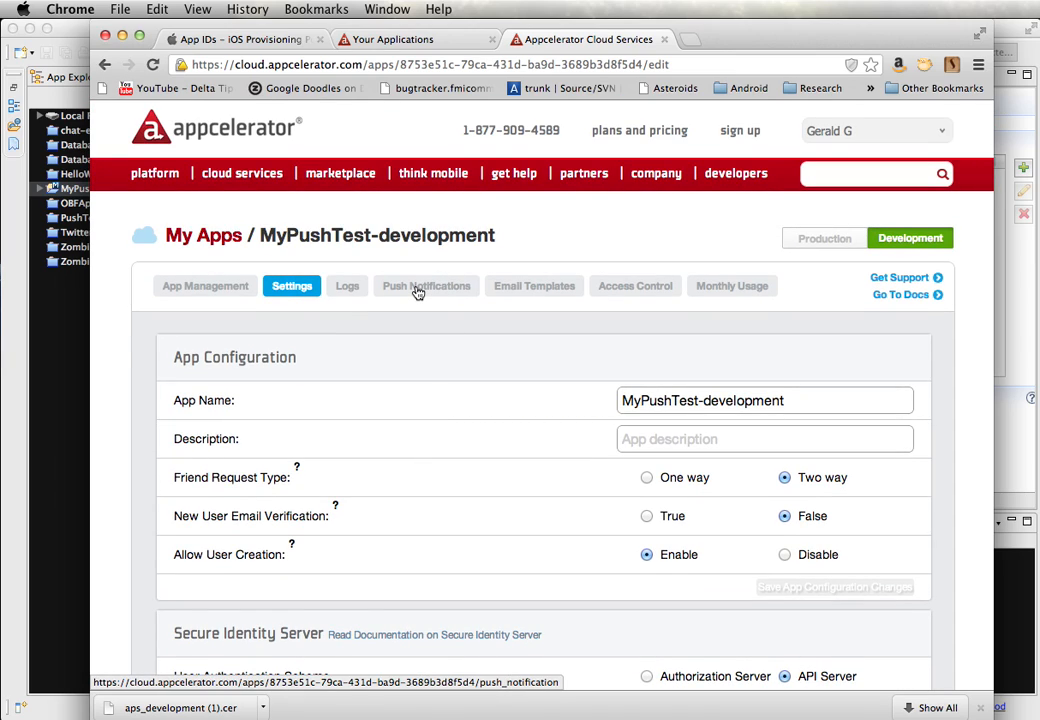
pyautogui.click(426, 286)
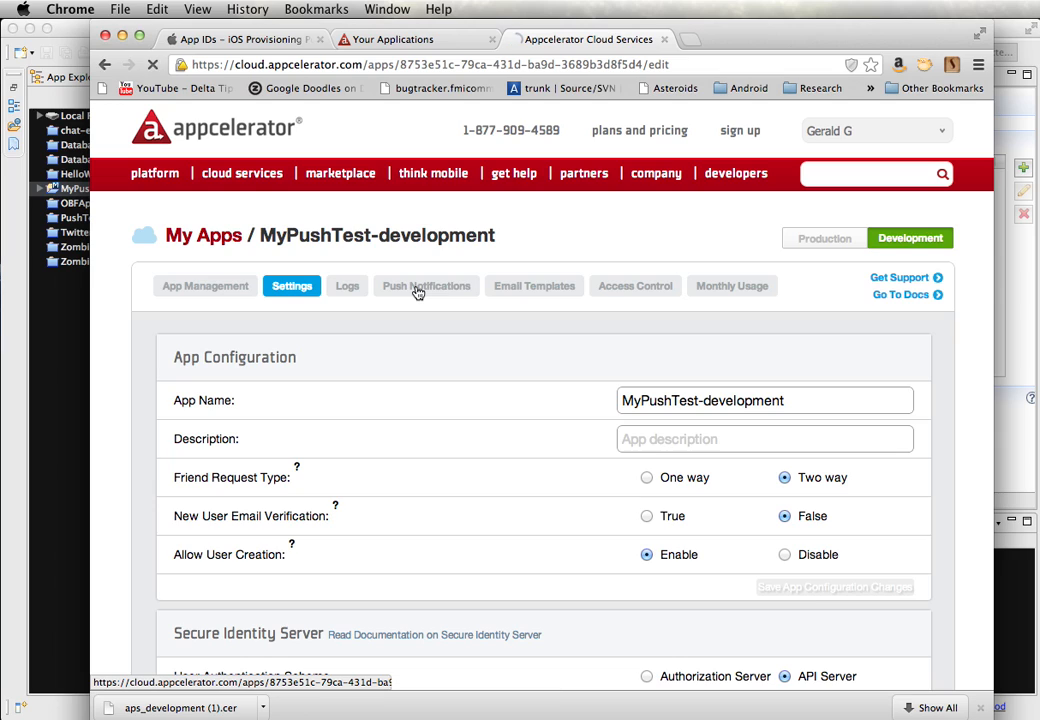
pyautogui.click(424, 286)
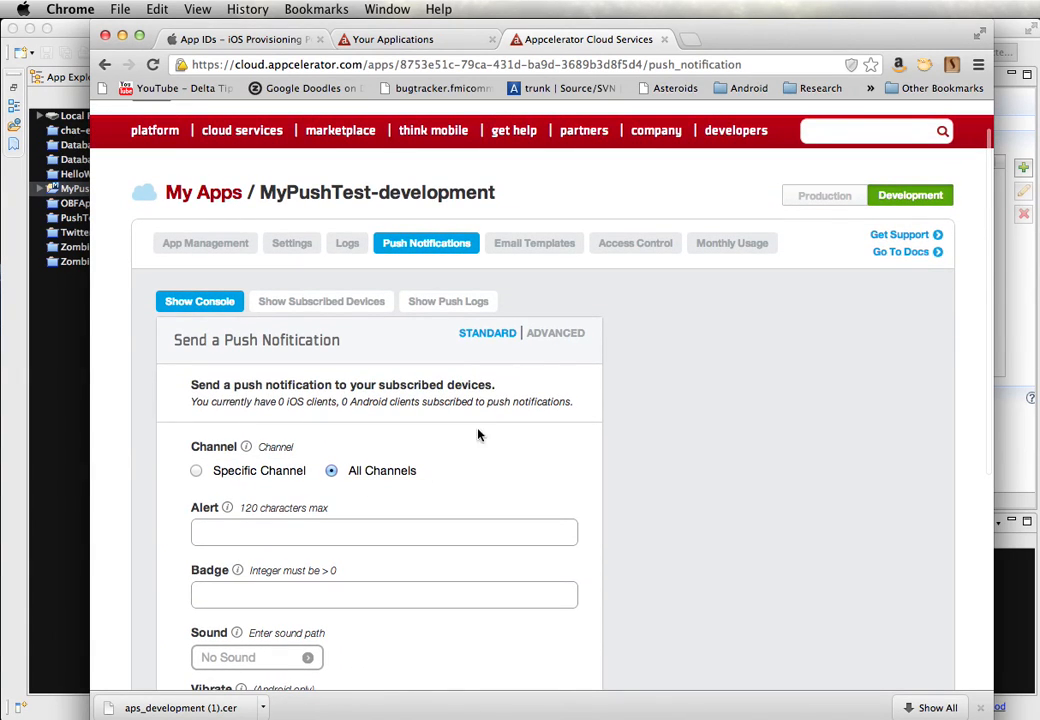
pyautogui.scroll(-3)
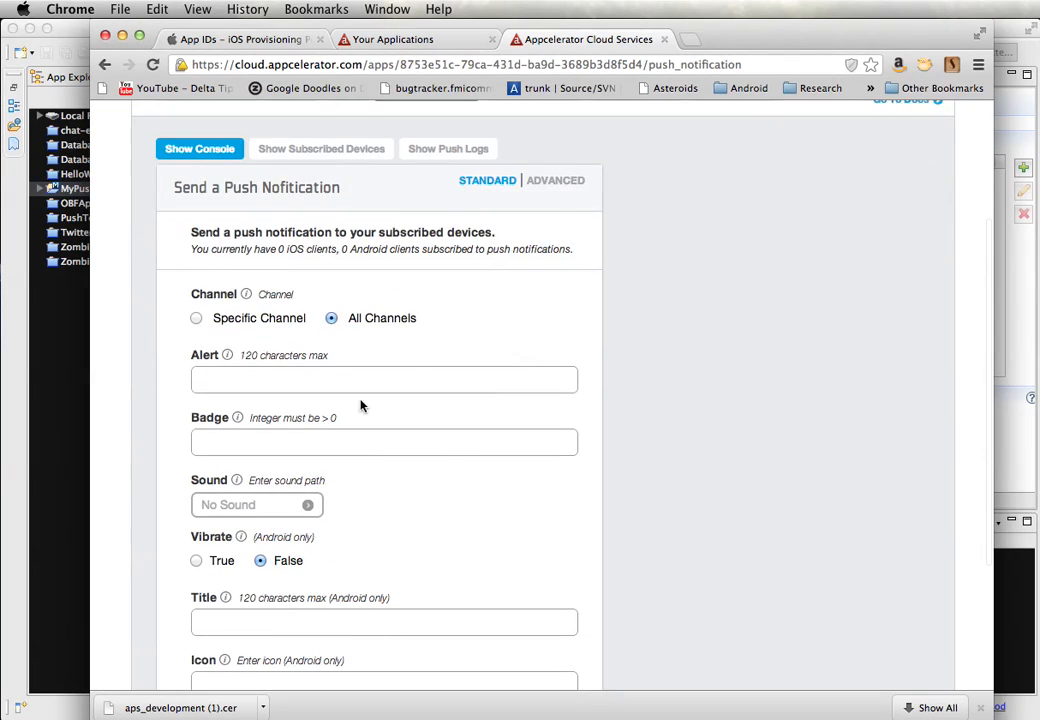
pyautogui.scroll(3)
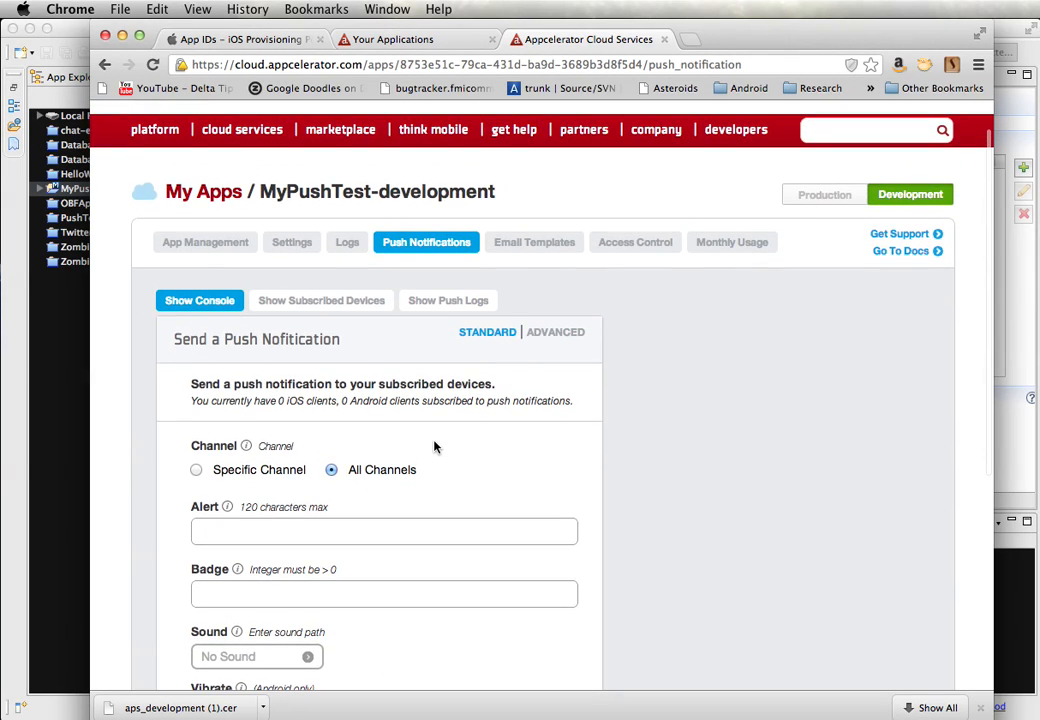